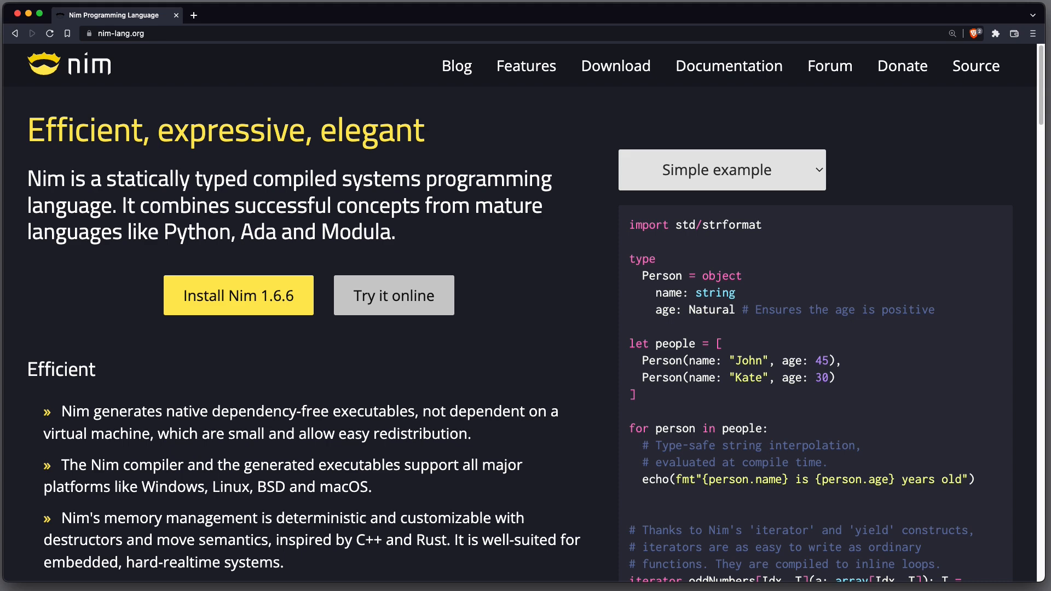
Bring the zero-overhead iterators bullet of Nim's Efficient list into view beside the Person example.
scroll(down, 3)
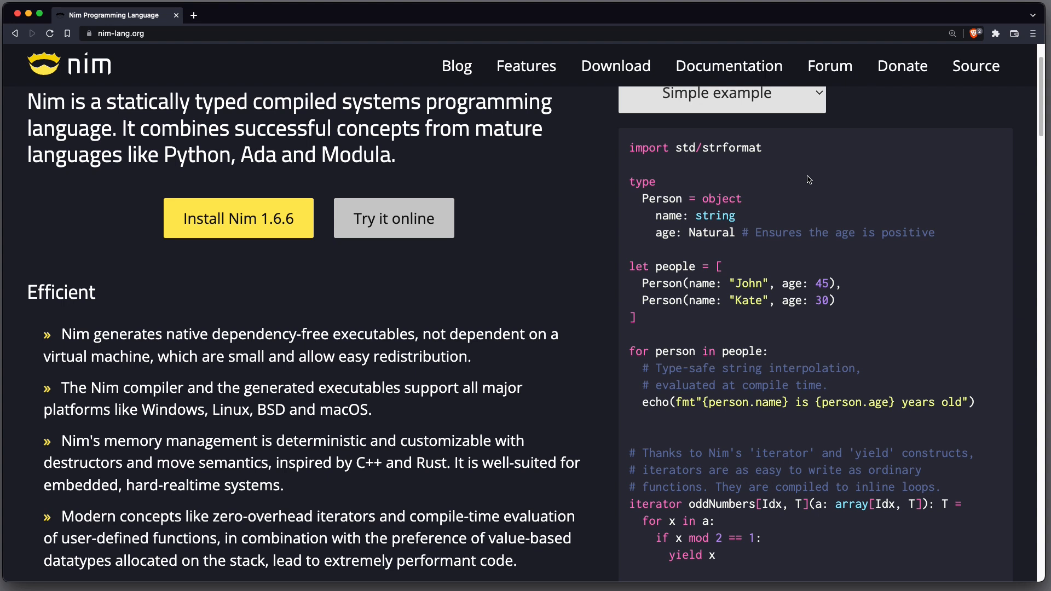
mouse_move(753, 177)
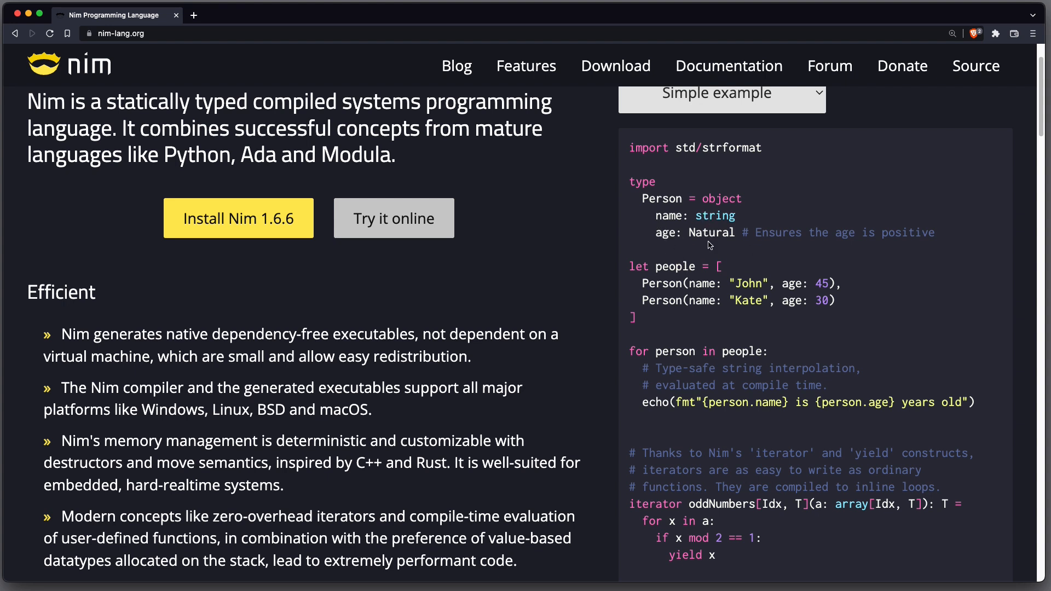
mouse_move(683, 280)
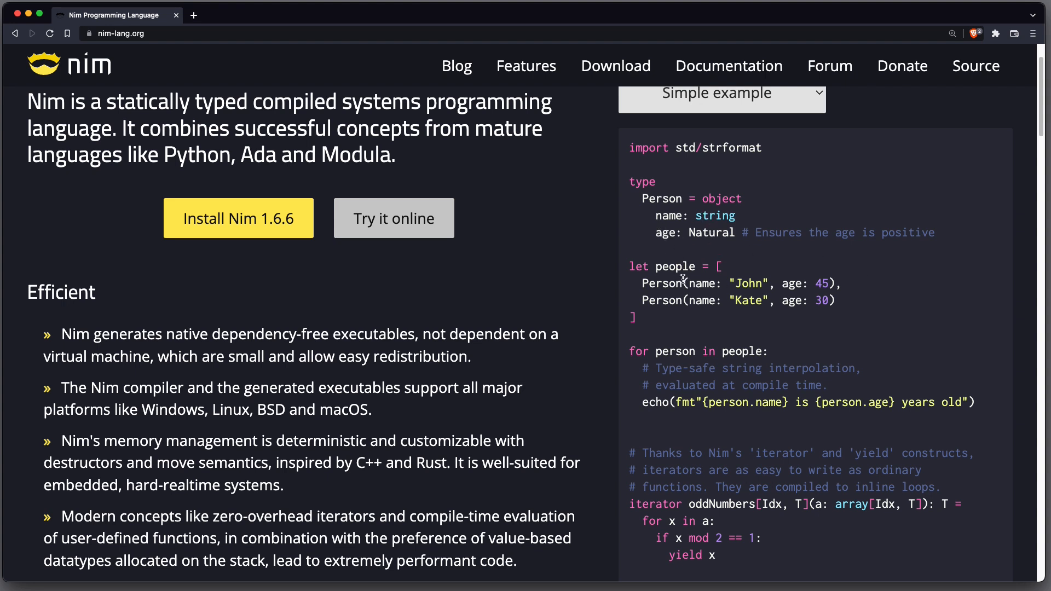
mouse_move(695, 325)
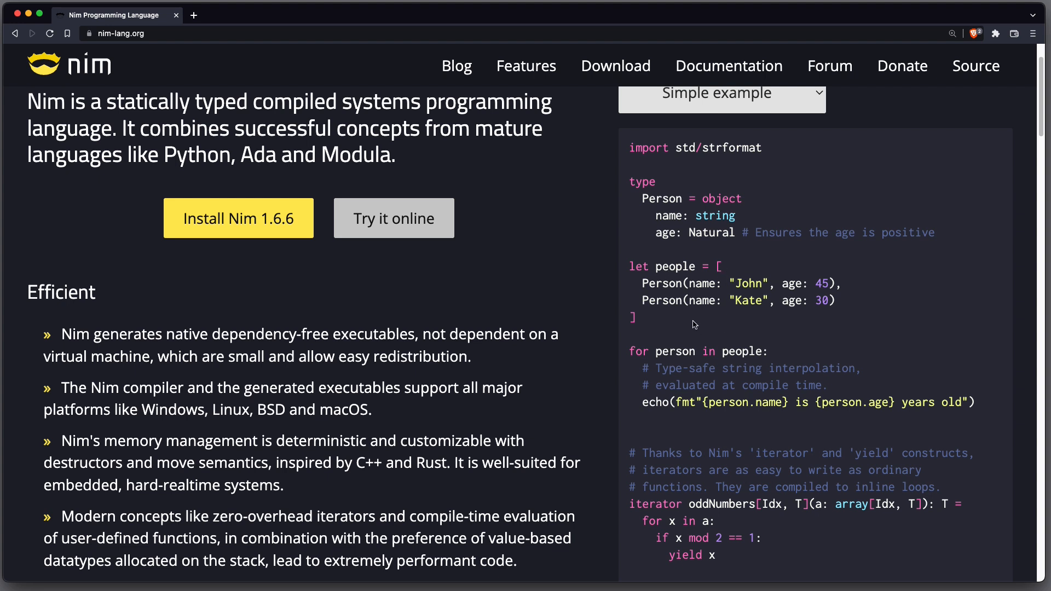
mouse_move(718, 375)
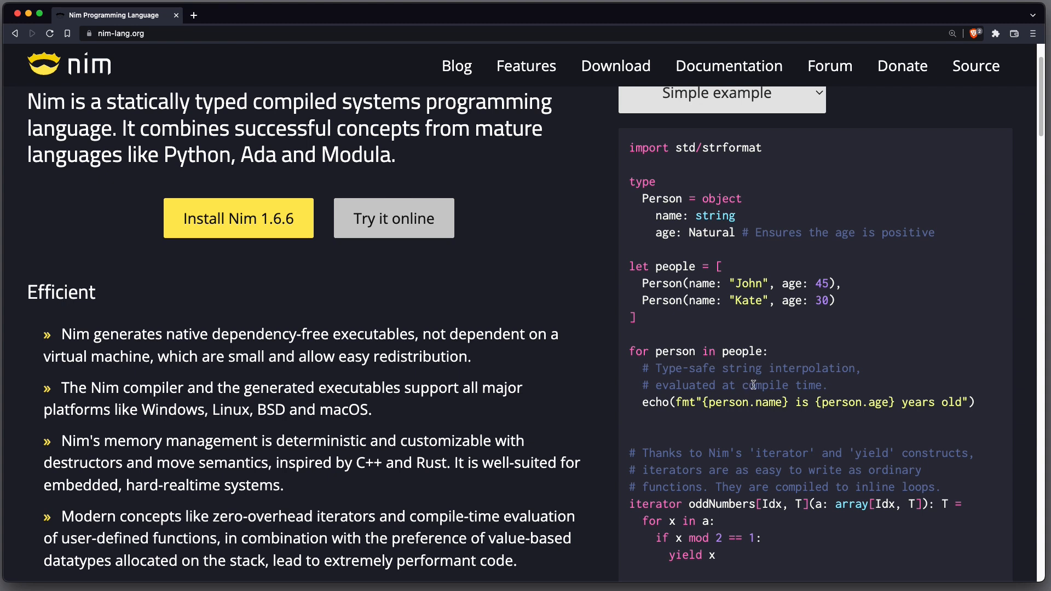
mouse_move(847, 408)
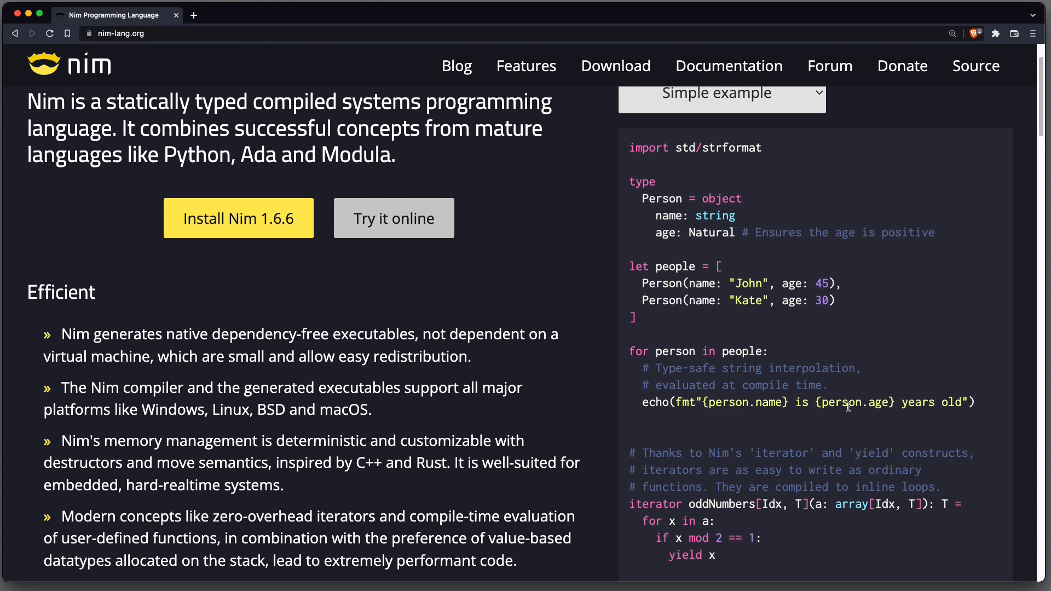
mouse_move(710, 418)
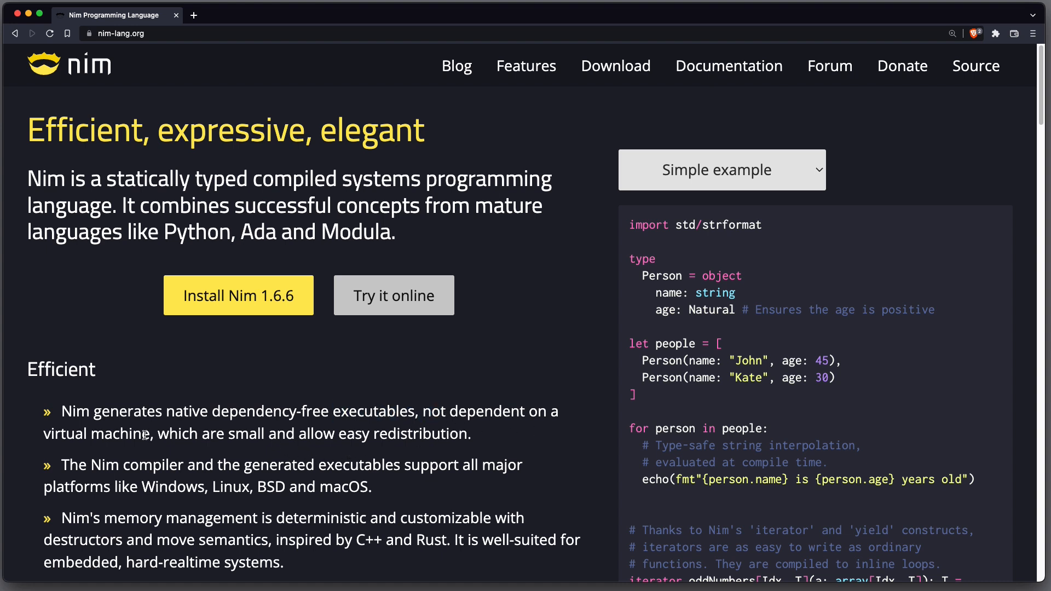
mouse_move(231, 447)
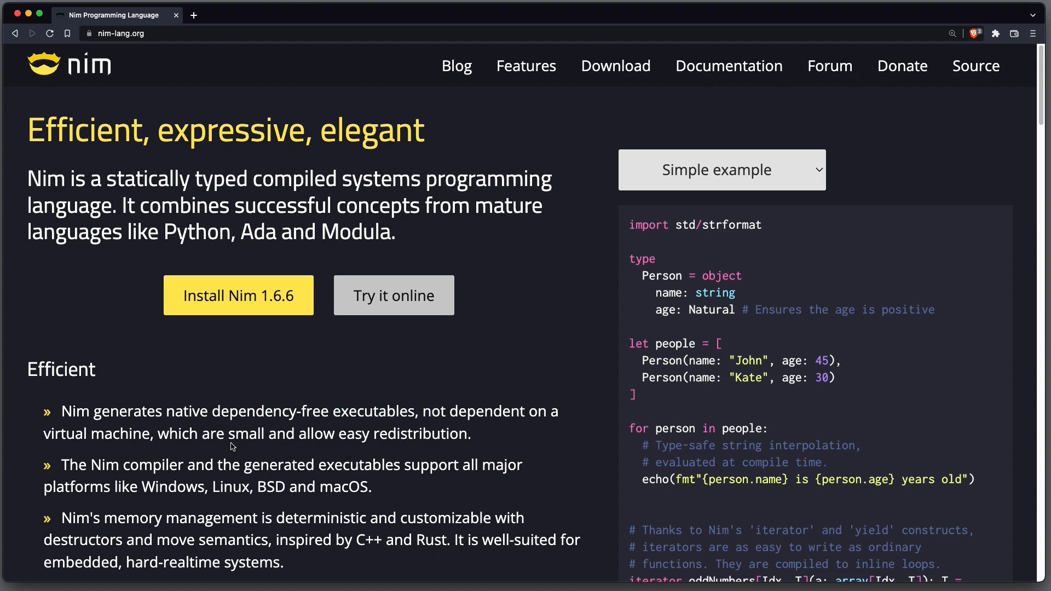
mouse_move(364, 442)
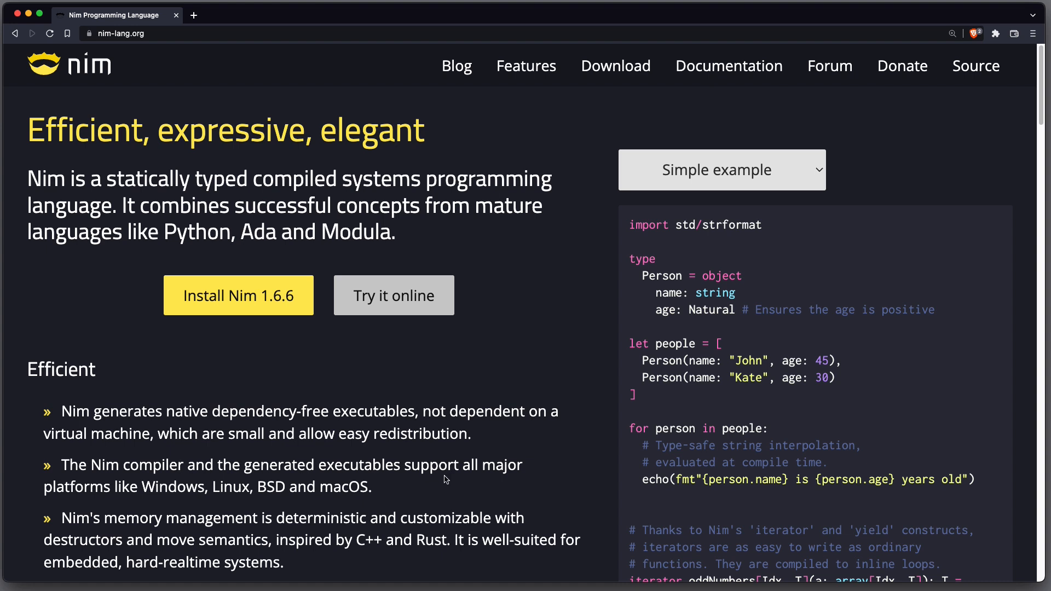
mouse_move(268, 501)
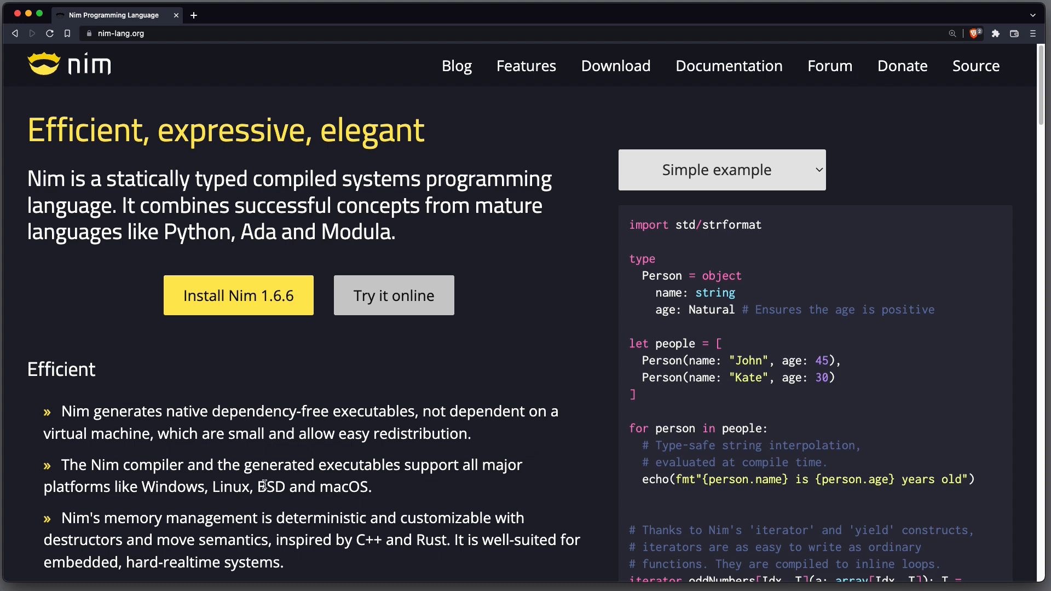
mouse_move(475, 387)
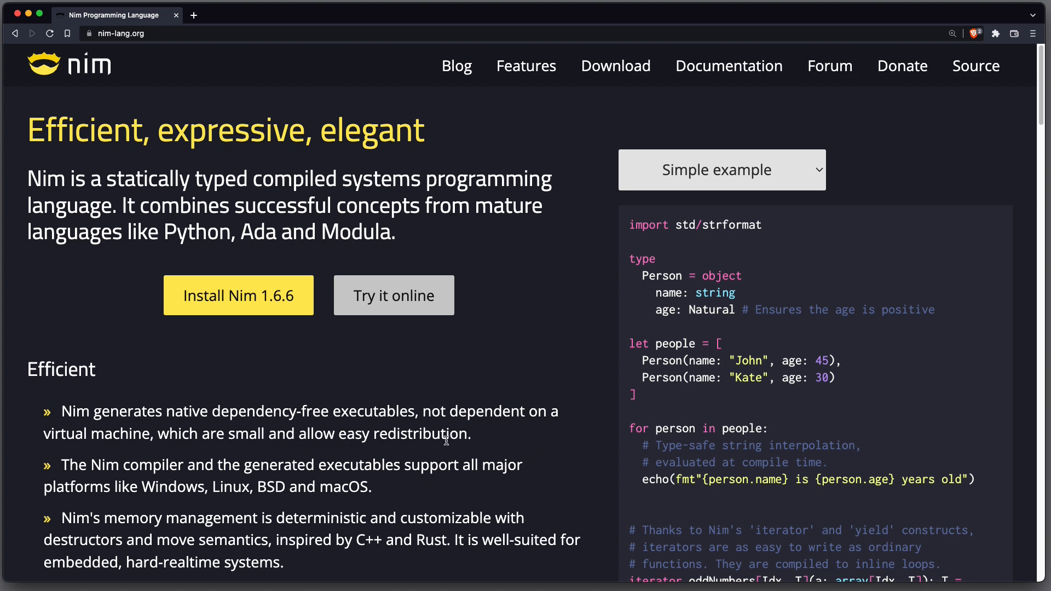
mouse_move(238, 537)
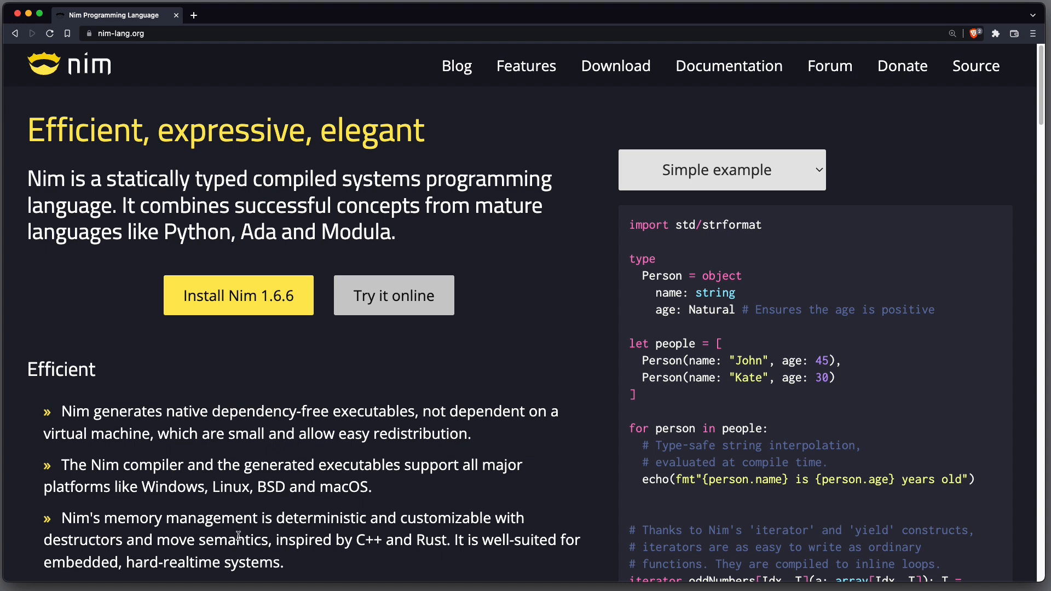
mouse_move(378, 544)
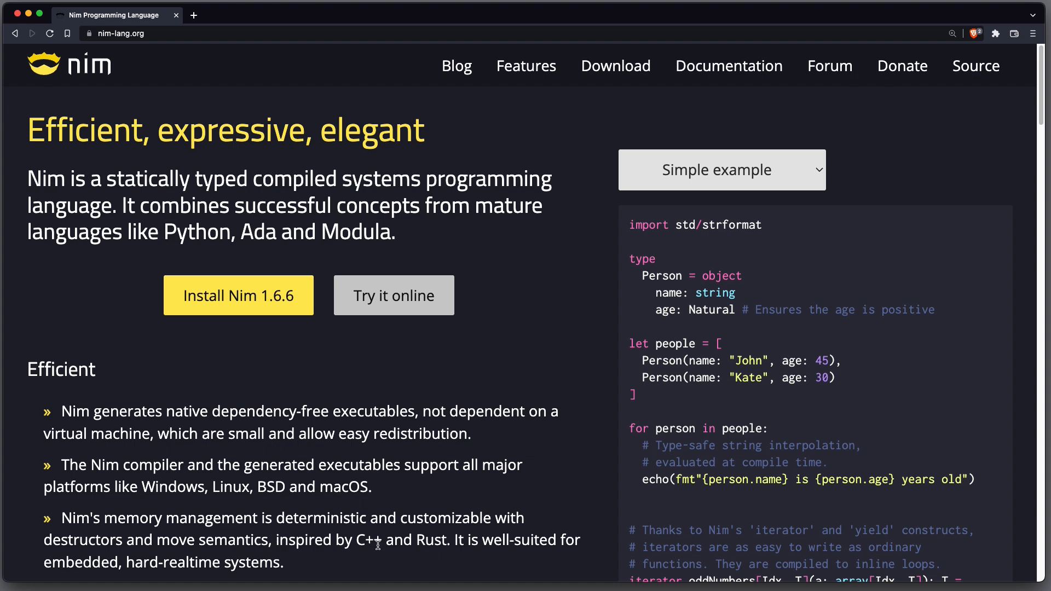
mouse_move(404, 563)
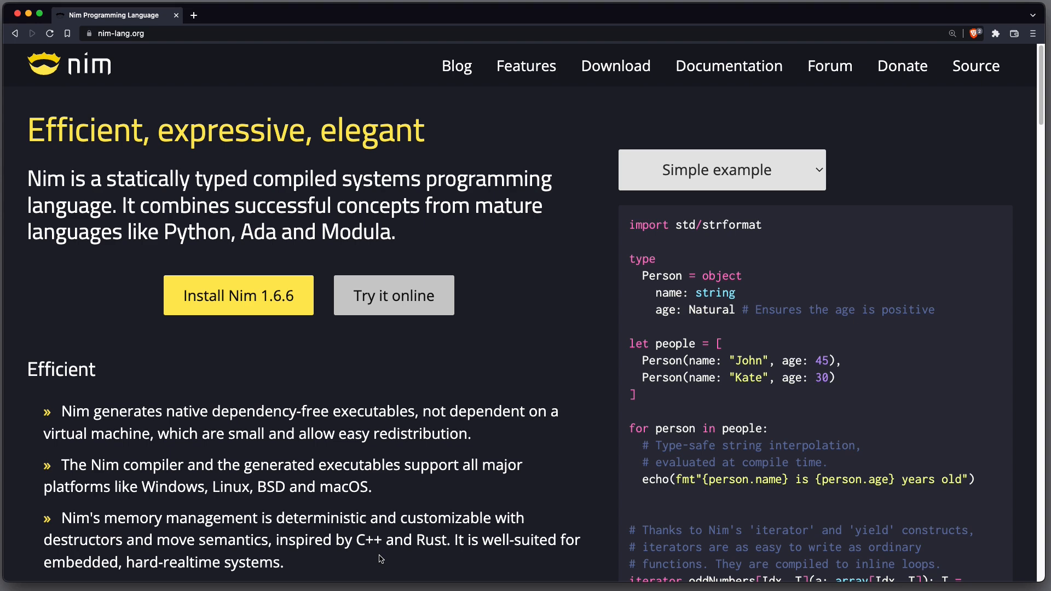
Highlight 'compile-time evaluation' in Nim's Efficient list for emphasis, then clear it.
scroll(down, 3)
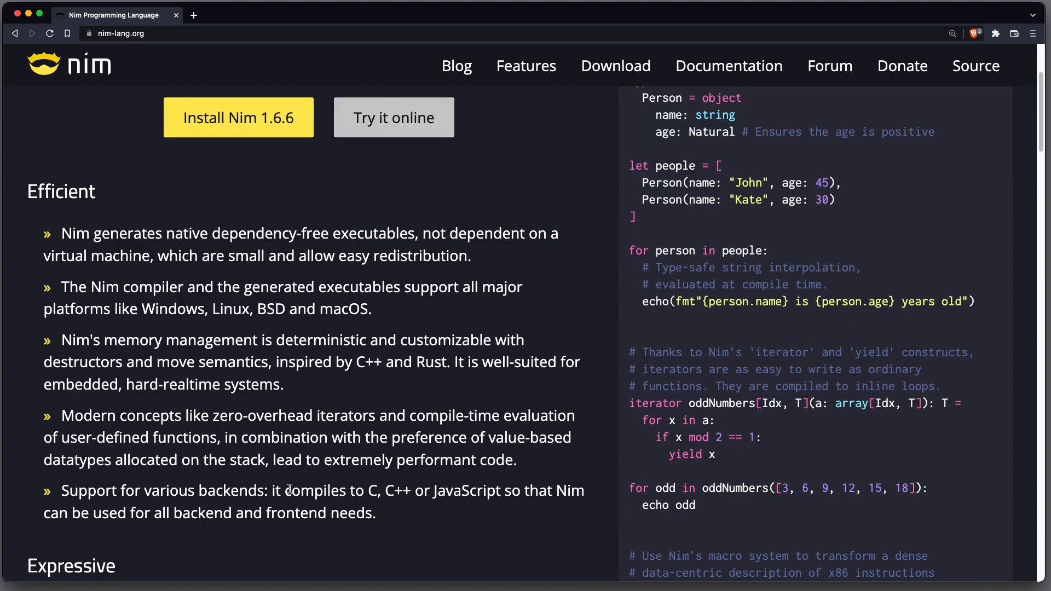
drag(294, 460, 516, 460)
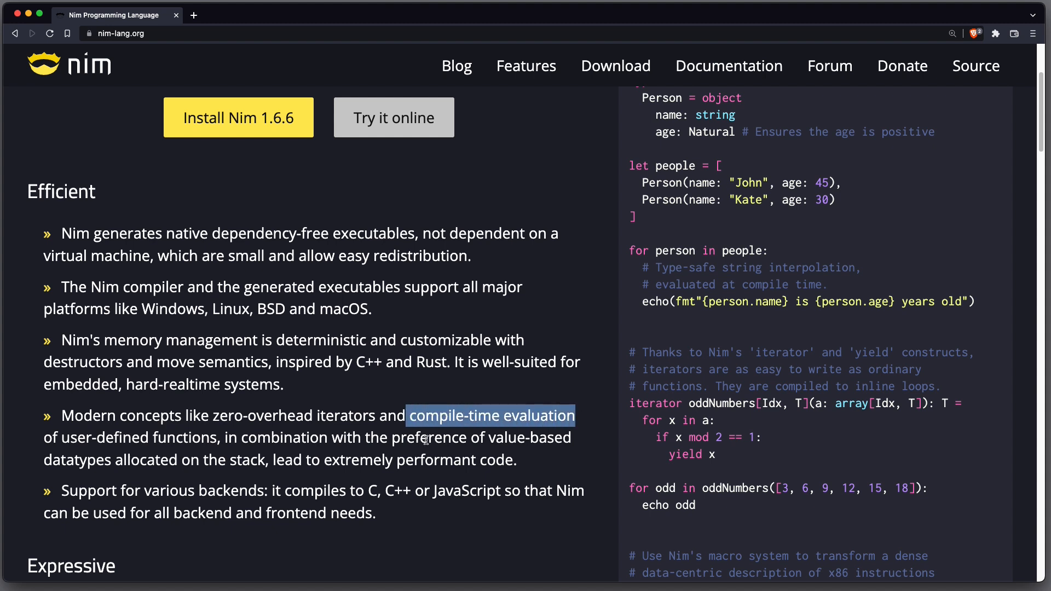
mouse_move(594, 440)
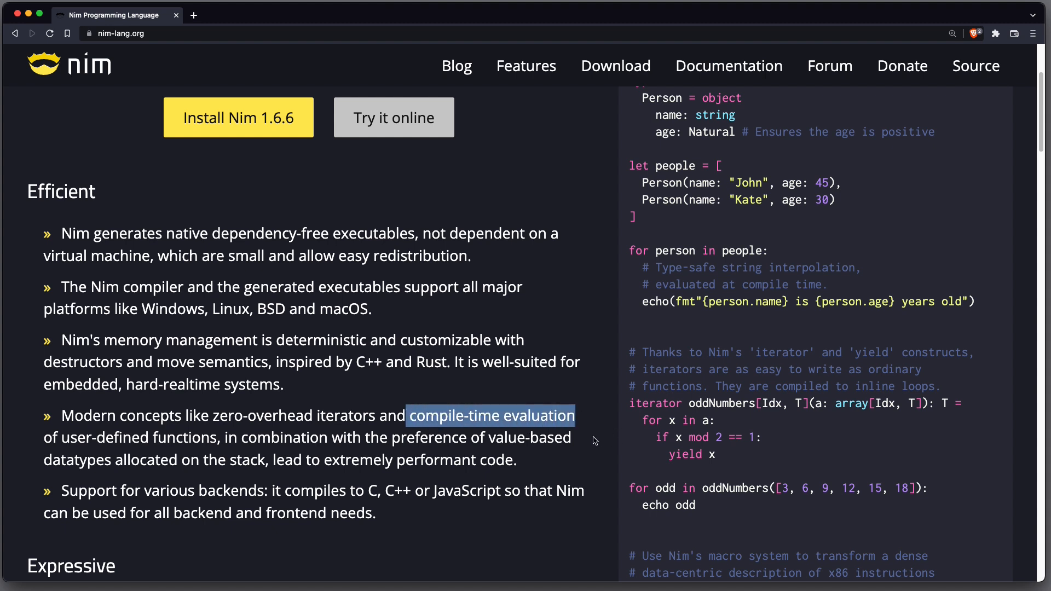
click(437, 560)
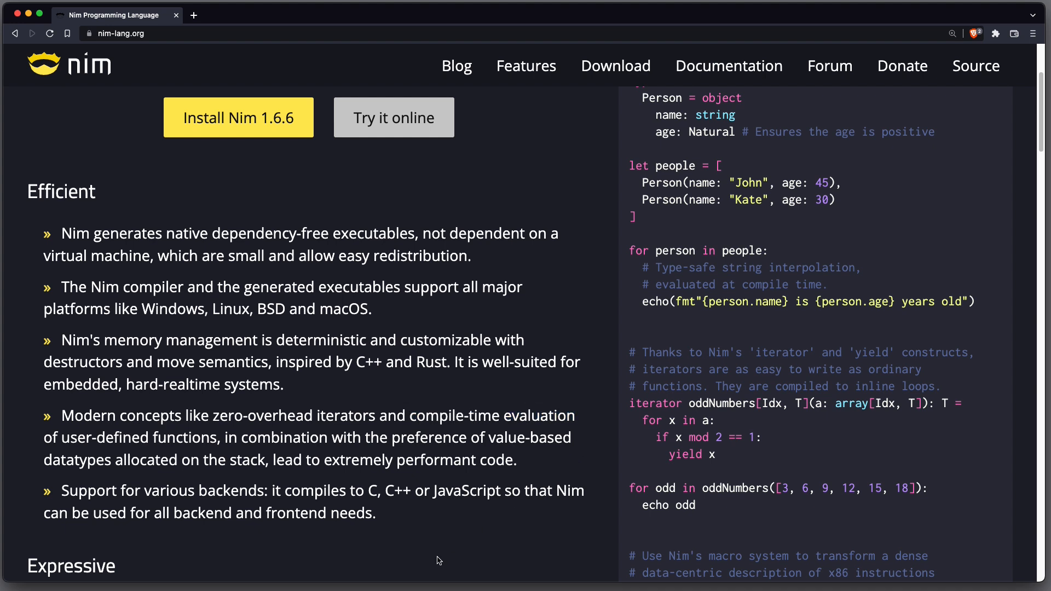
mouse_move(354, 532)
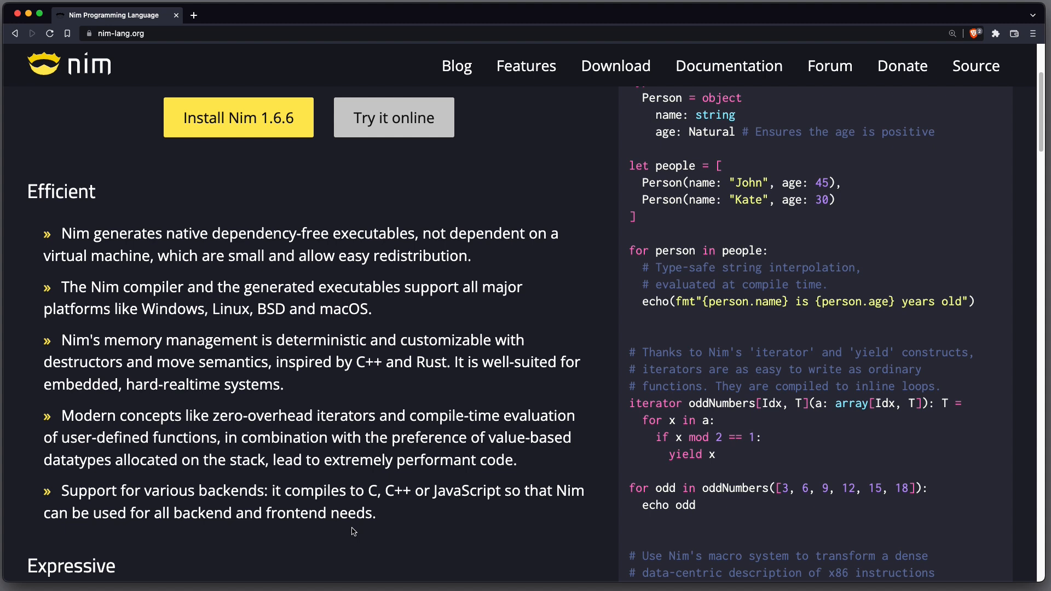
mouse_move(388, 511)
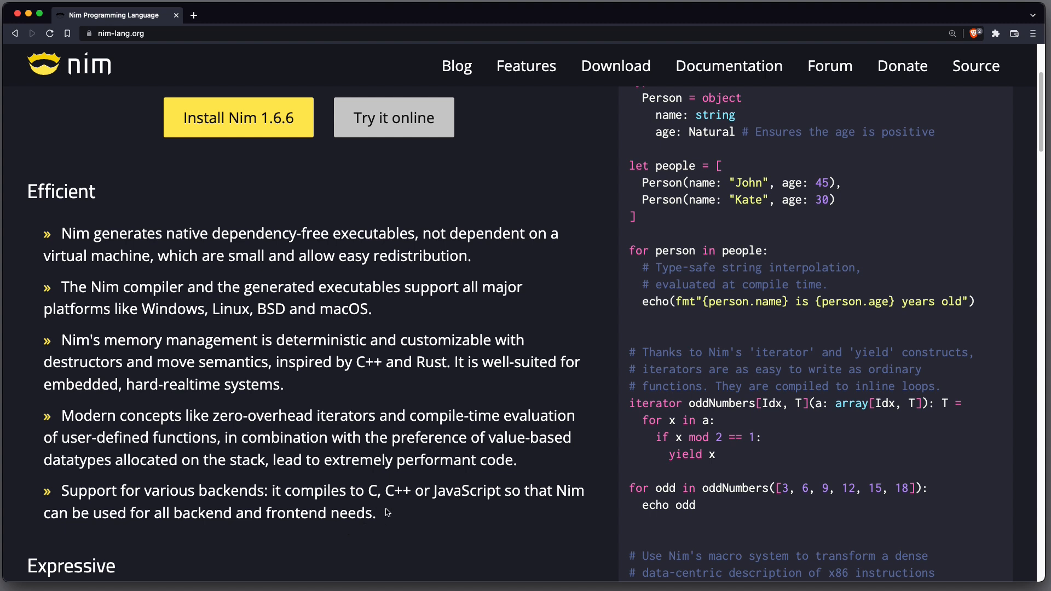
mouse_move(460, 508)
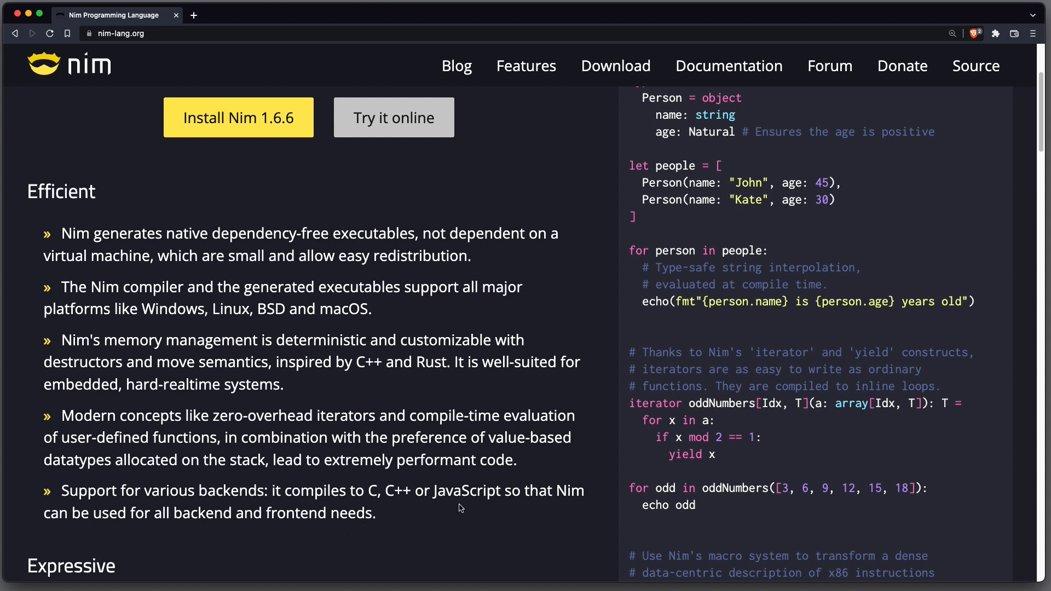
mouse_move(481, 529)
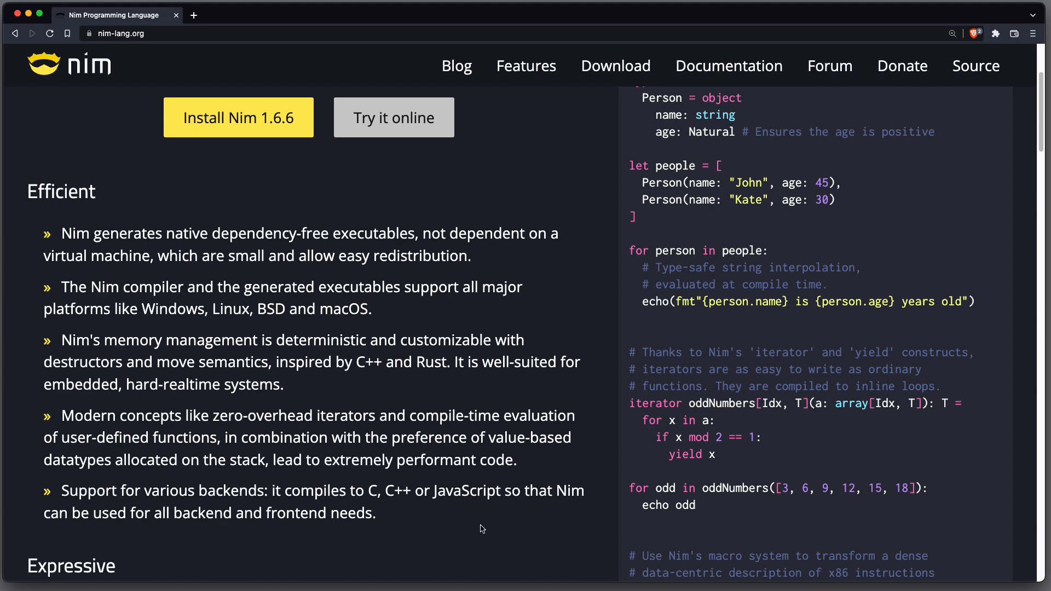
mouse_move(1011, 429)
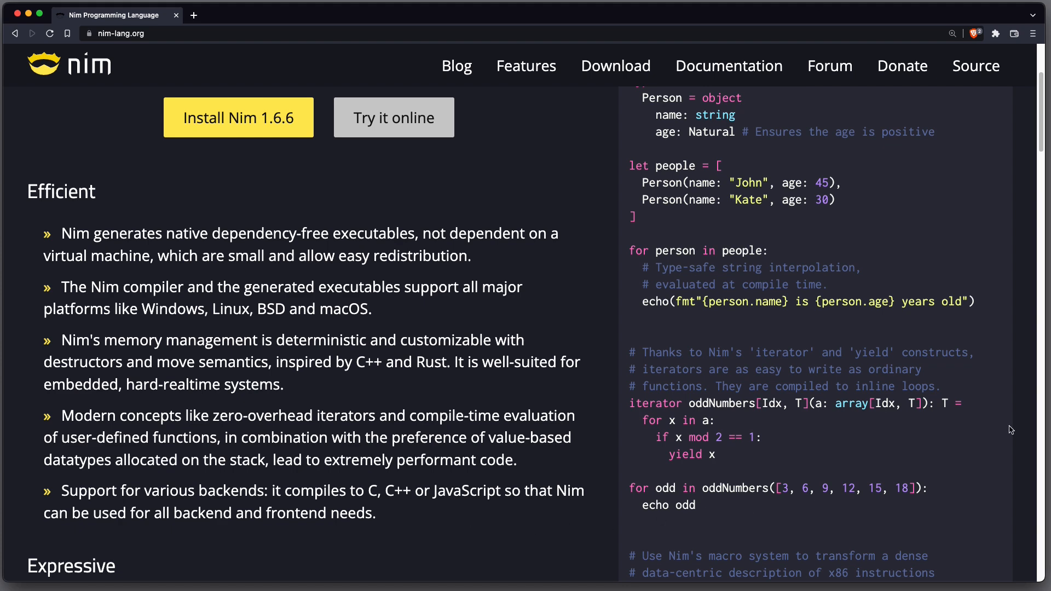
scroll(down, 3)
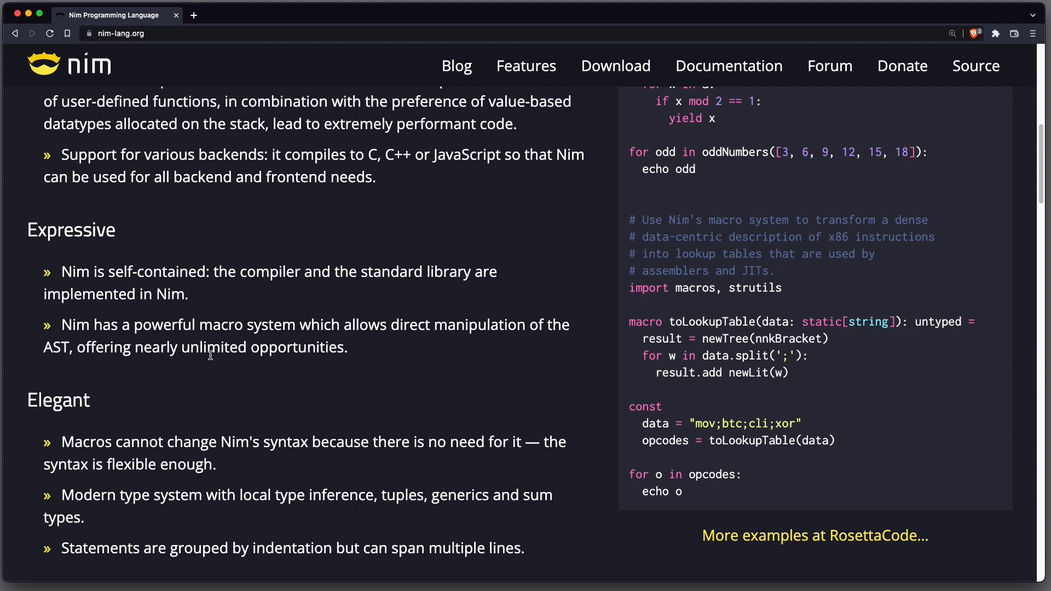
mouse_move(210, 299)
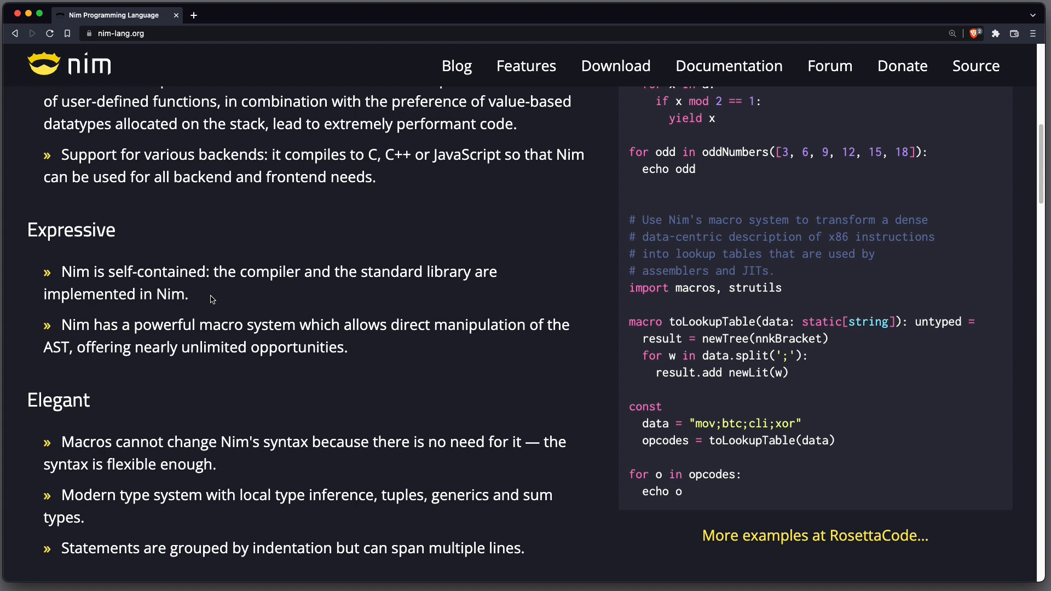
mouse_move(241, 300)
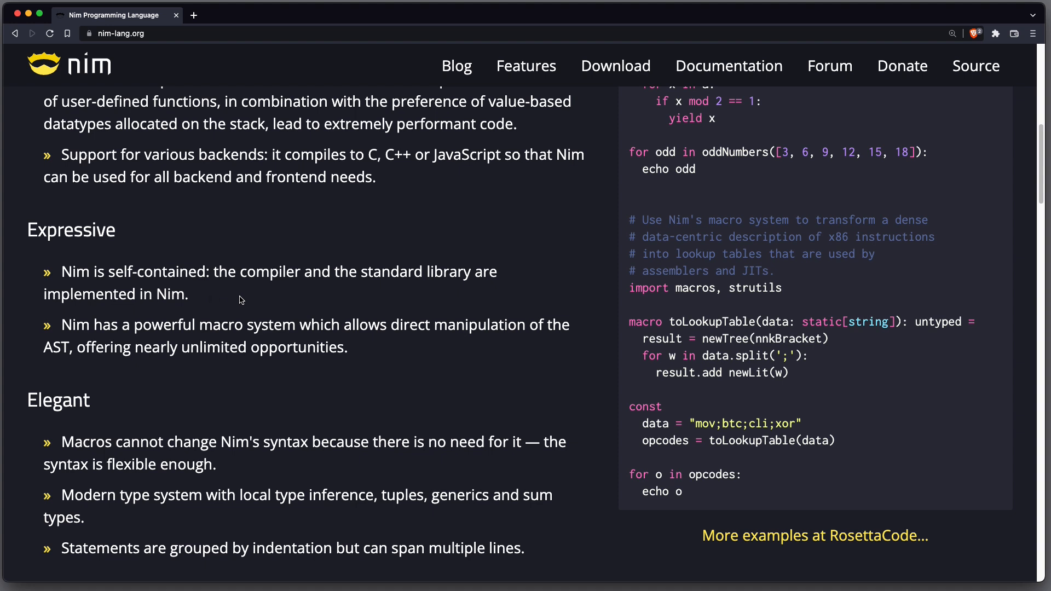
mouse_move(391, 302)
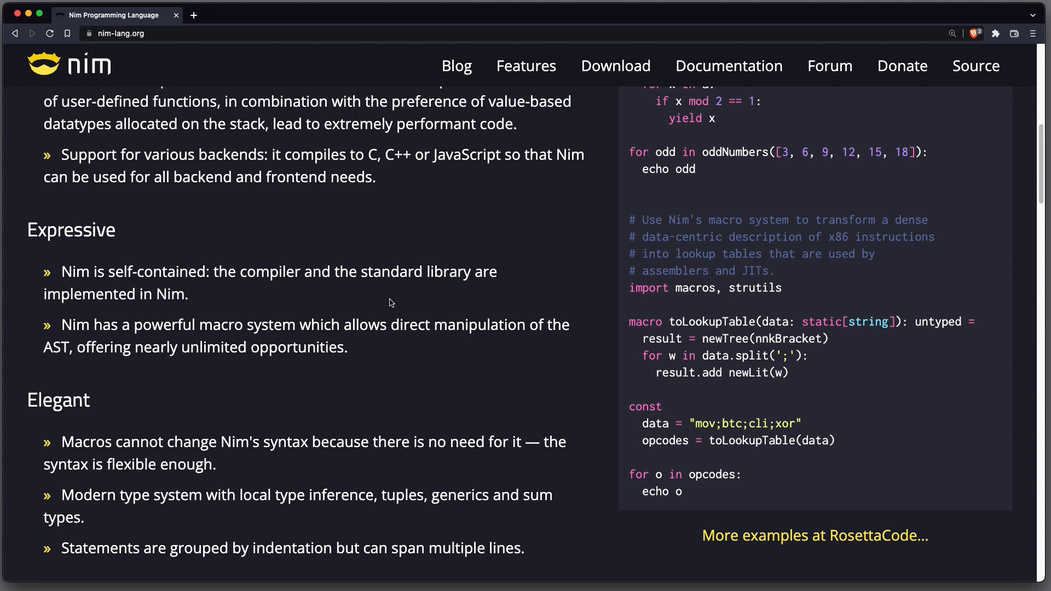
mouse_move(113, 372)
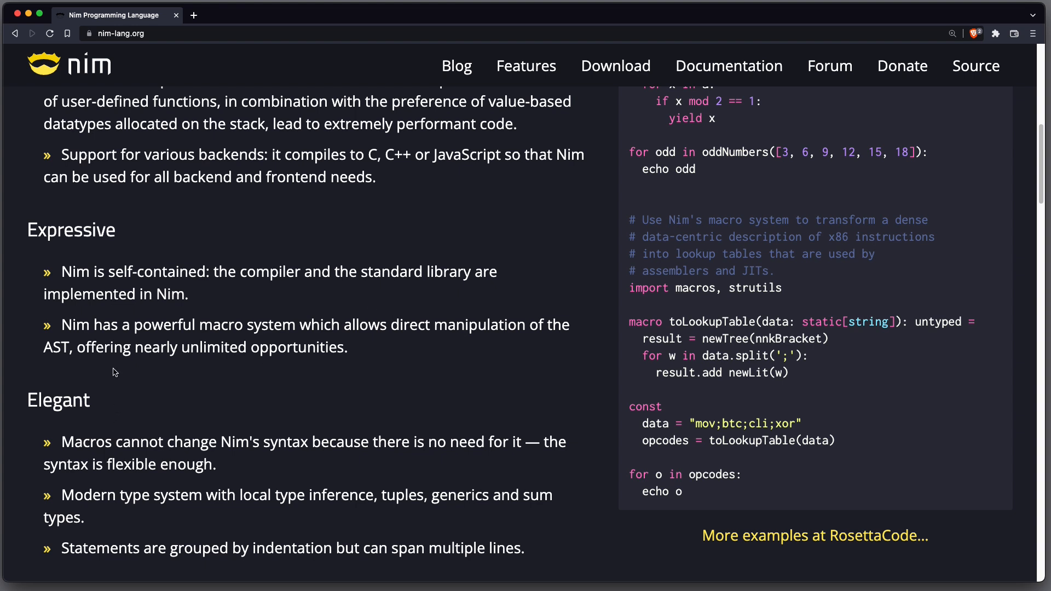
mouse_move(115, 375)
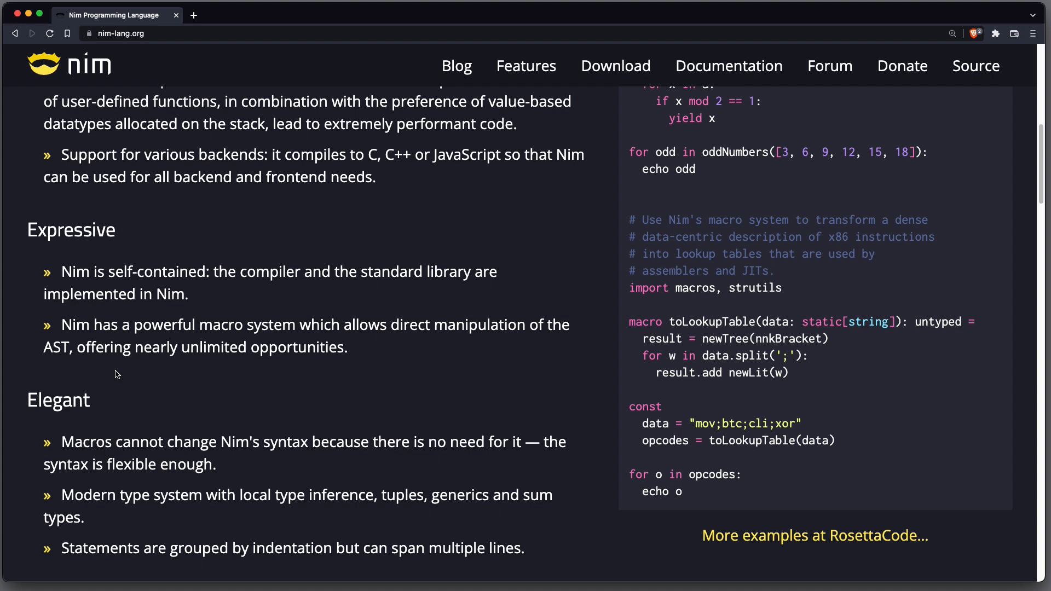
double_click(56, 347)
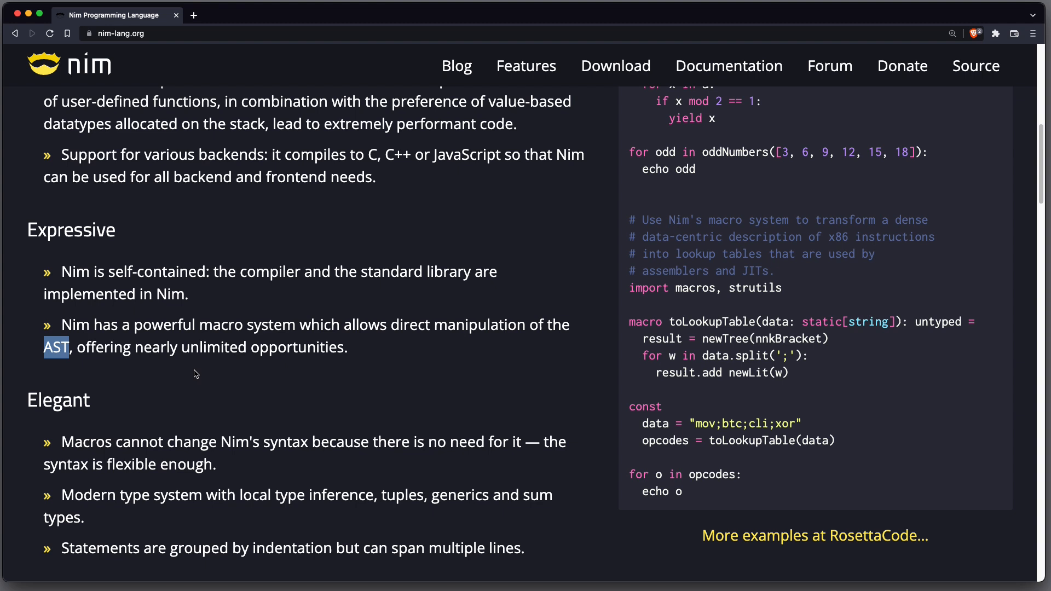
click(195, 371)
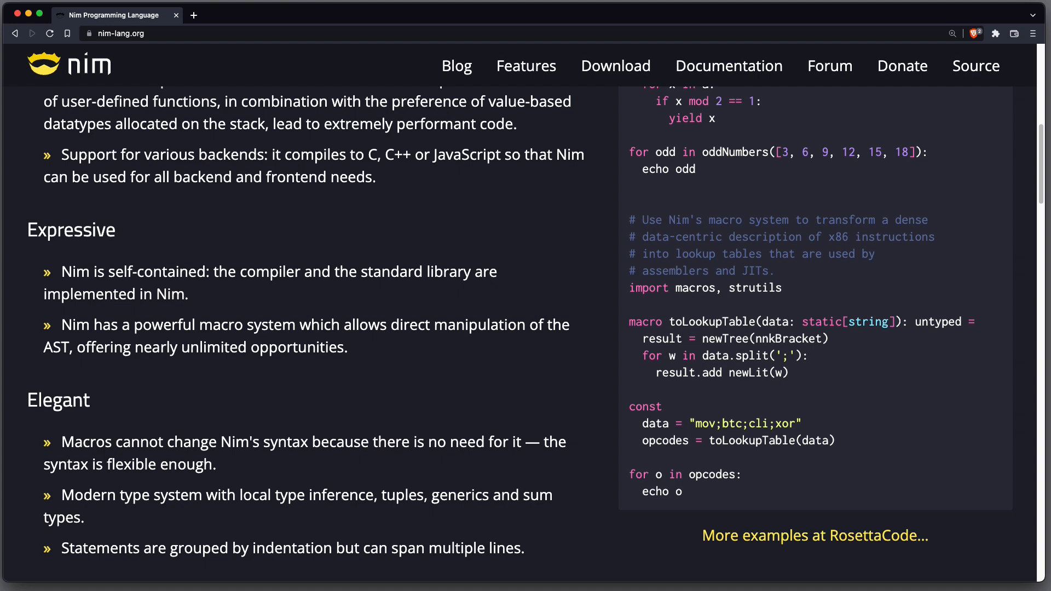
mouse_move(333, 457)
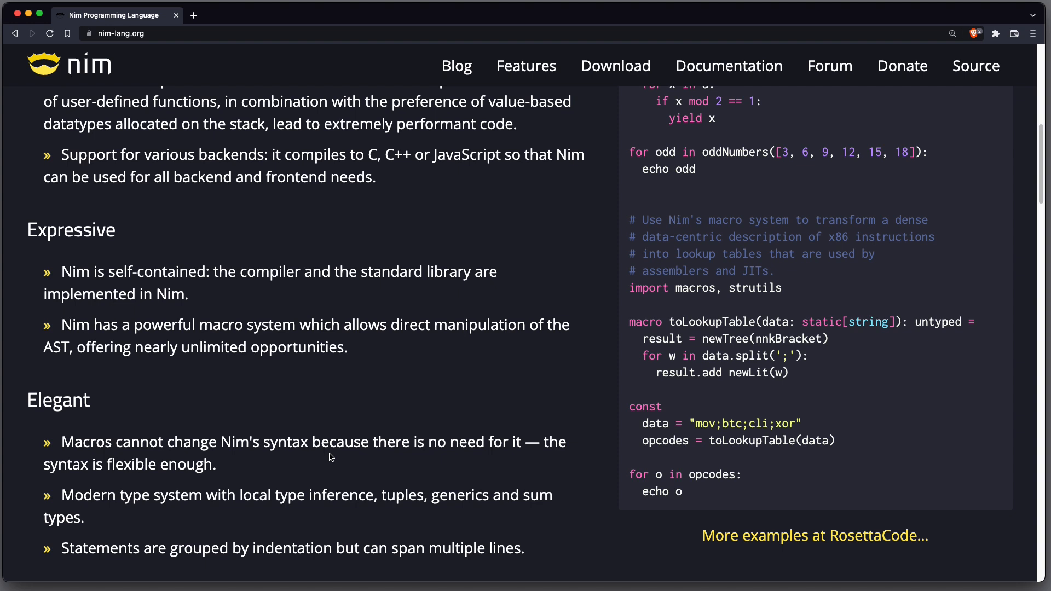
mouse_move(178, 518)
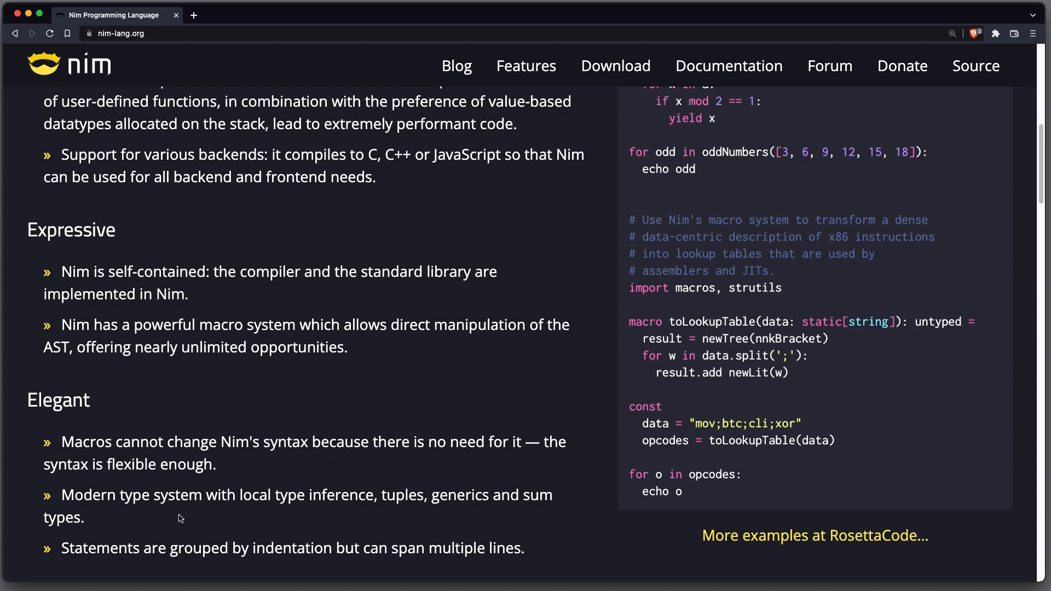
mouse_move(372, 511)
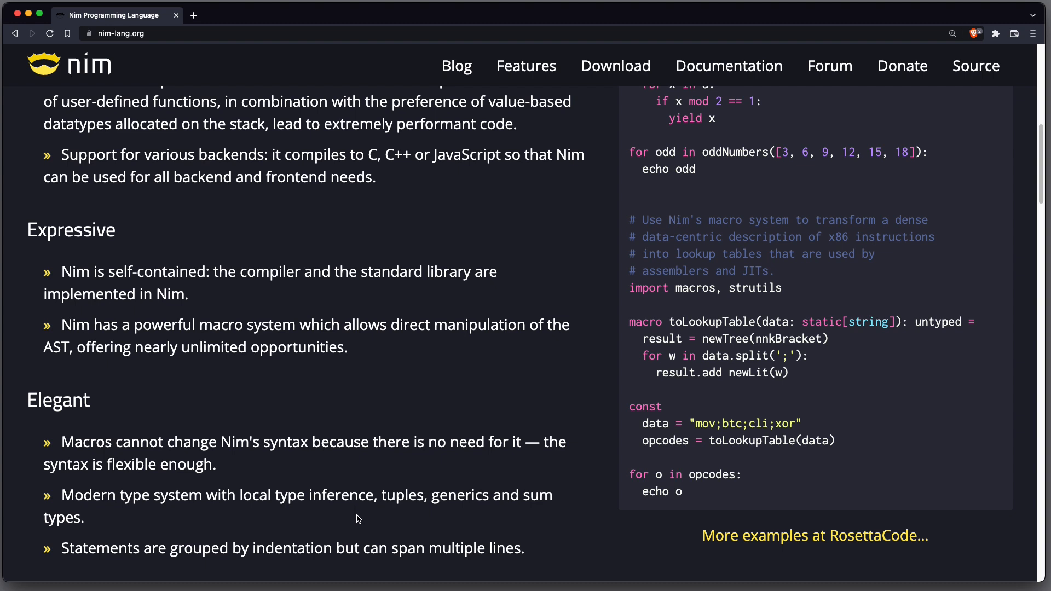
mouse_move(166, 568)
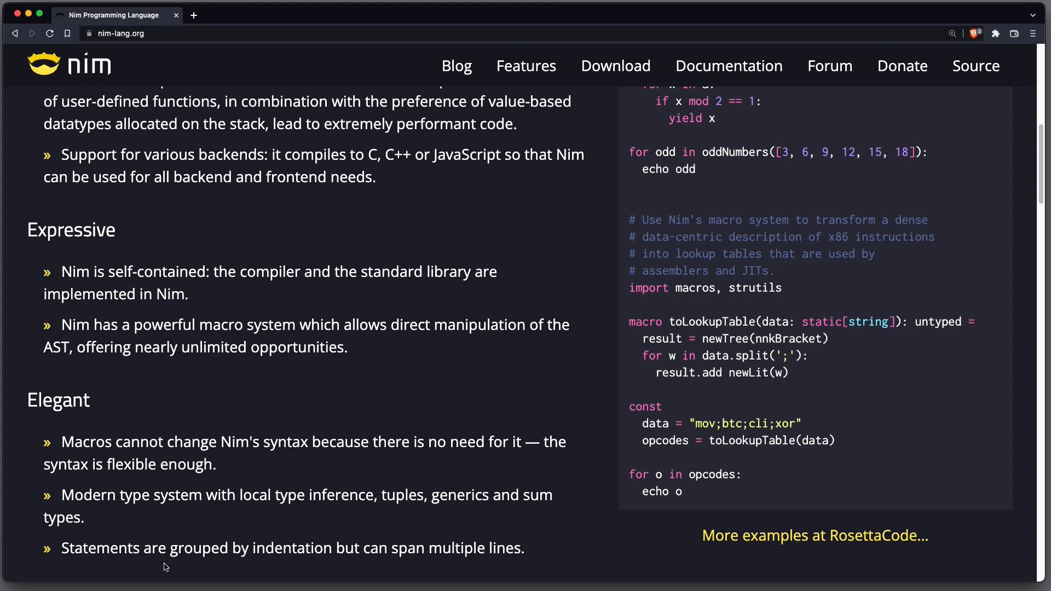
click(248, 14)
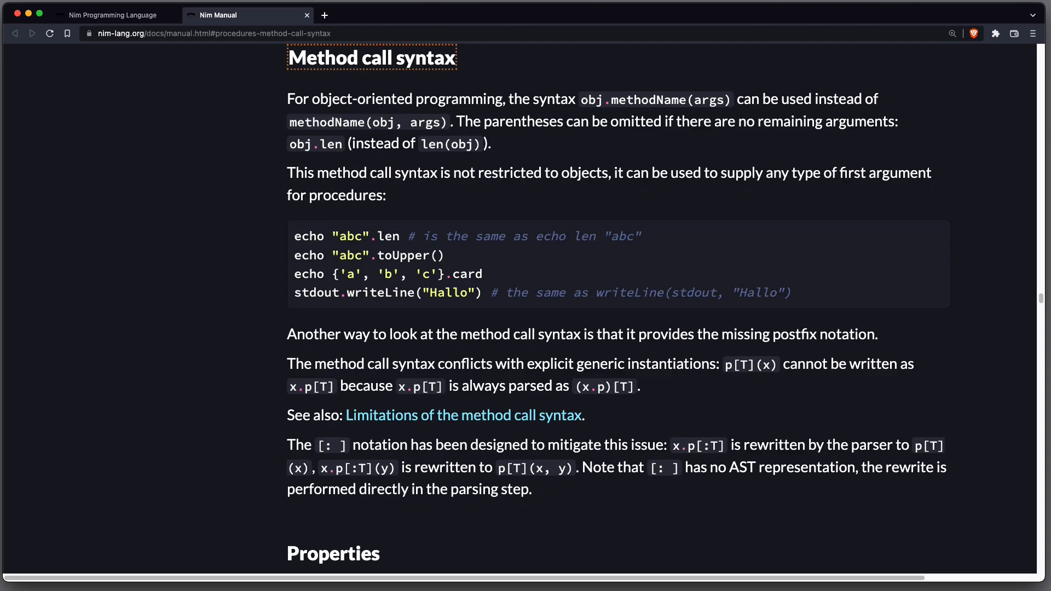
mouse_move(414, 79)
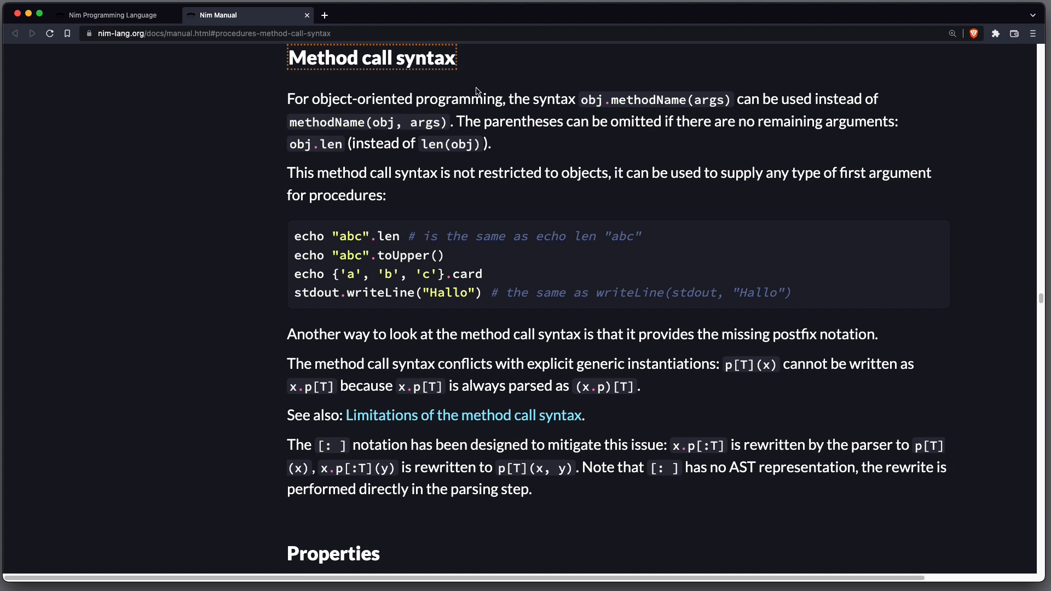
mouse_move(440, 96)
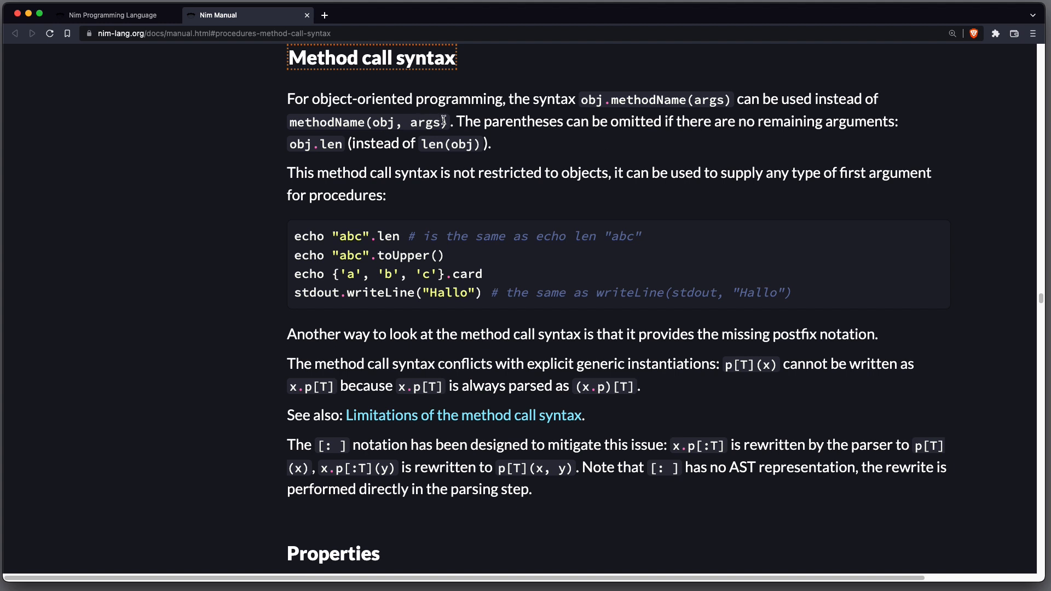
Highlight the methodName(obj, args) form and its writeLine(stdout, "Hallo") equivalent comment.
double_click(366, 122)
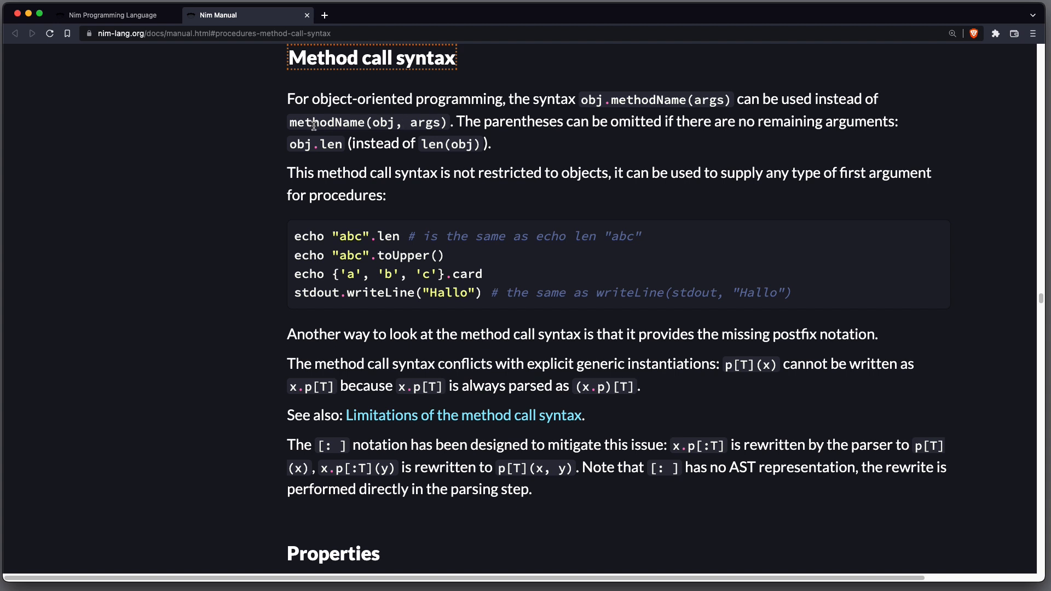
mouse_move(447, 303)
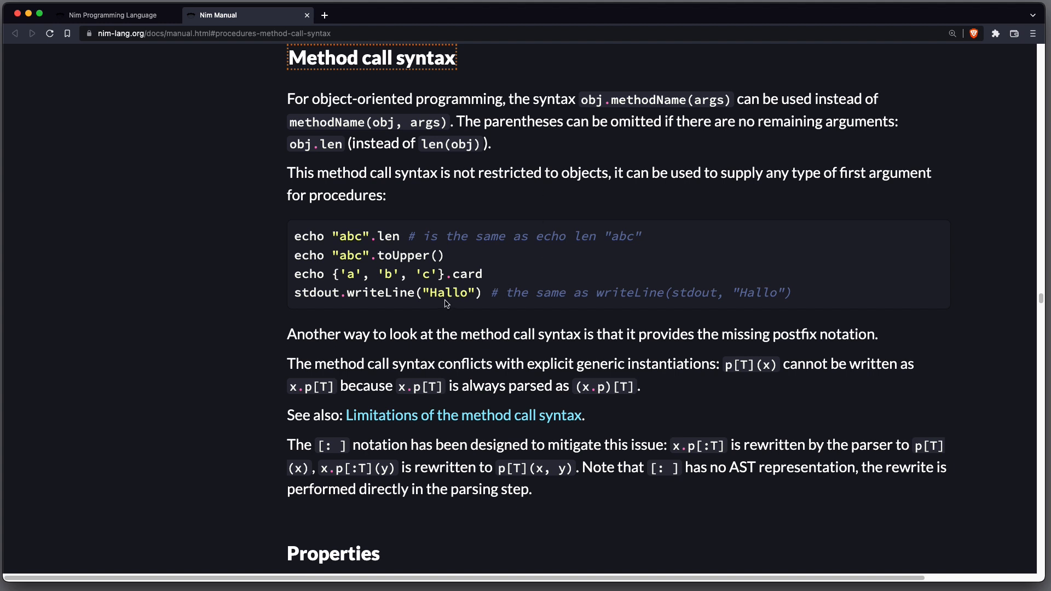
drag(597, 292, 791, 292)
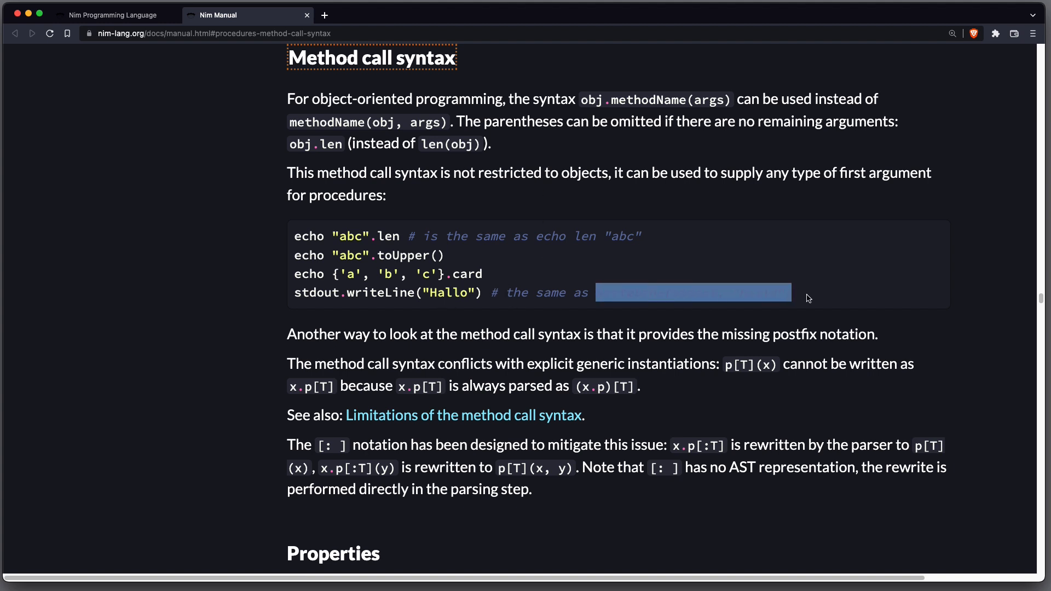
click(705, 306)
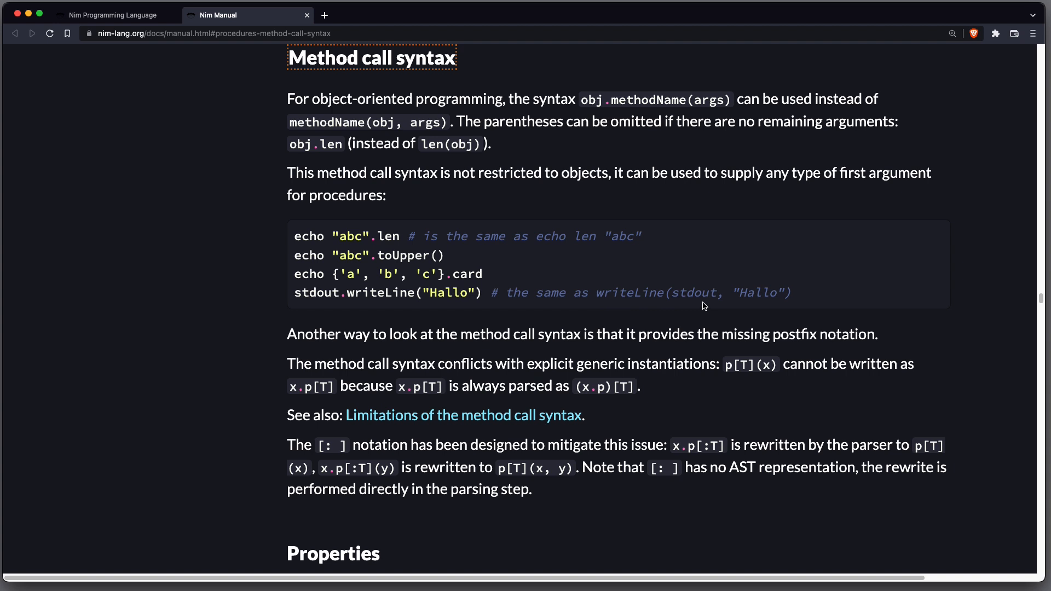
mouse_move(769, 308)
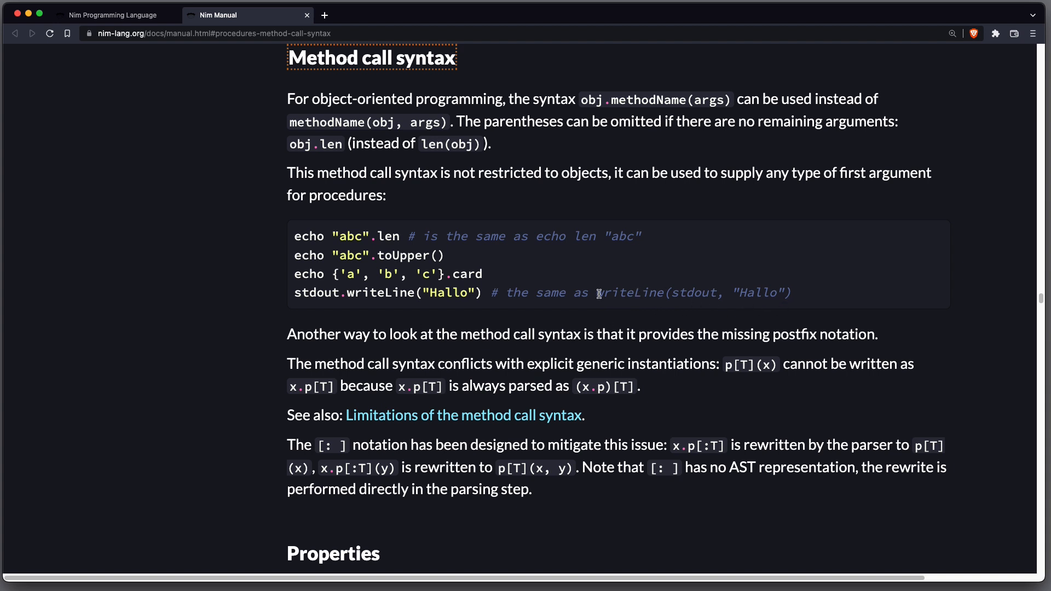
mouse_move(339, 304)
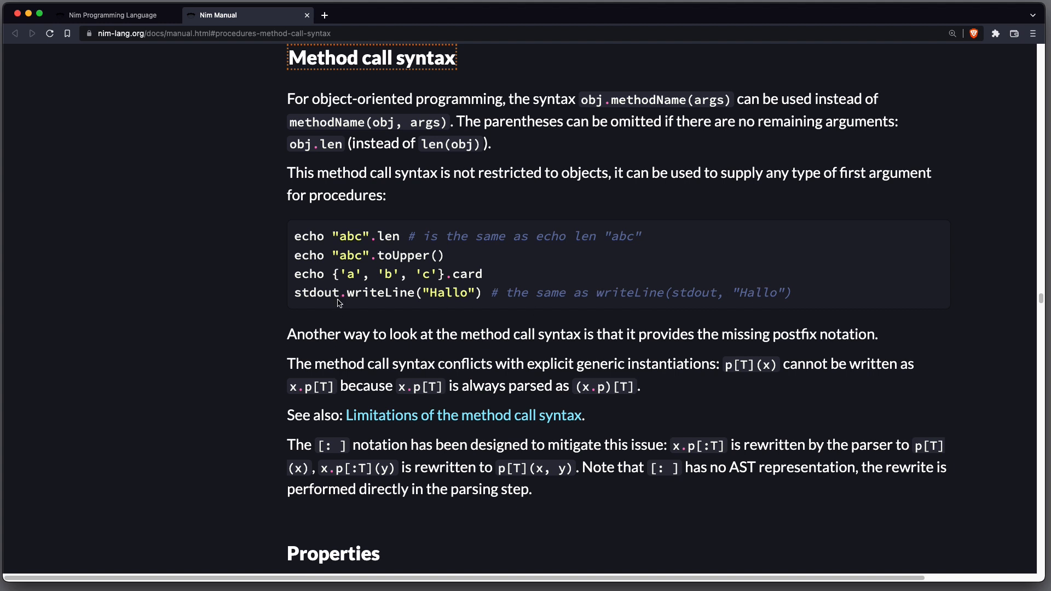
mouse_move(742, 294)
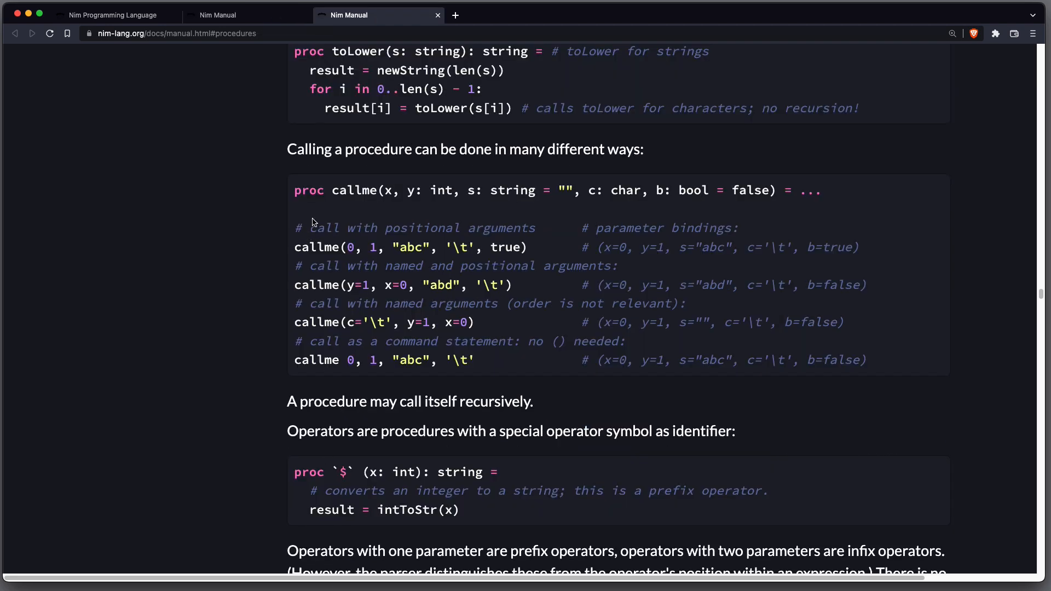
mouse_move(330, 215)
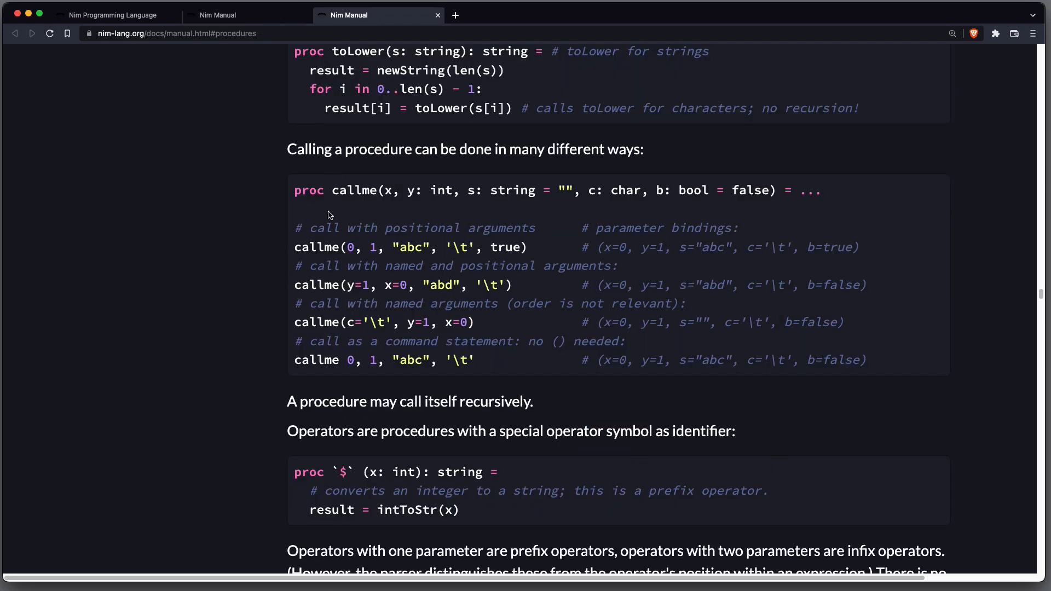
mouse_move(386, 220)
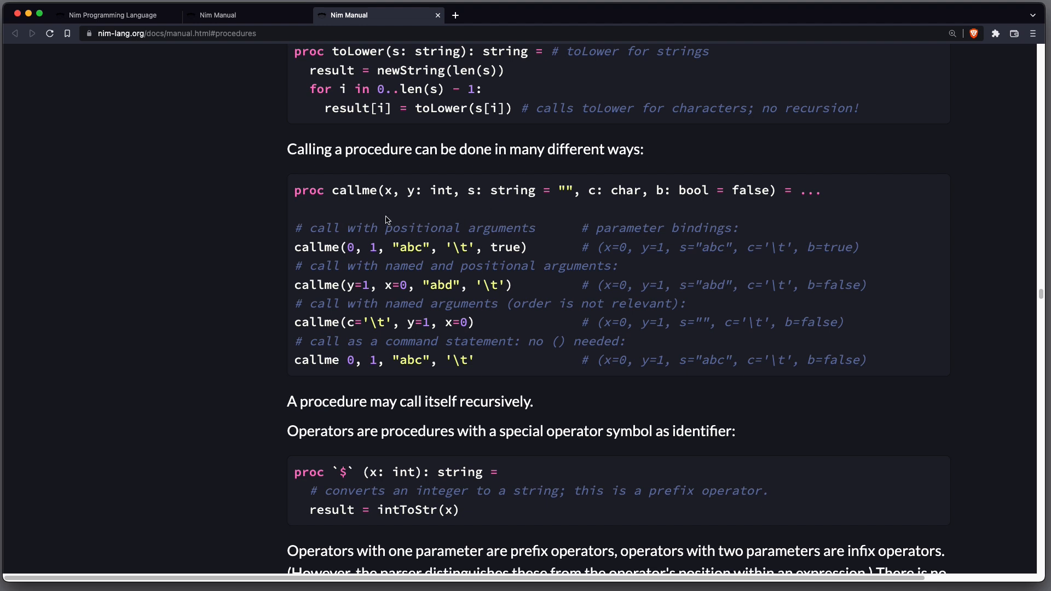
Highlight callme's parameters and the "abc" positional argument, then move to the Nery test.nim tab.
double_click(309, 191)
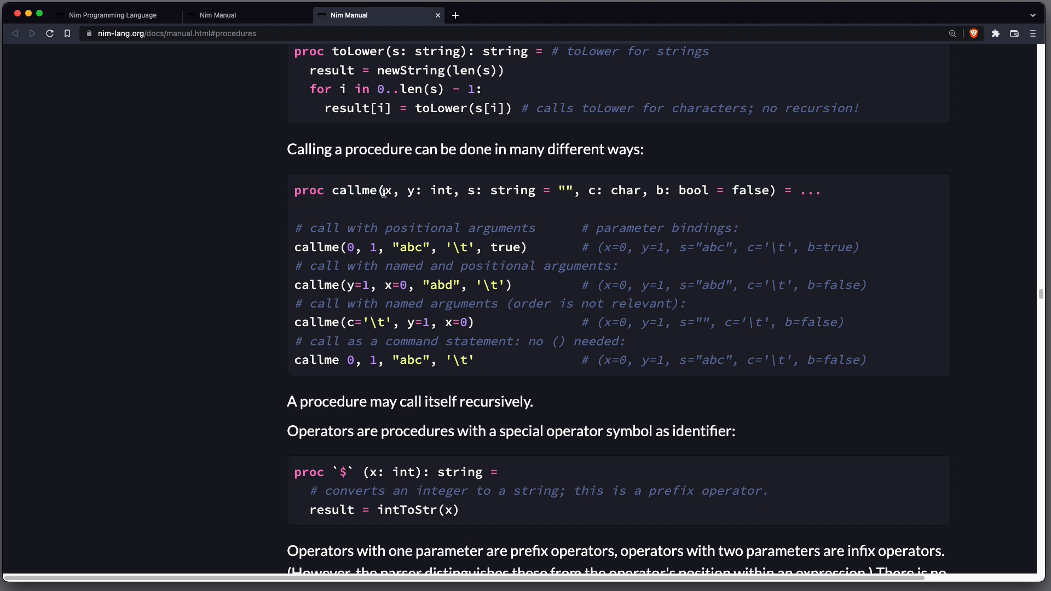
drag(385, 189, 452, 189)
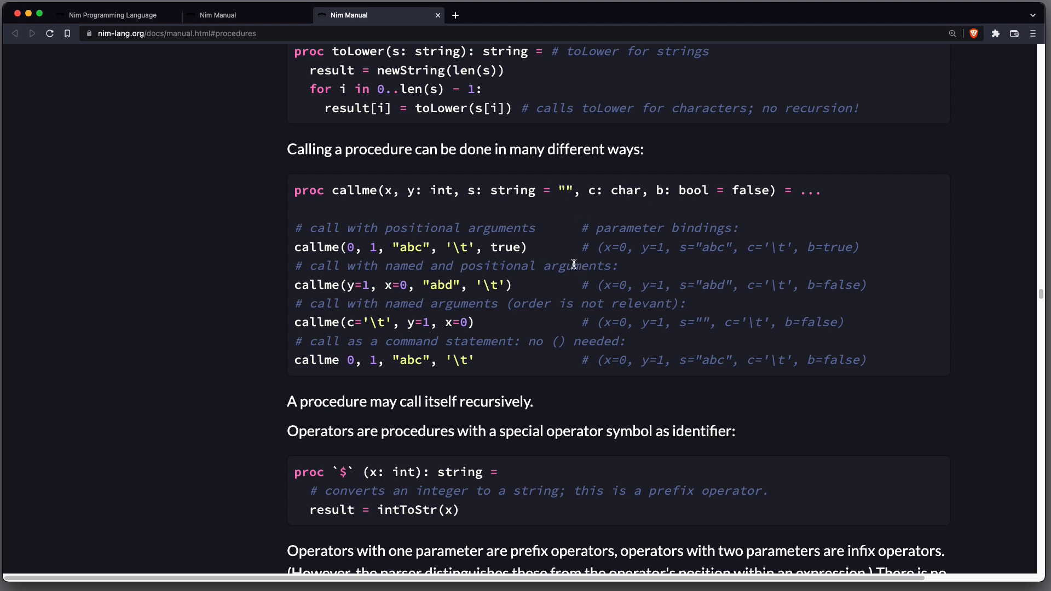
mouse_move(538, 258)
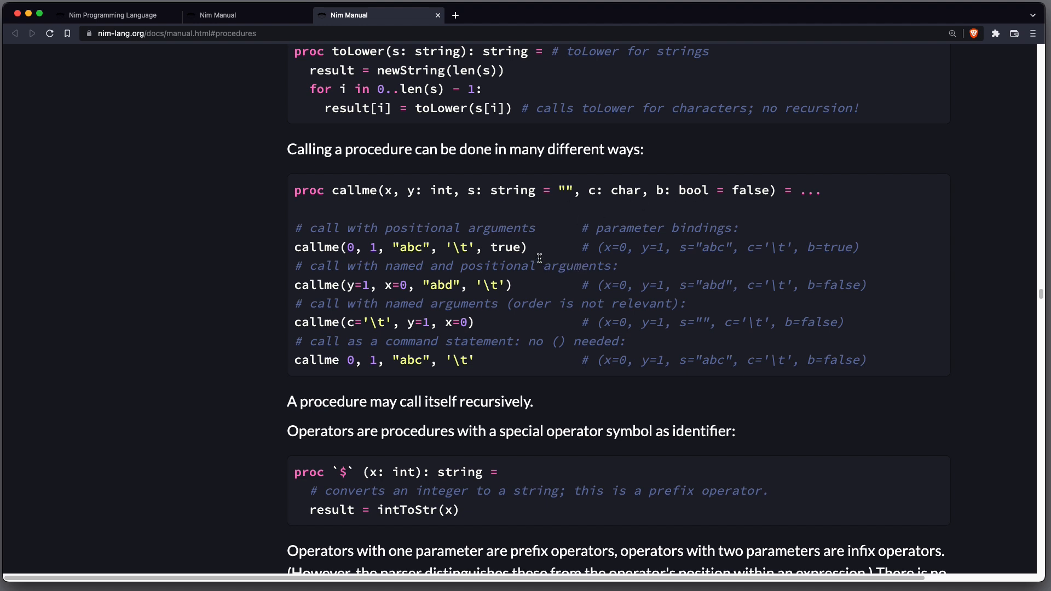
mouse_move(310, 252)
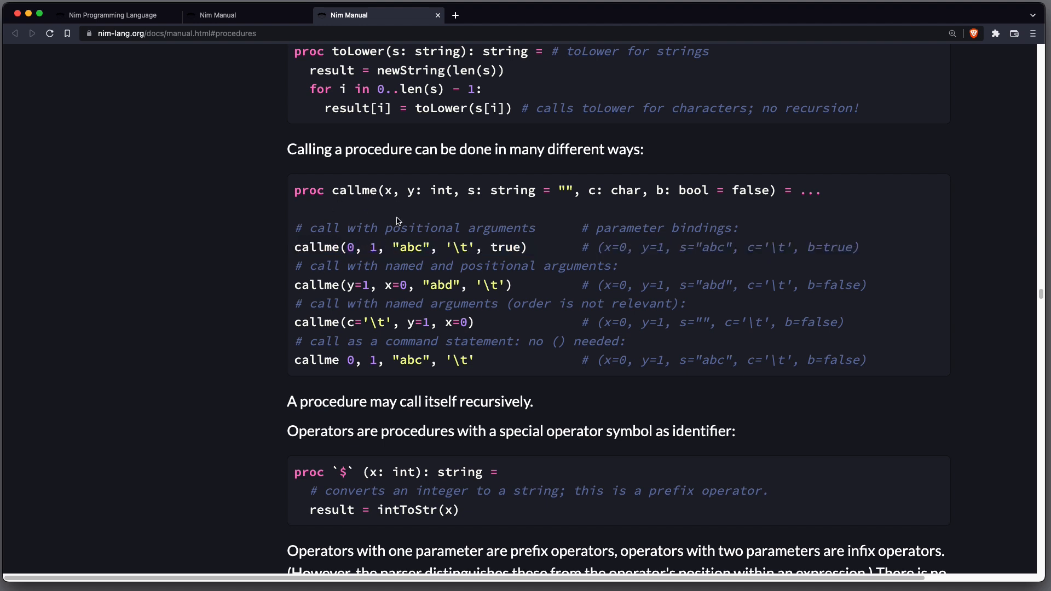
double_click(411, 246)
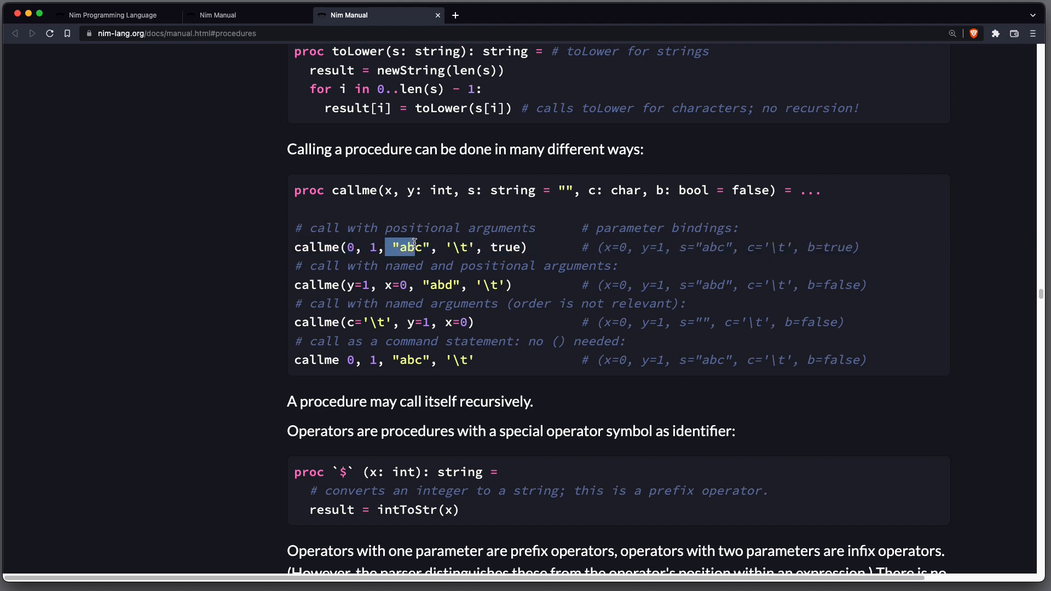
click(355, 246)
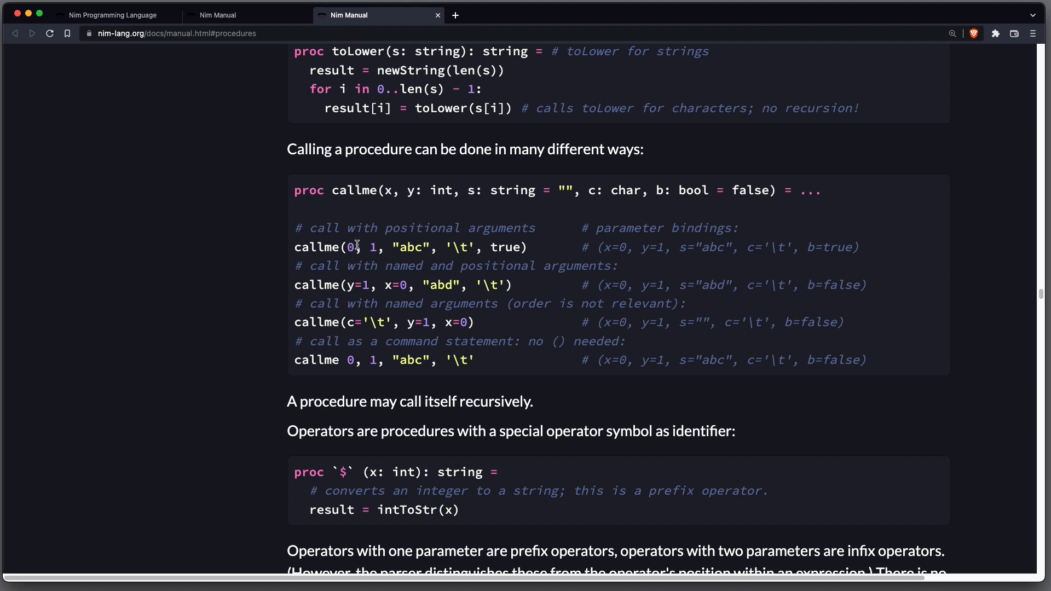
mouse_move(504, 247)
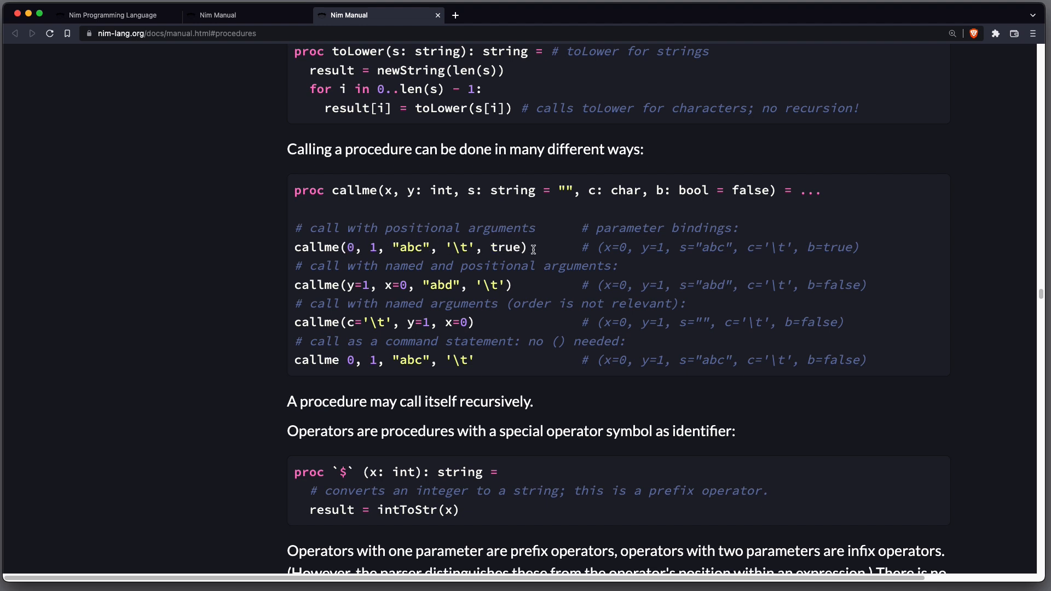
mouse_move(354, 279)
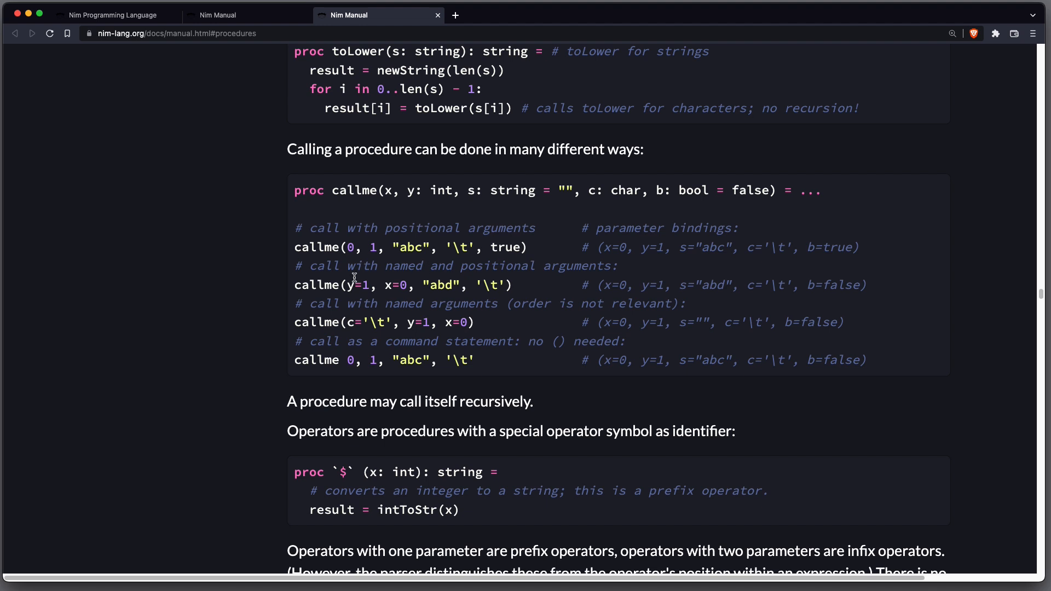
mouse_move(351, 284)
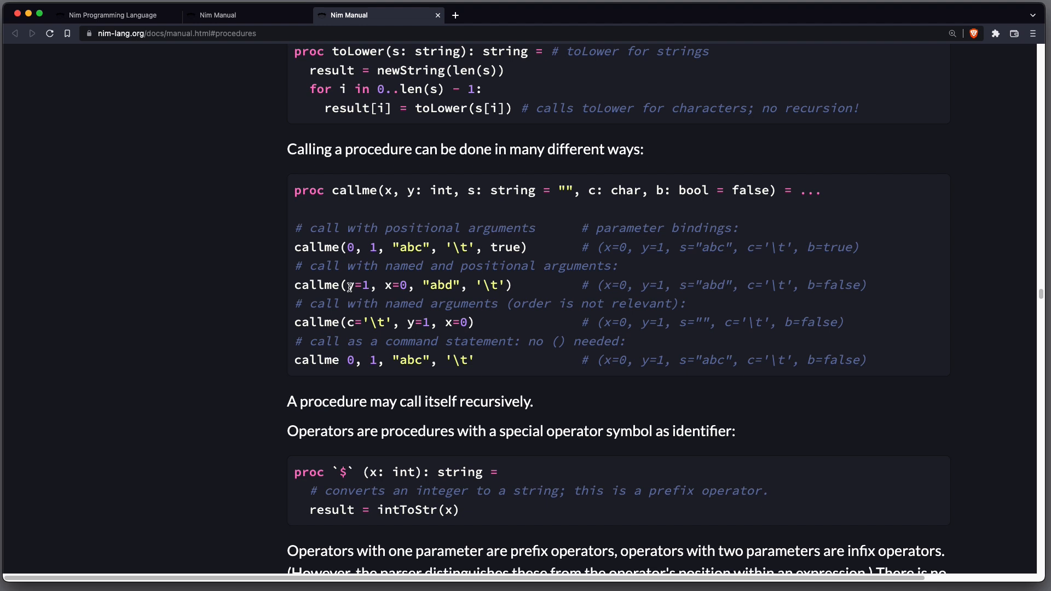
drag(351, 285, 414, 285)
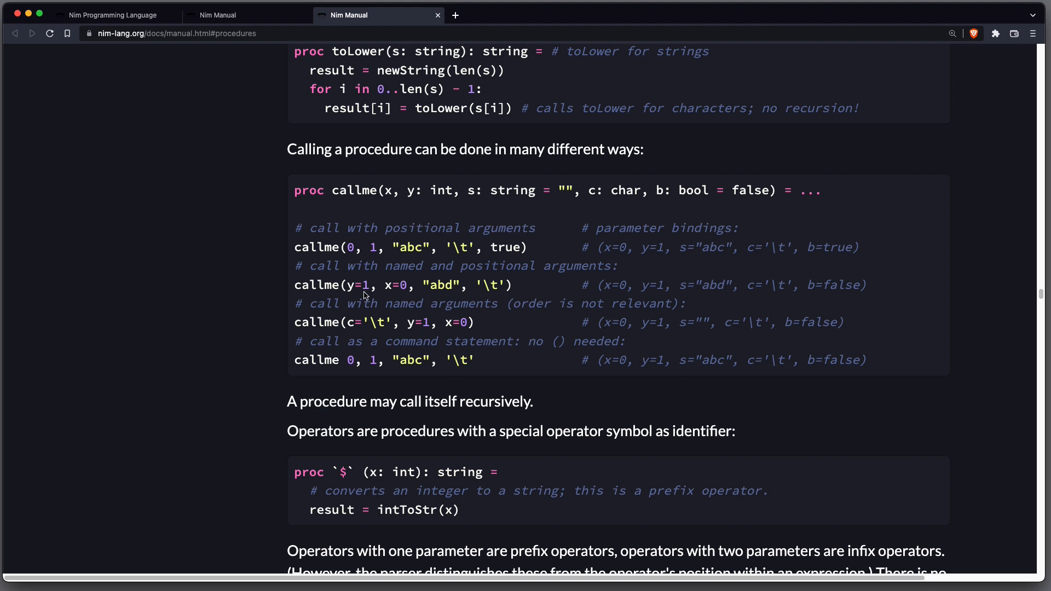
mouse_move(391, 288)
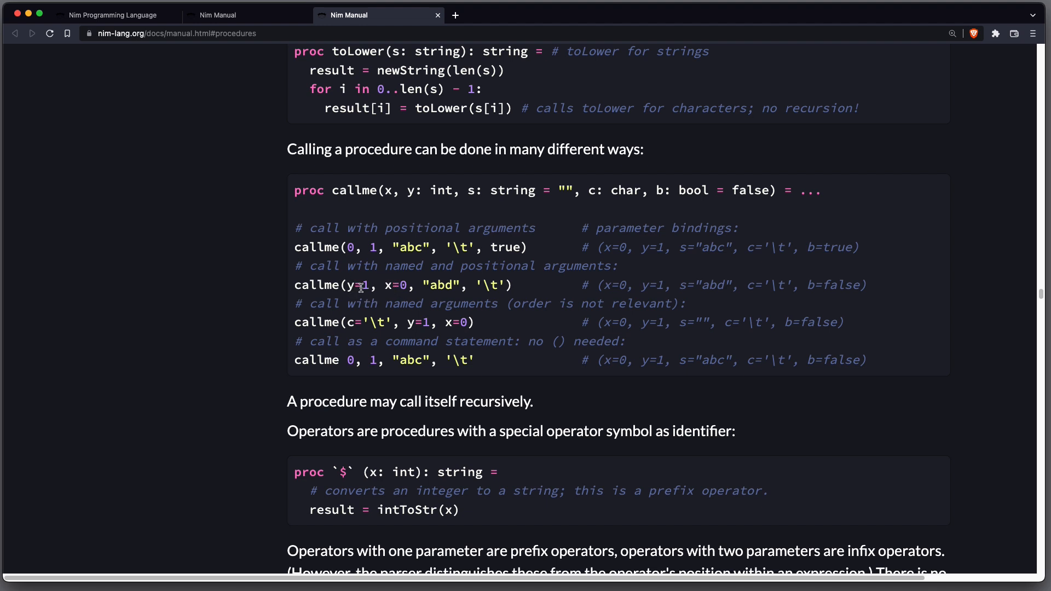
mouse_move(462, 297)
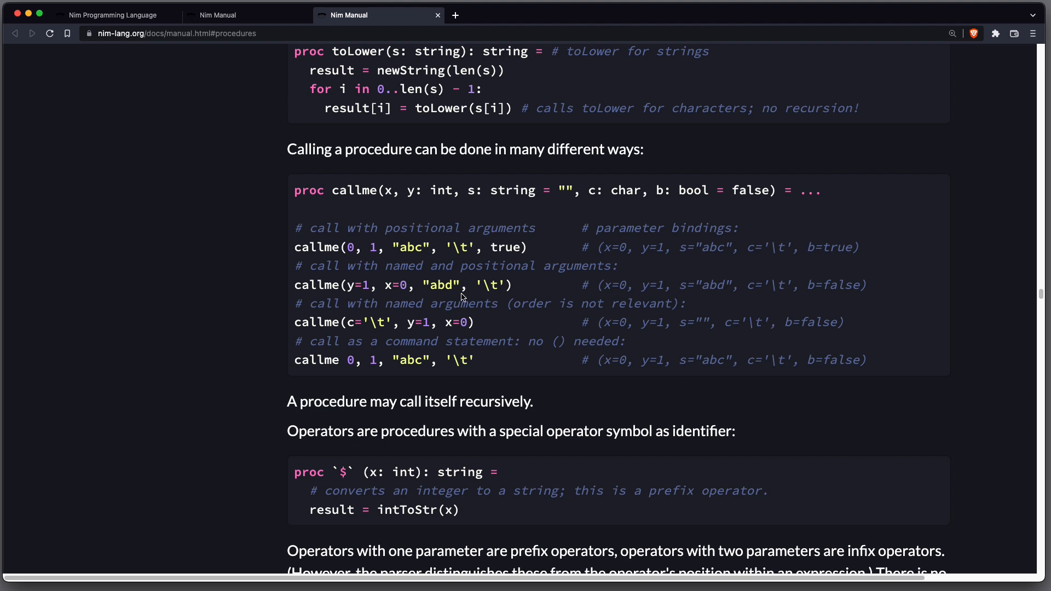
mouse_move(377, 300)
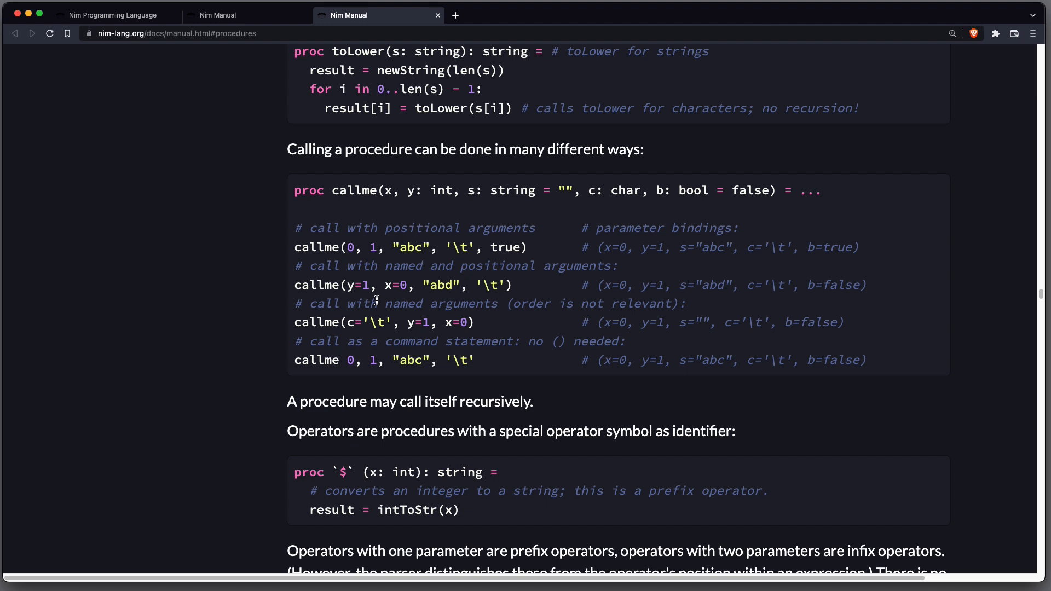
mouse_move(502, 316)
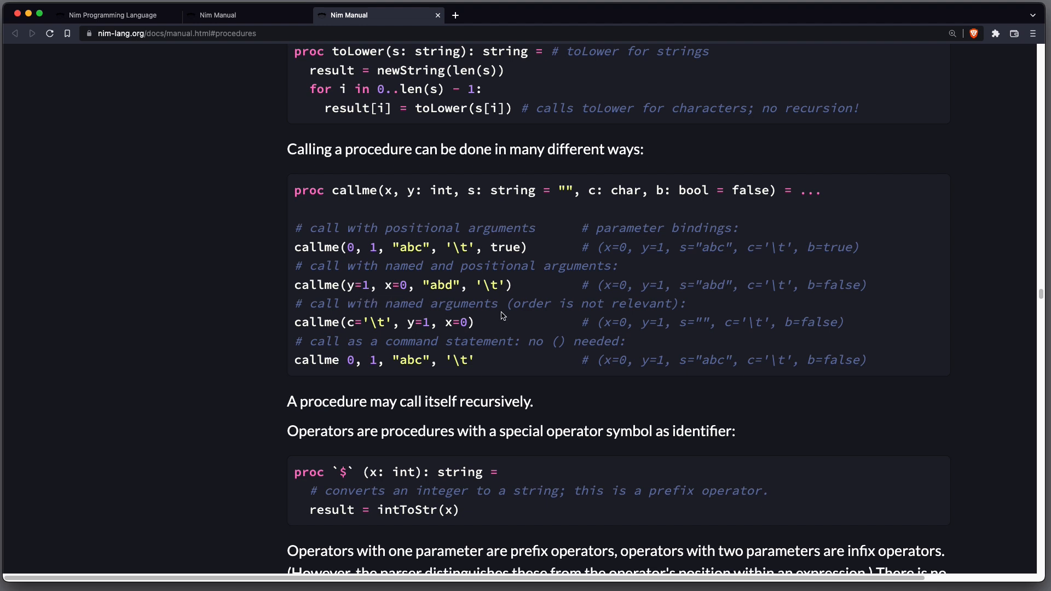
click(378, 15)
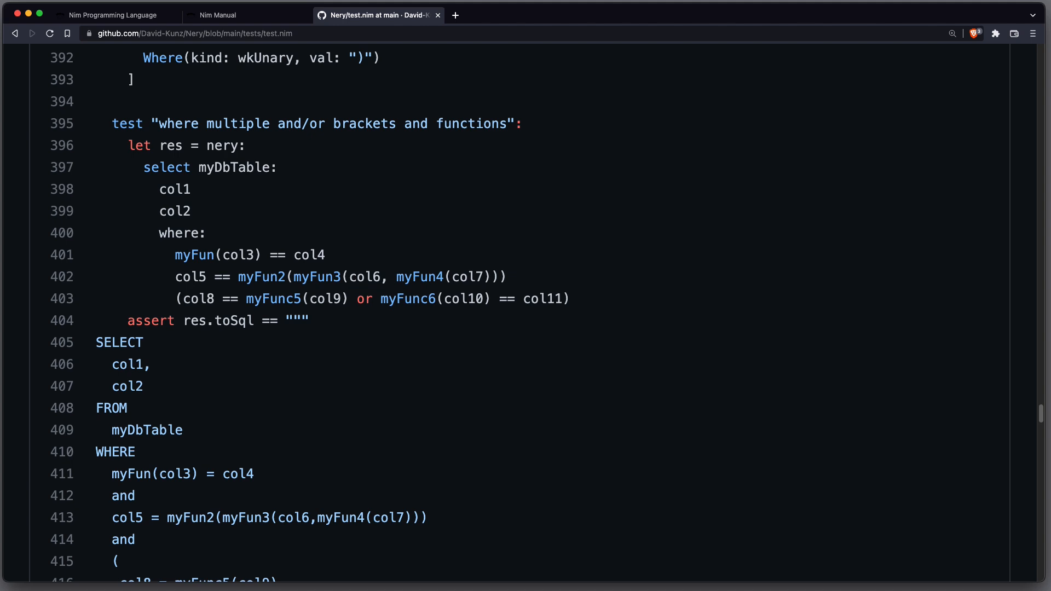
Mark res and the toSql assert in the Nery query test, then continue to the where and/or brackets test.
double_click(221, 146)
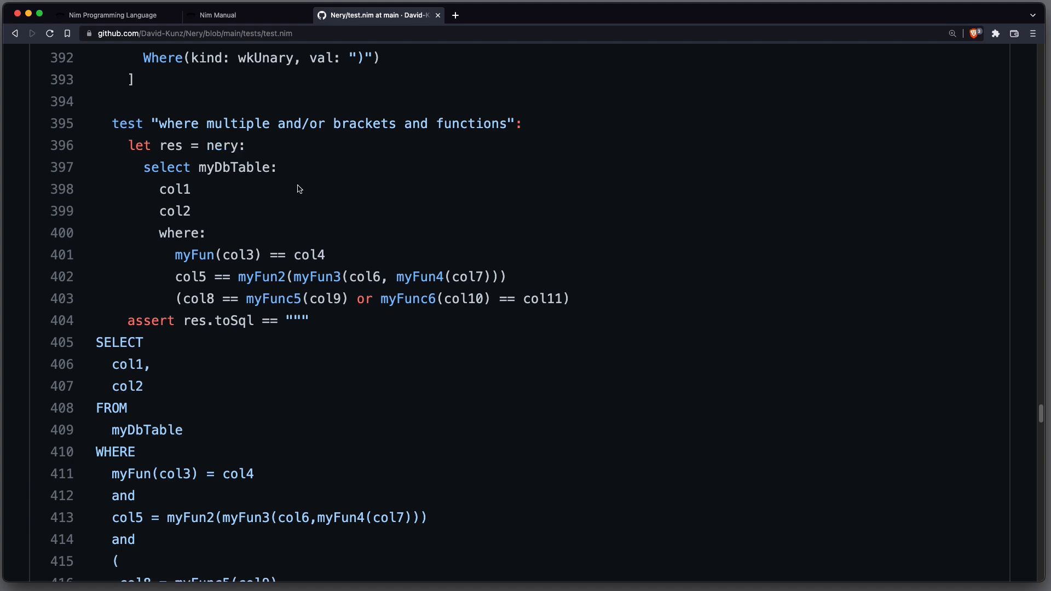
mouse_move(273, 203)
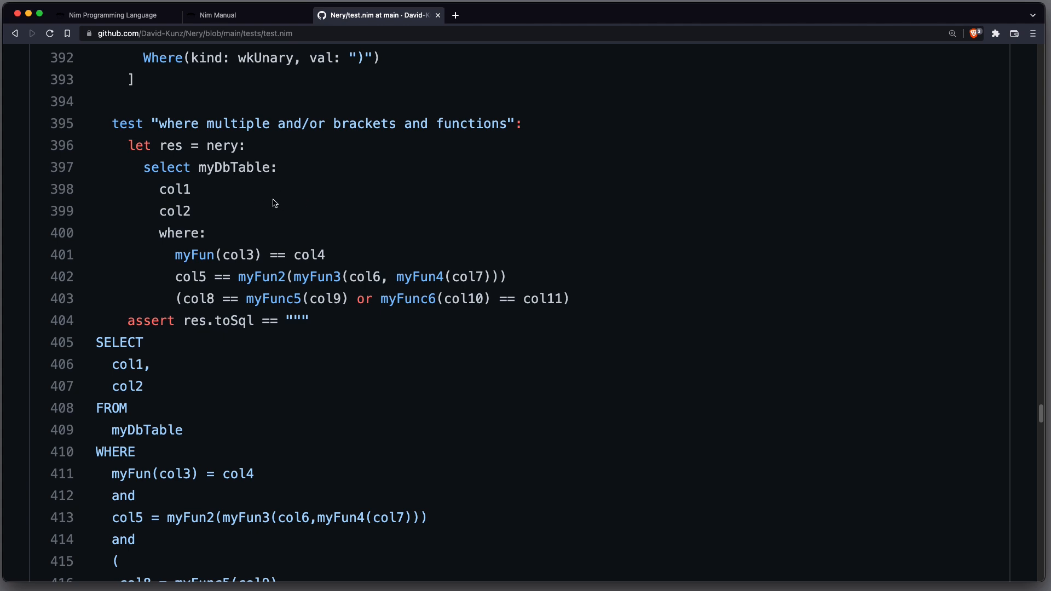
mouse_move(189, 158)
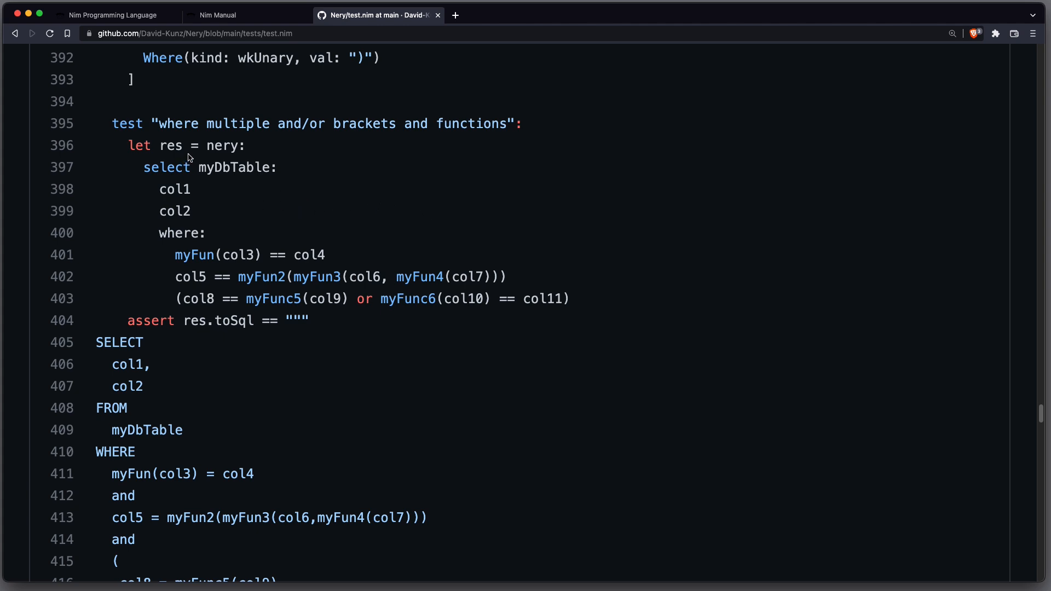
double_click(171, 146)
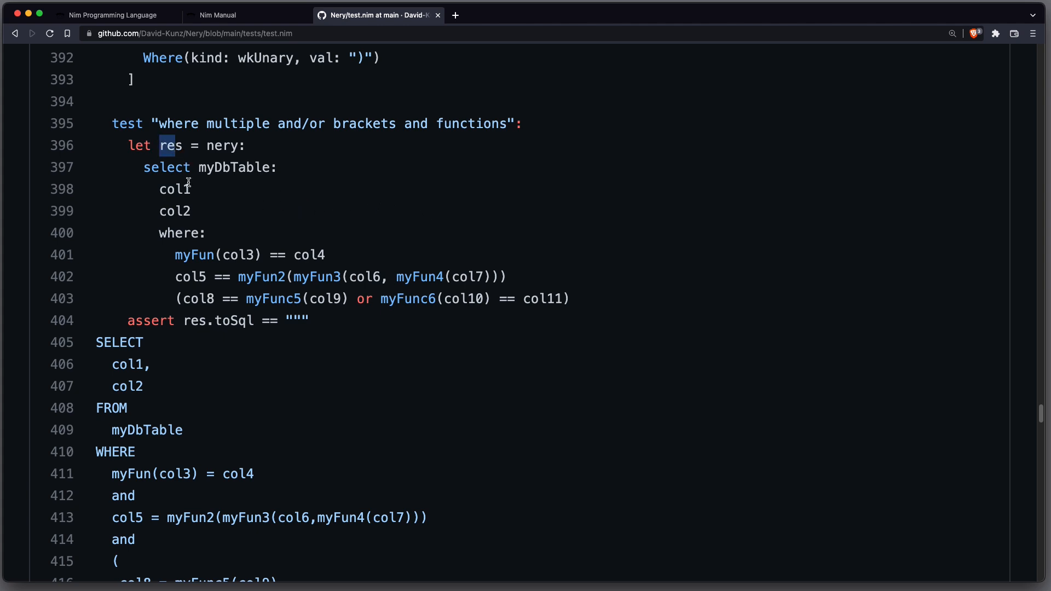
double_click(223, 145)
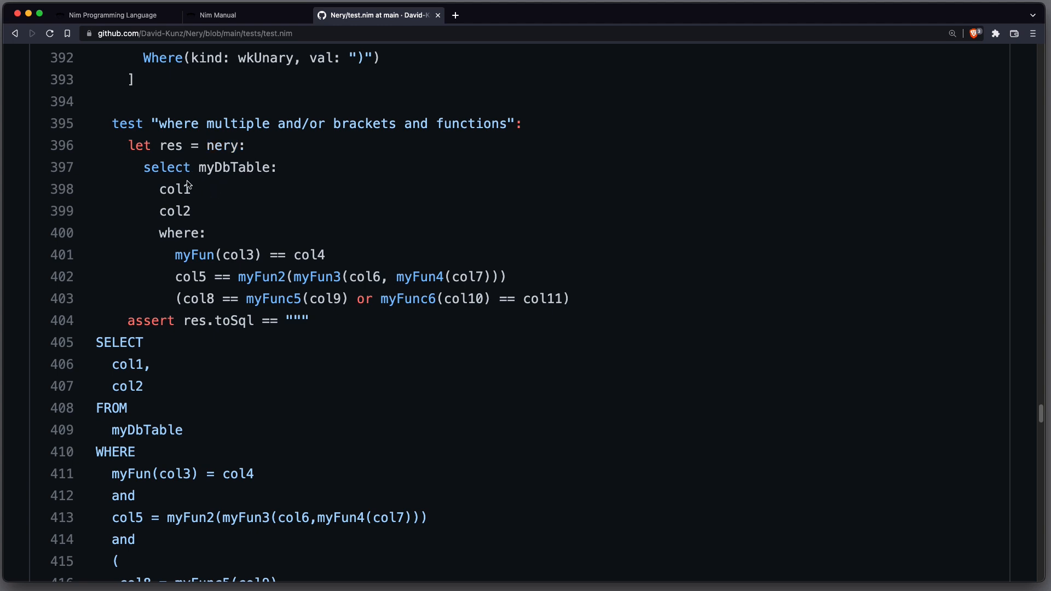
mouse_move(259, 205)
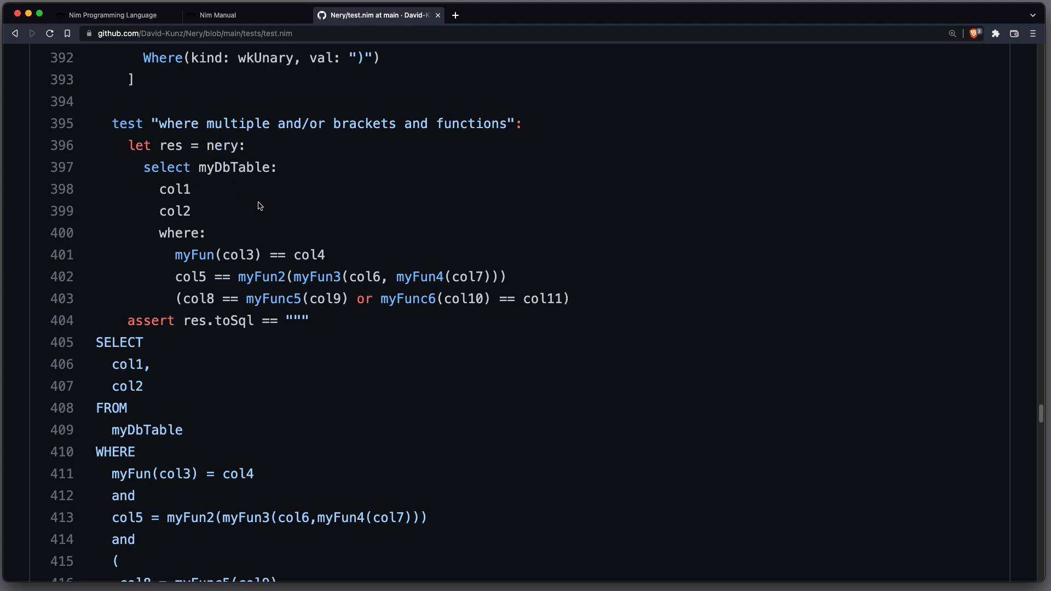
mouse_move(186, 204)
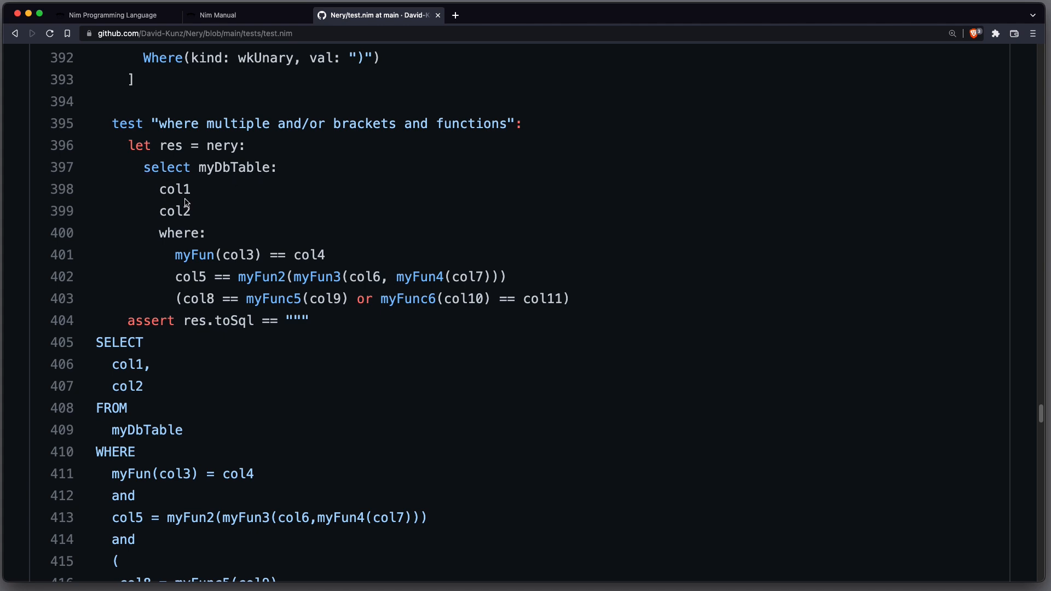
mouse_move(179, 191)
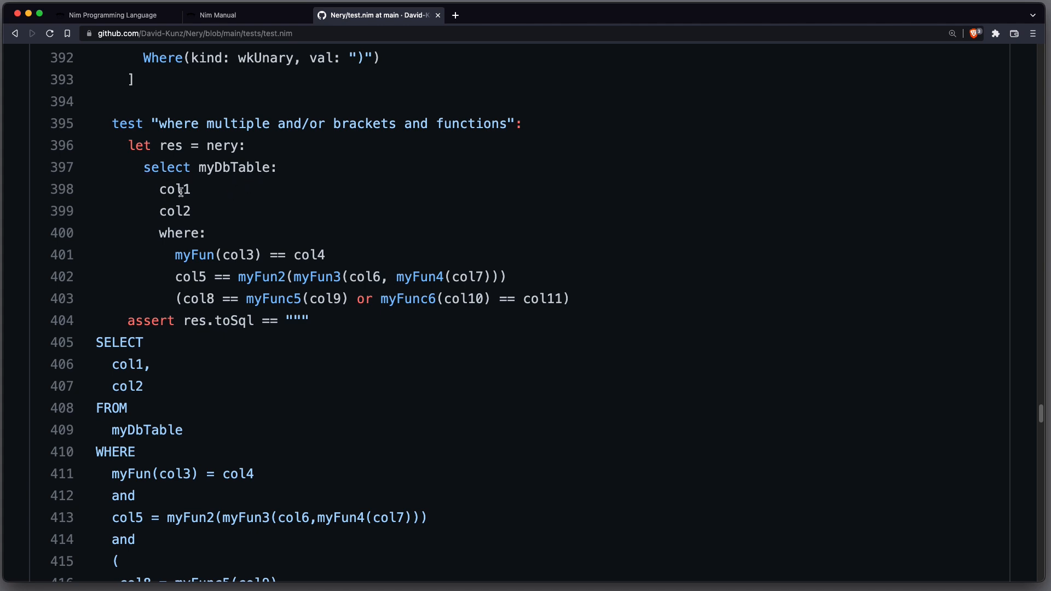
double_click(178, 232)
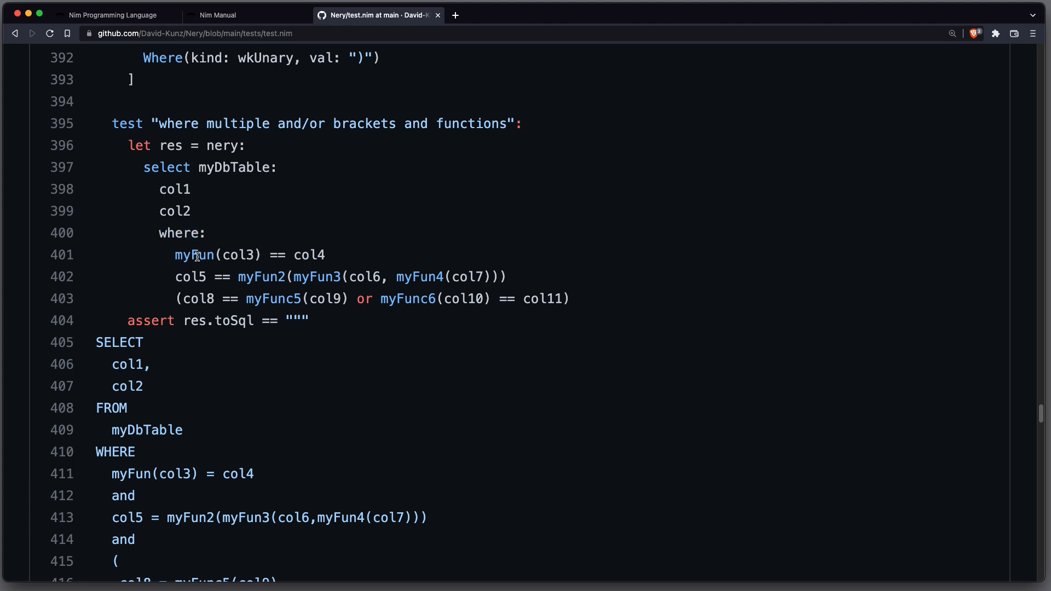
mouse_move(400, 291)
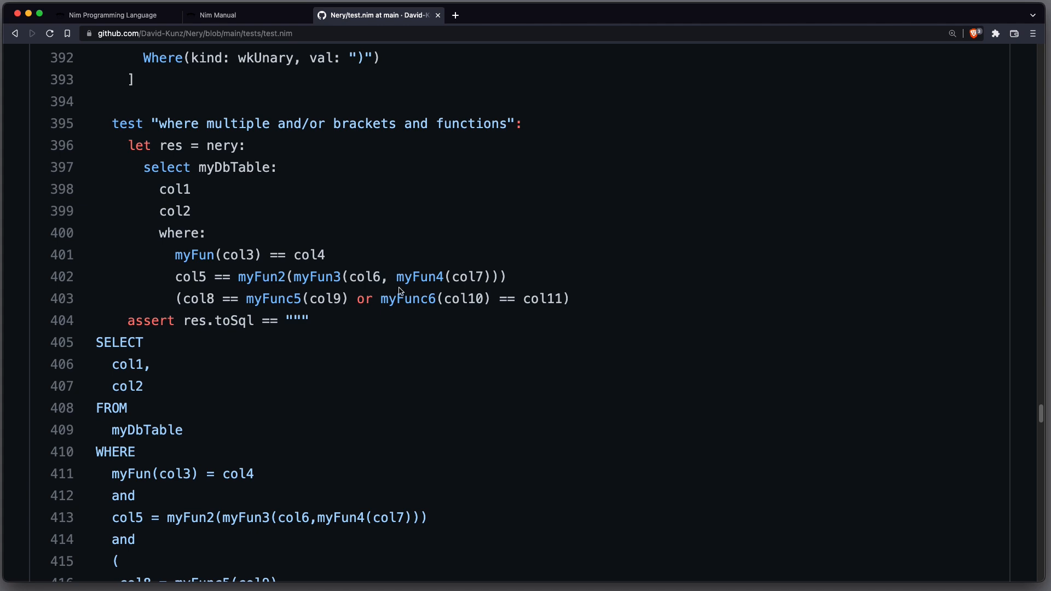
triple_click(171, 146)
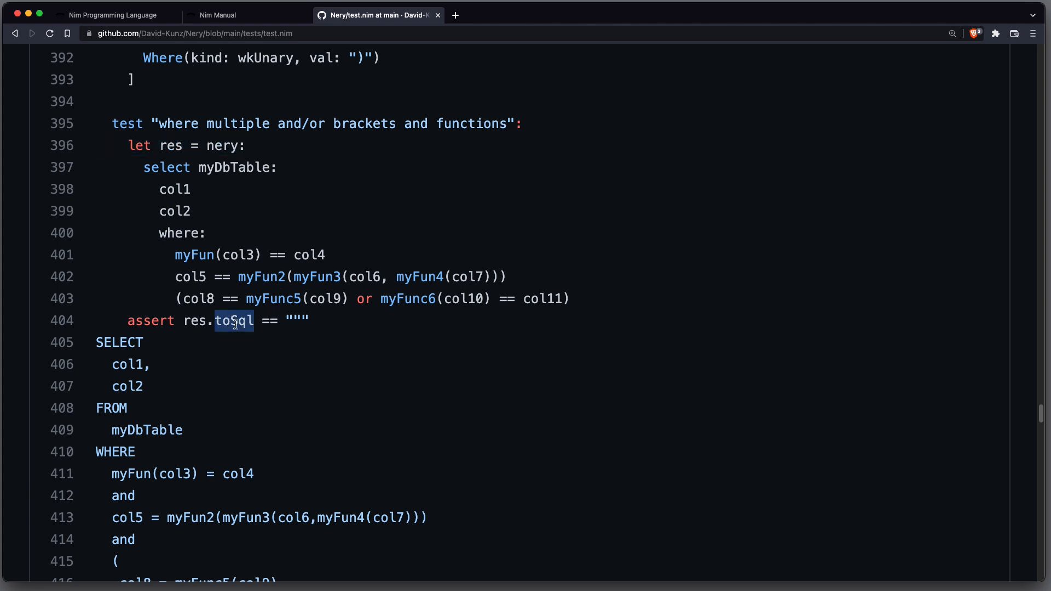
scroll(down, 3)
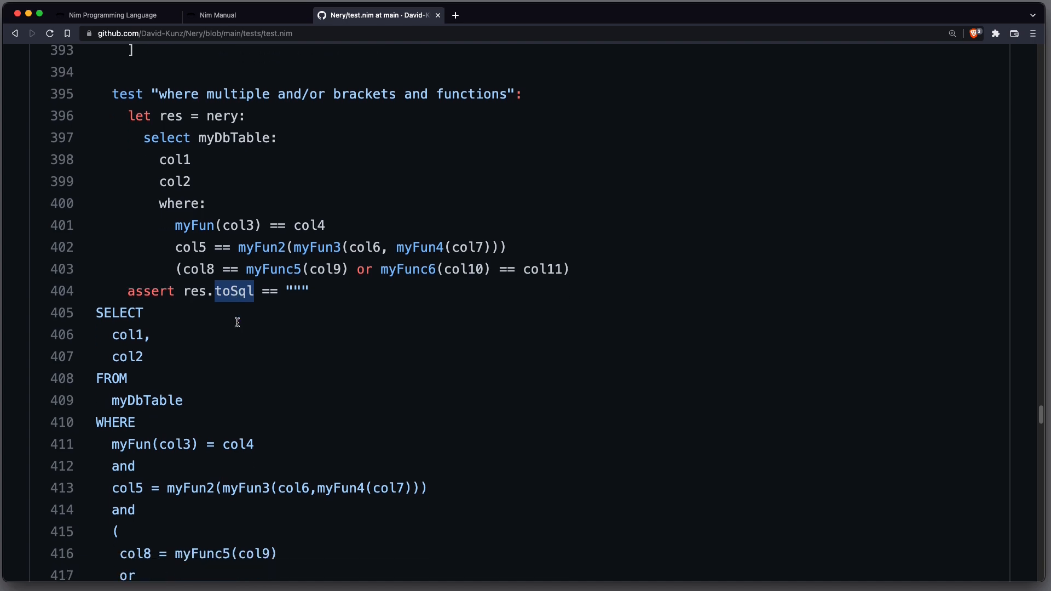
scroll(down, 3)
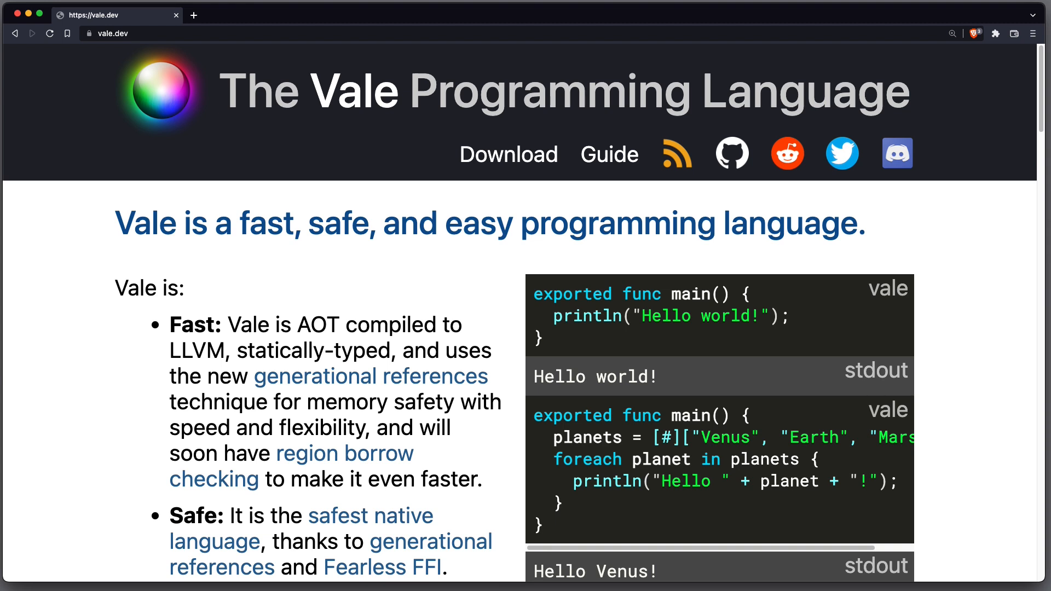
mouse_move(701, 330)
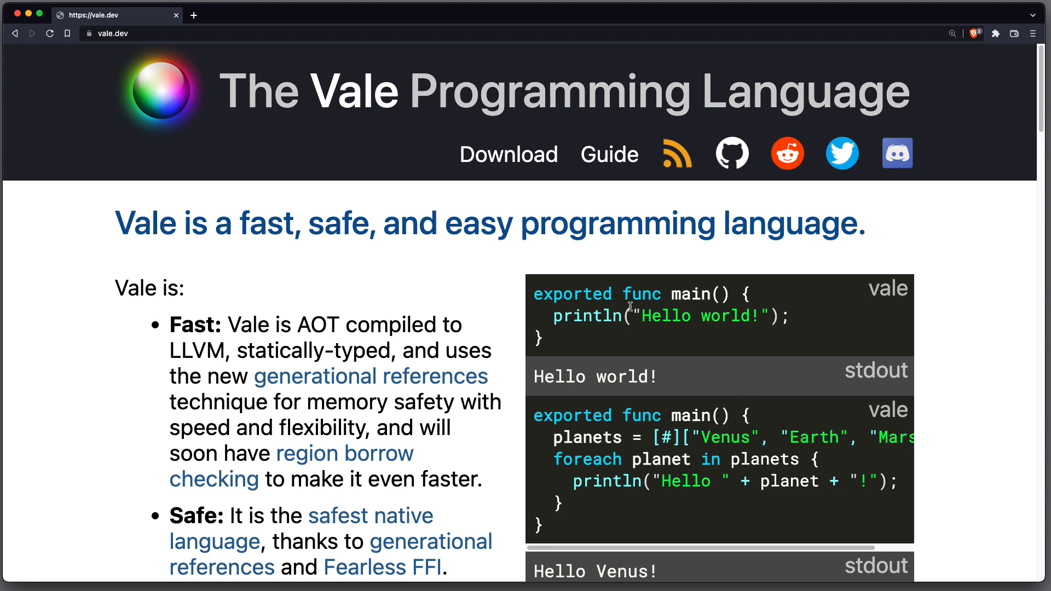
mouse_move(540, 303)
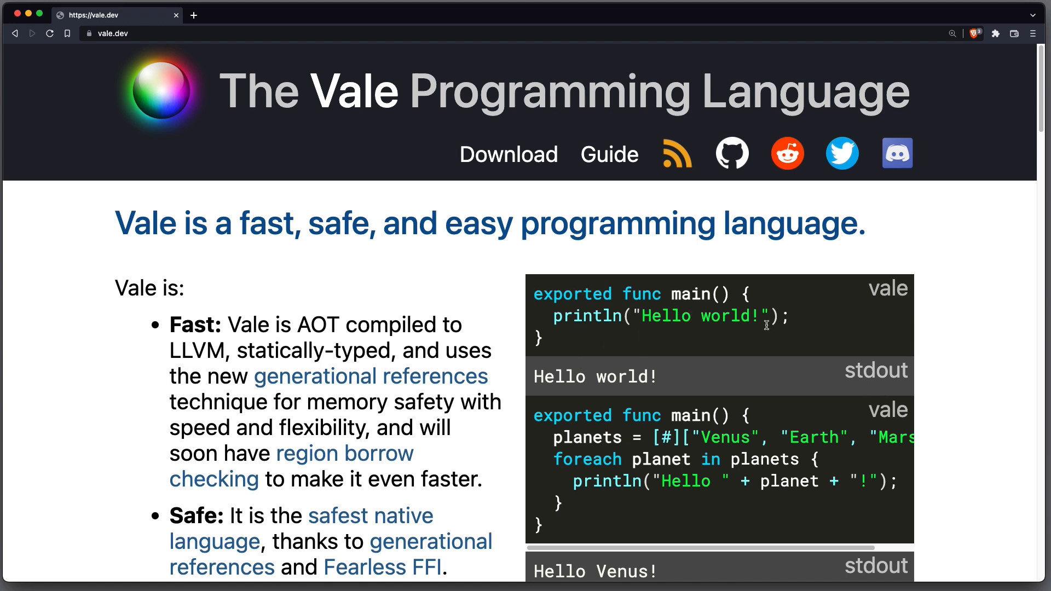
mouse_move(701, 411)
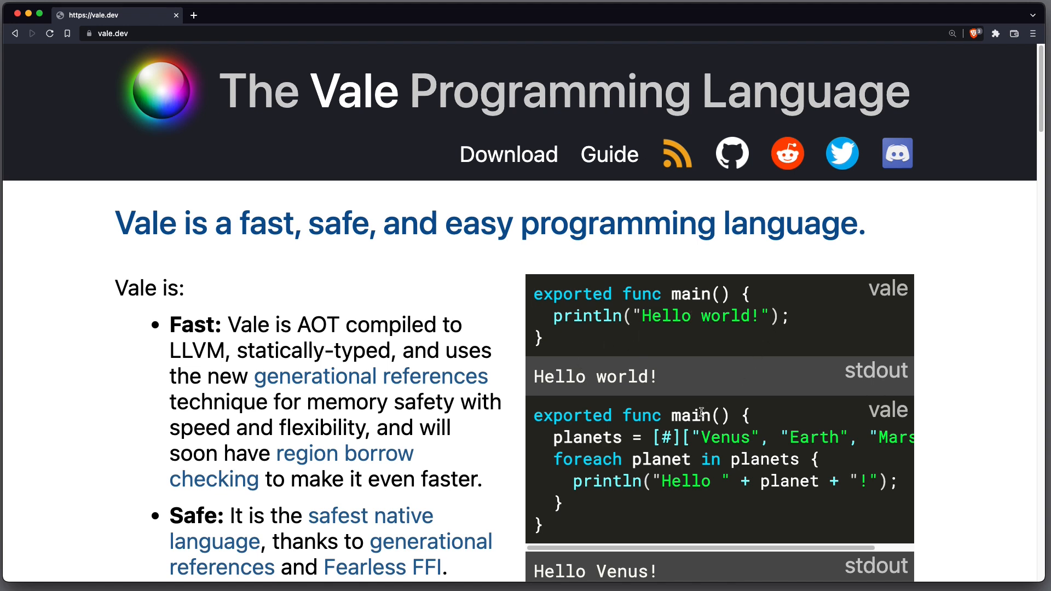
Mark LLVM in Vale's description and follow the generational references link to the blog article.
double_click(670, 438)
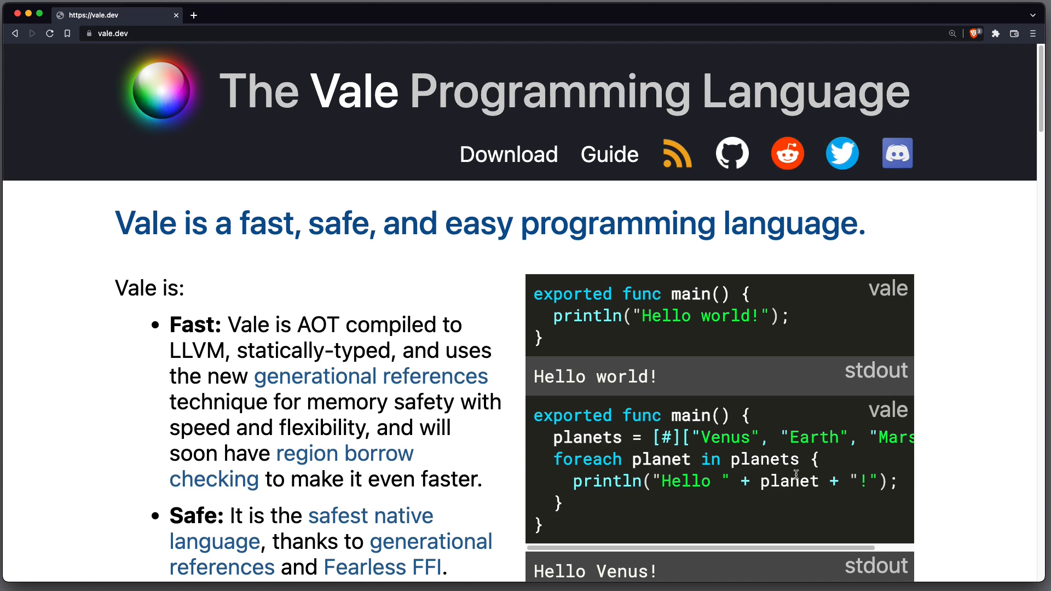
double_click(196, 351)
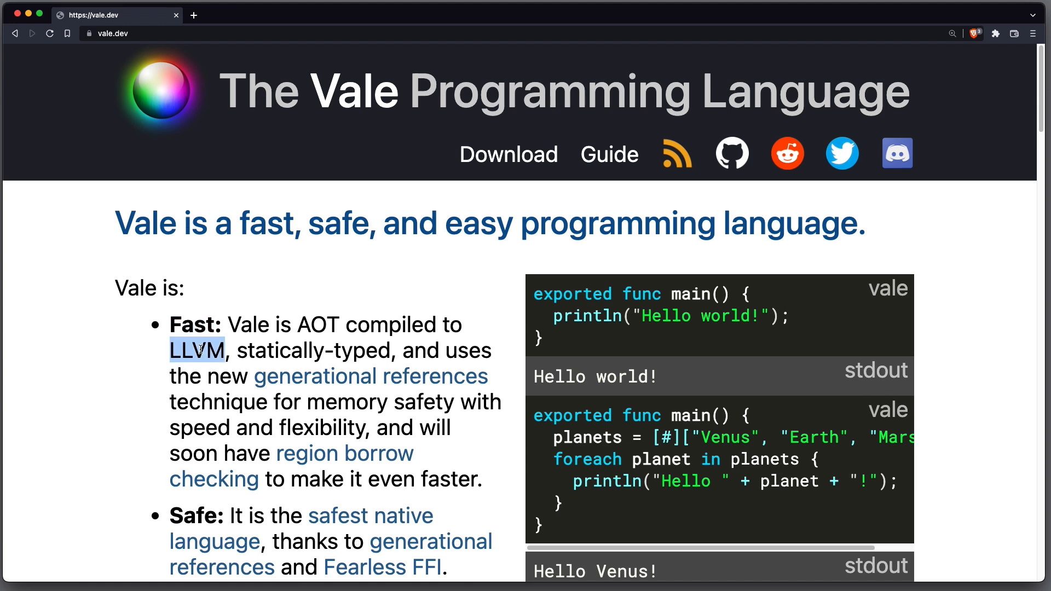
mouse_move(116, 456)
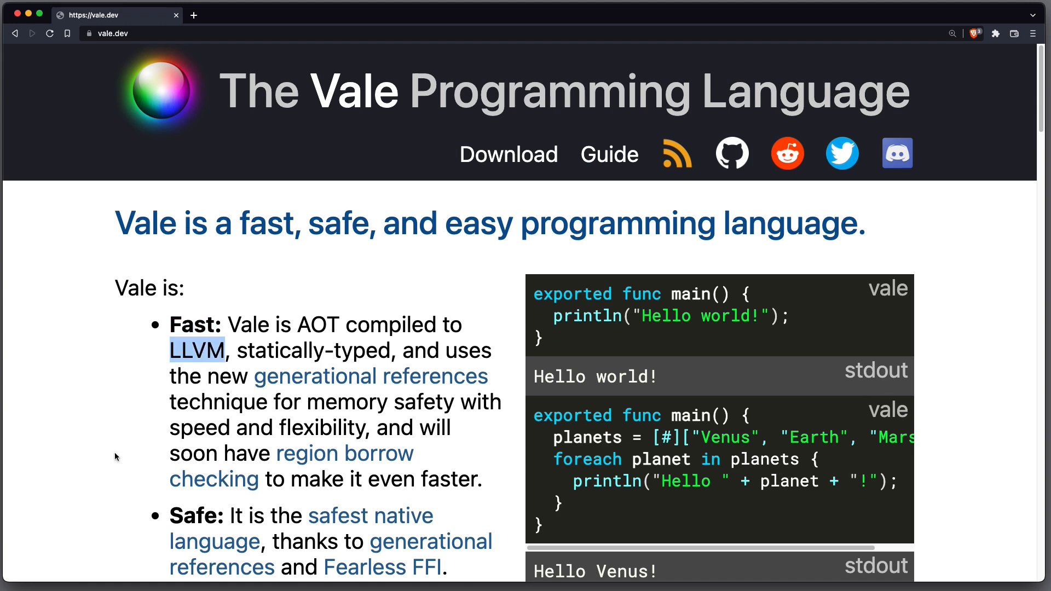
mouse_move(233, 428)
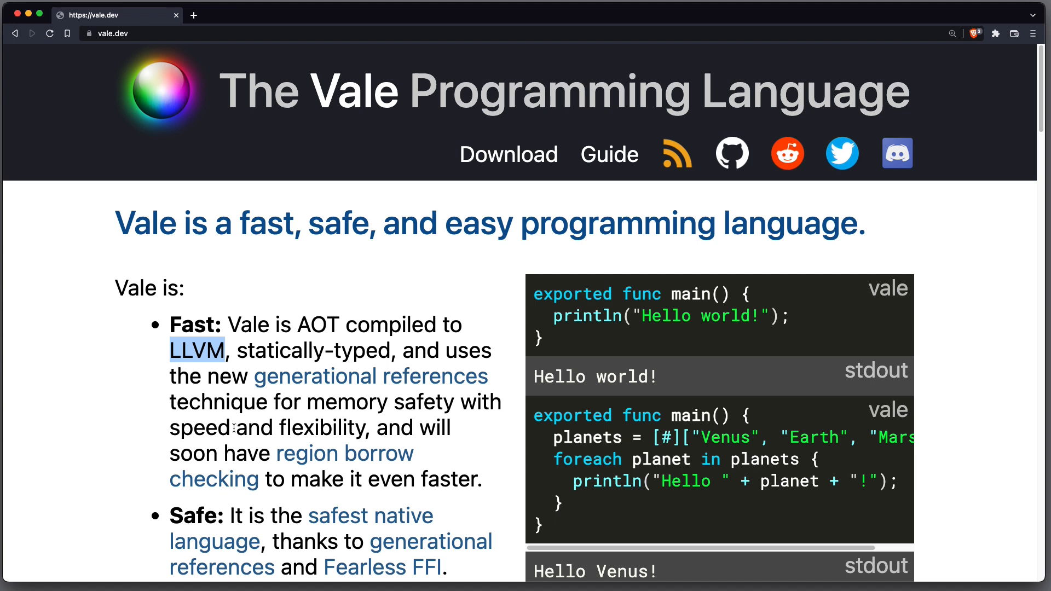
mouse_move(350, 400)
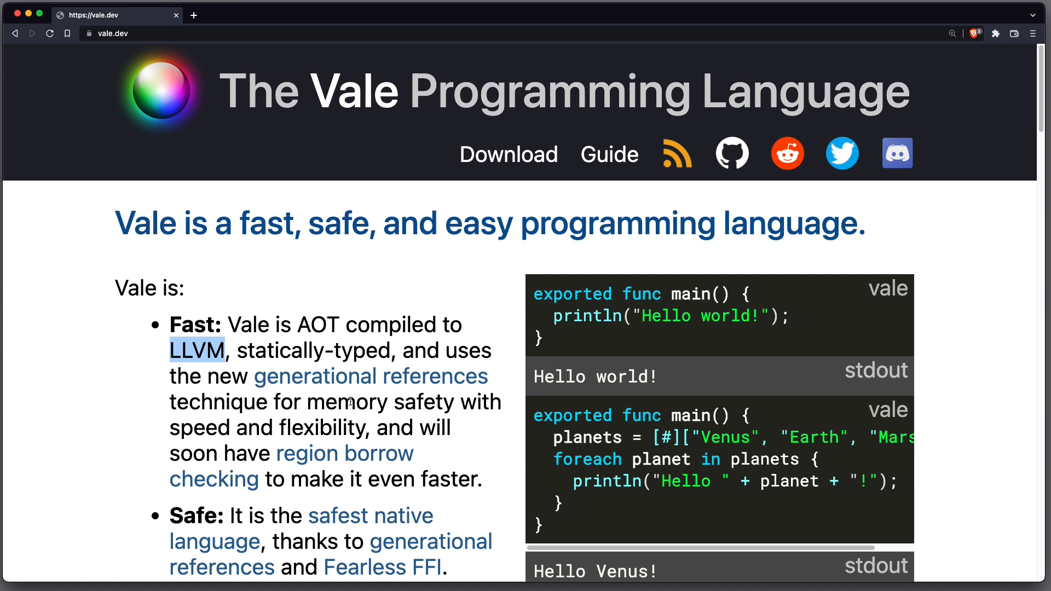
mouse_move(461, 392)
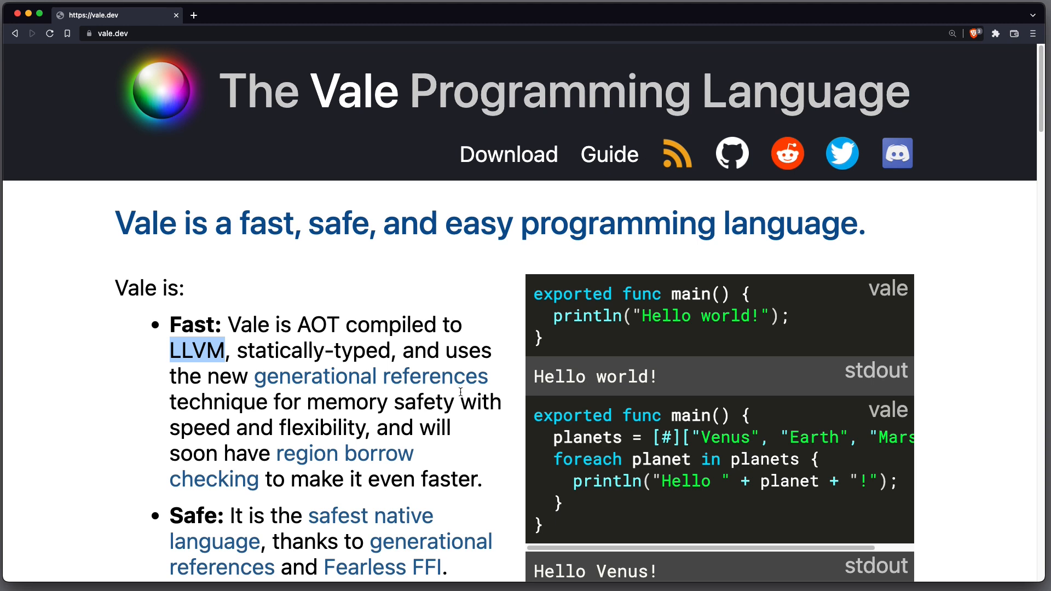
mouse_move(206, 432)
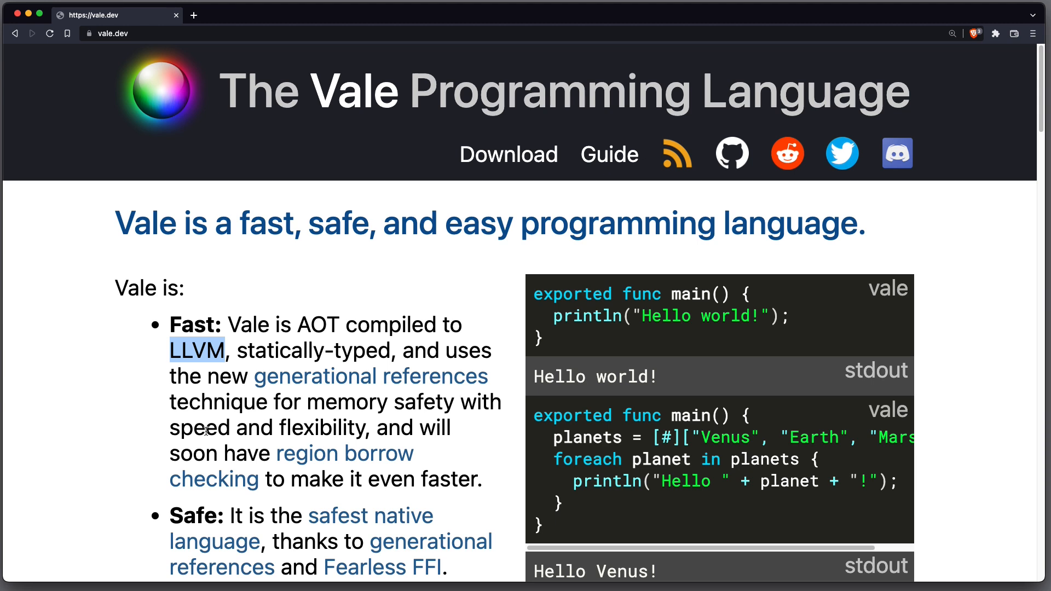
mouse_move(258, 449)
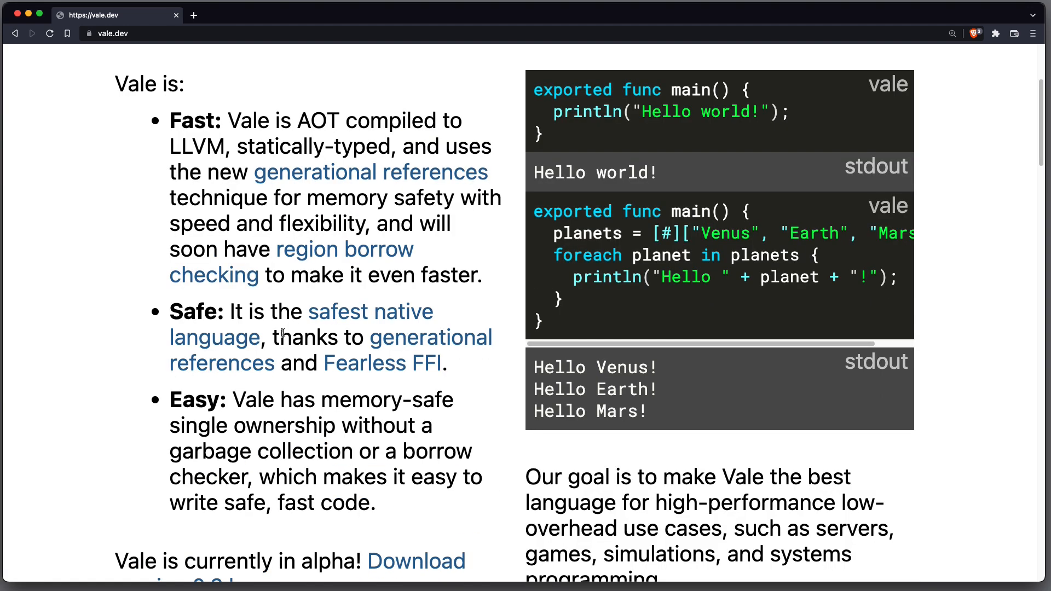
mouse_move(382, 362)
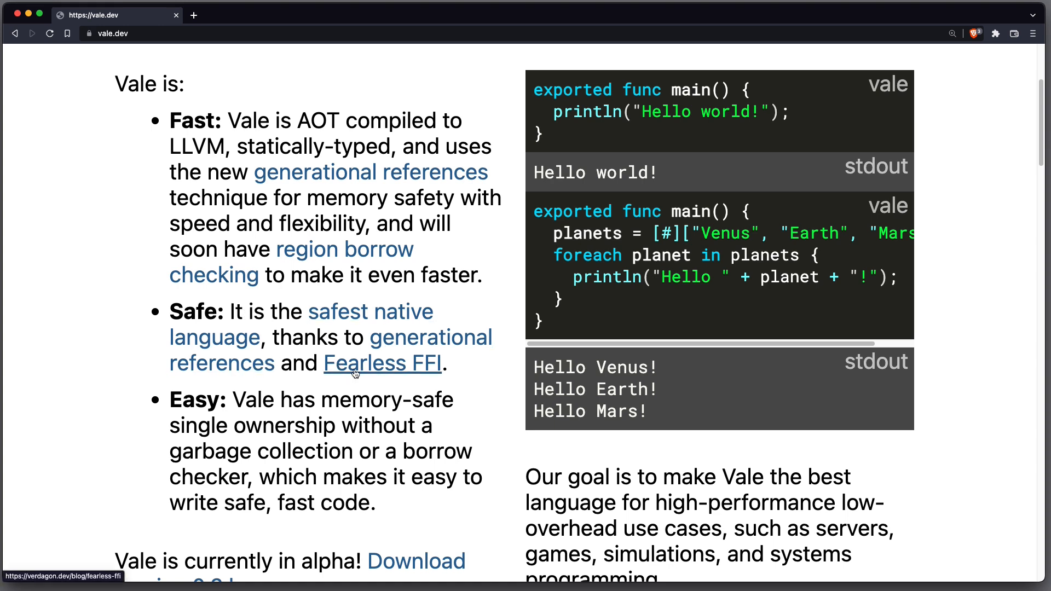
mouse_move(435, 372)
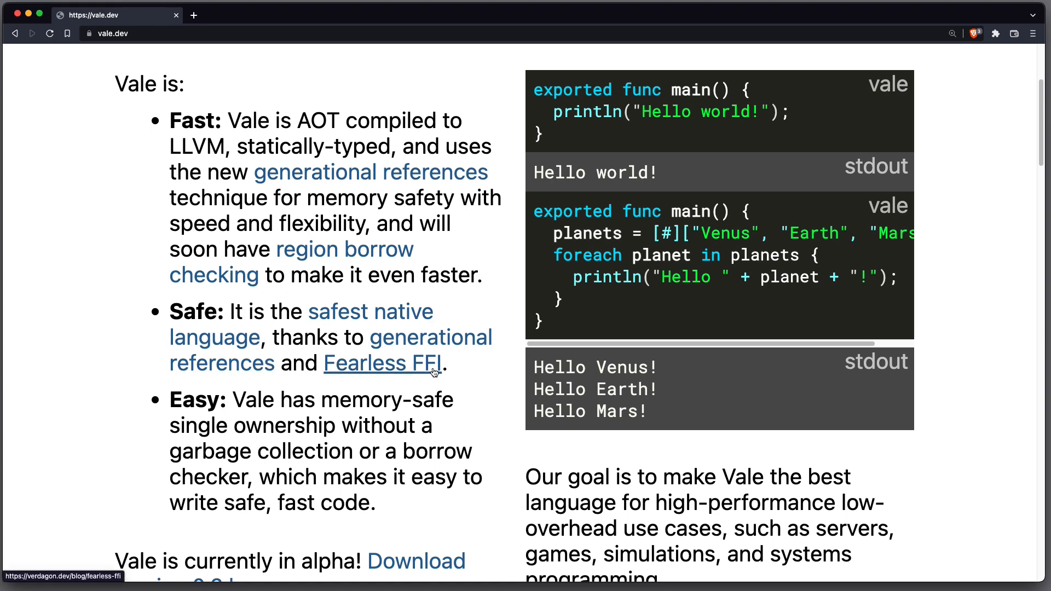
double_click(195, 401)
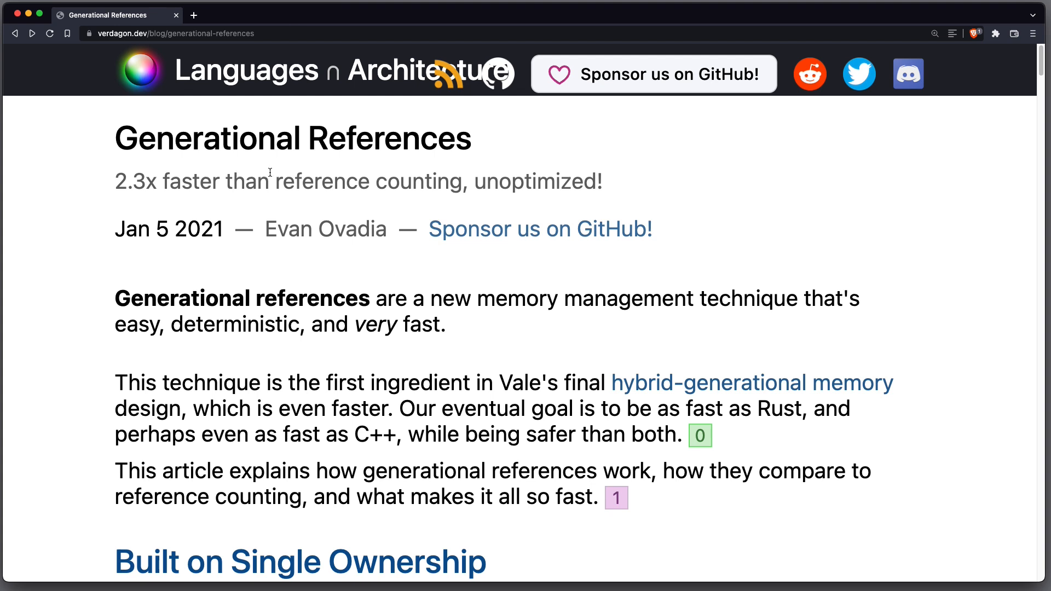
mouse_move(772, 250)
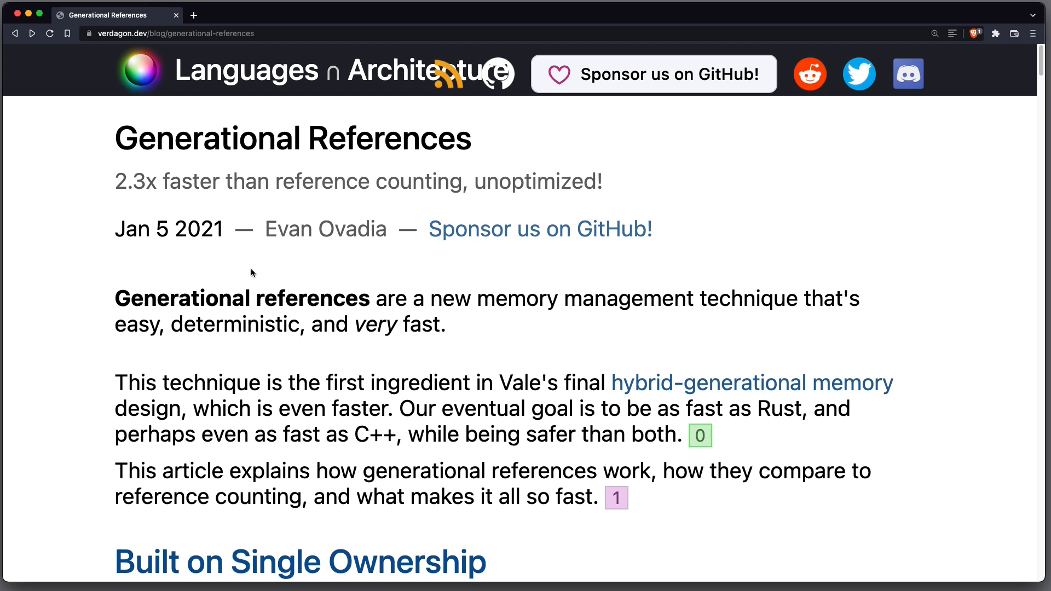
mouse_move(589, 301)
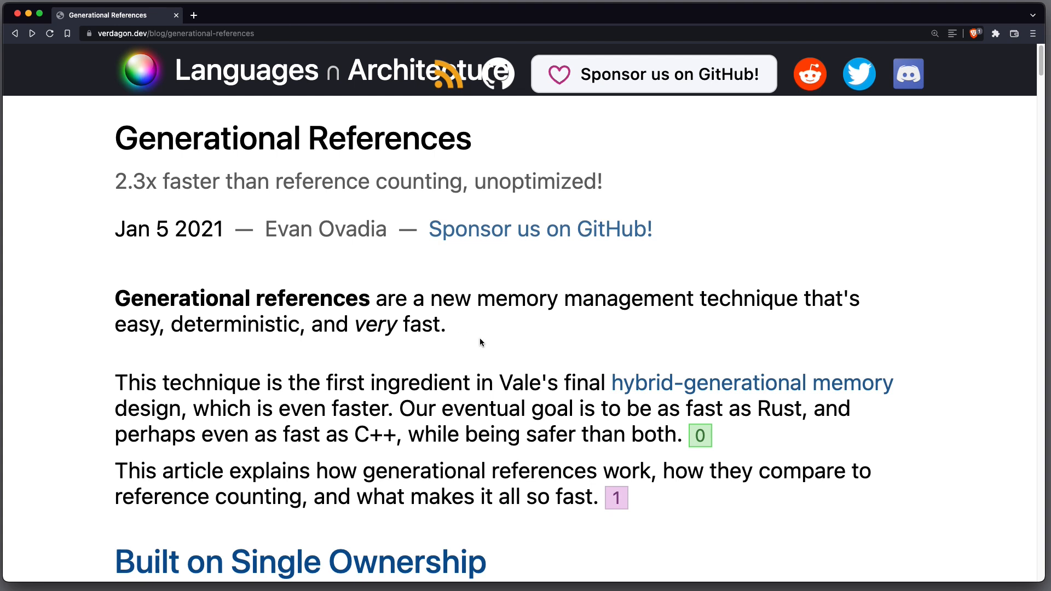
mouse_move(215, 344)
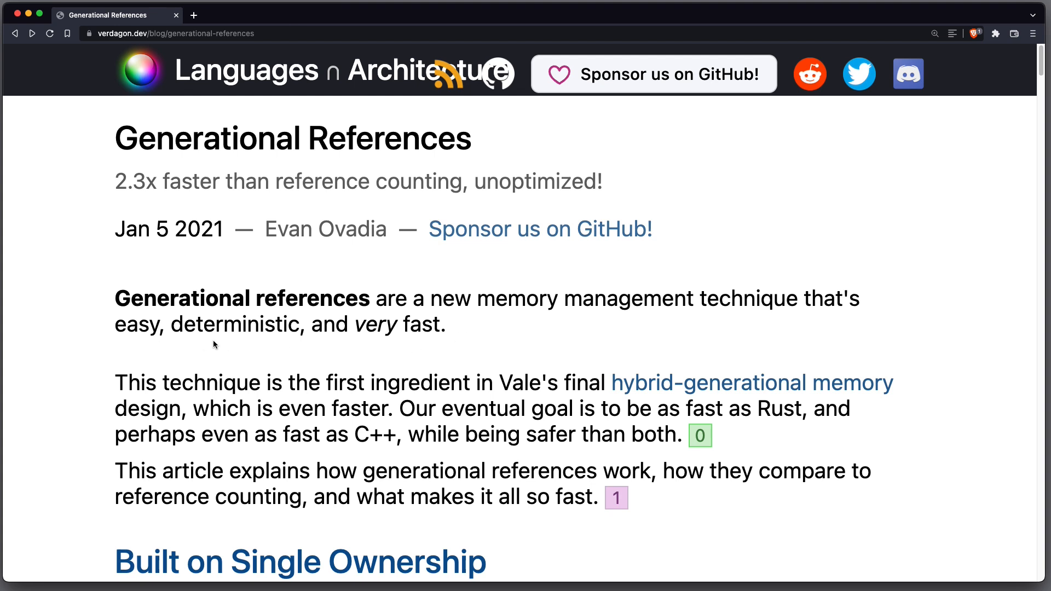
mouse_move(572, 350)
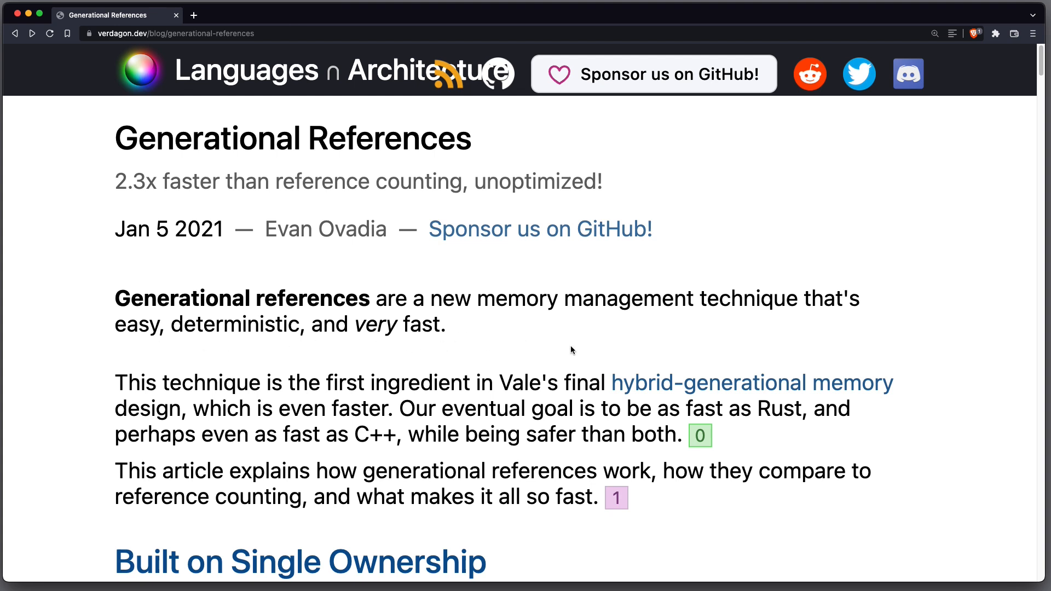
Read through the introduction and Built on Single Ownership to the 'More than just a pointer' section.
scroll(down, 3)
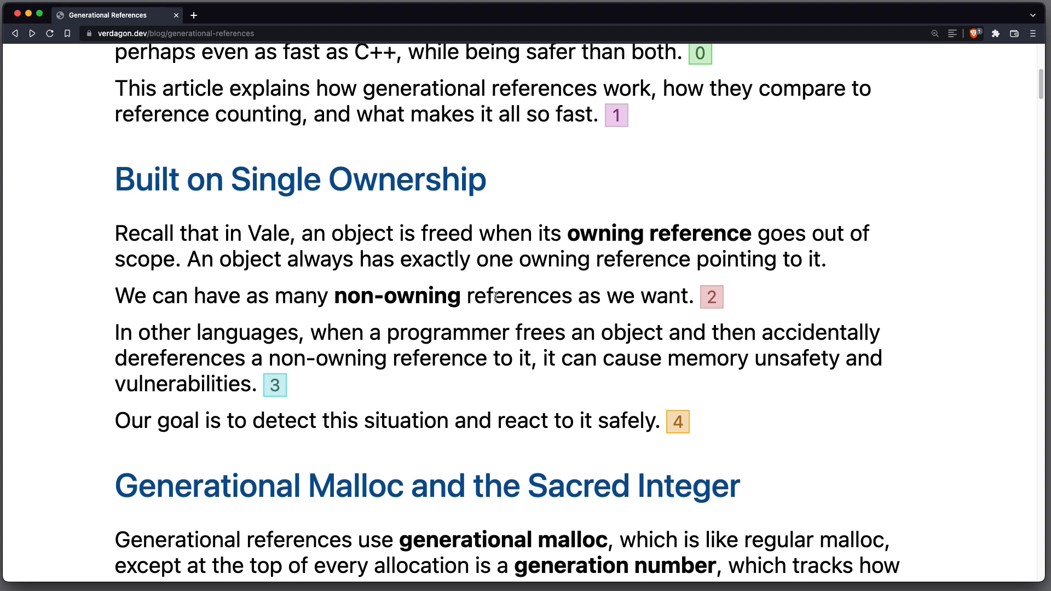
mouse_move(371, 253)
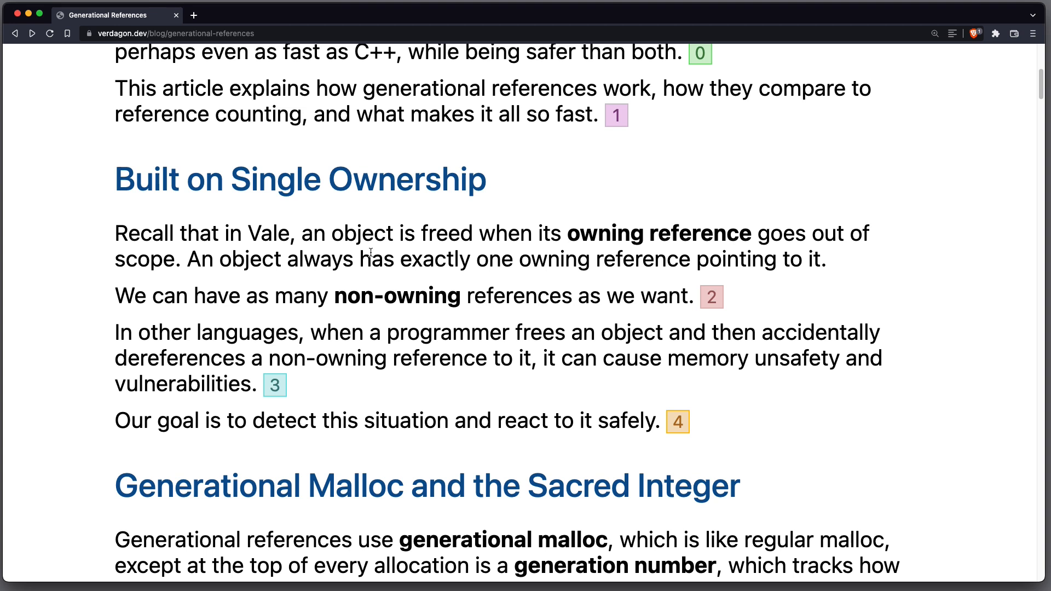
mouse_move(377, 239)
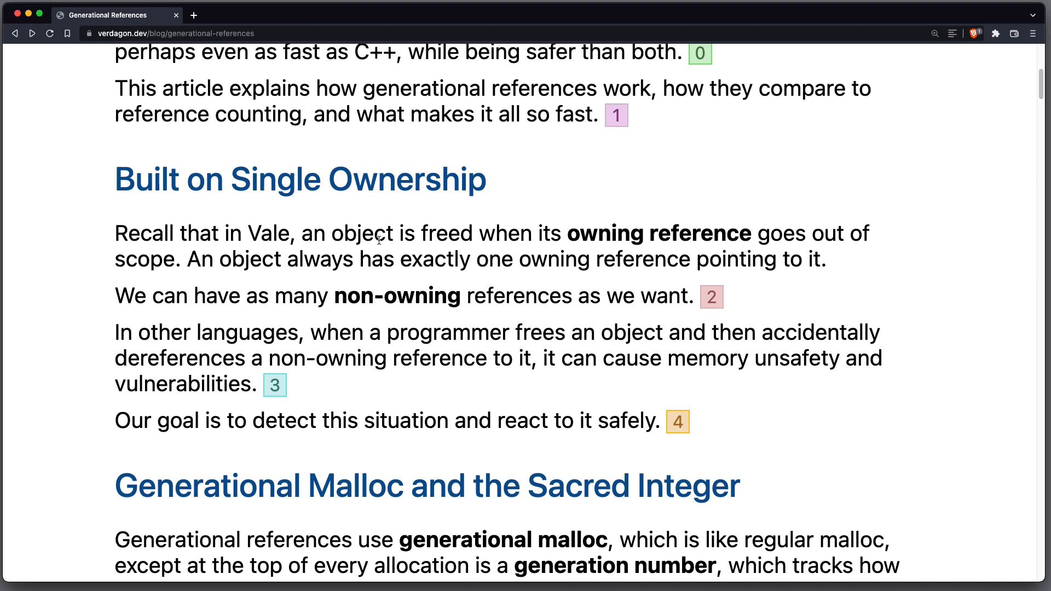
mouse_move(575, 234)
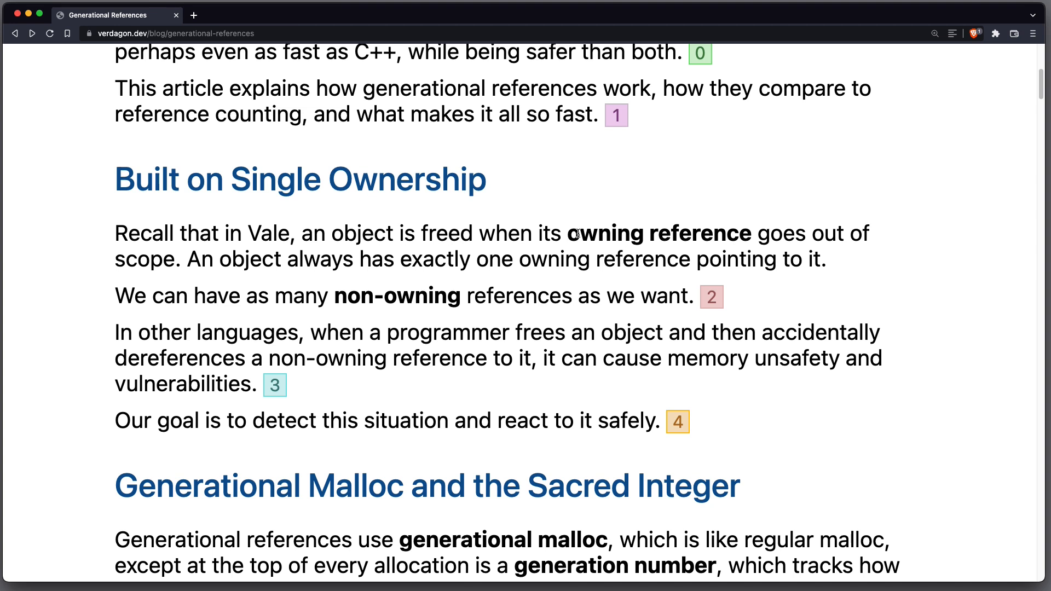
mouse_move(721, 233)
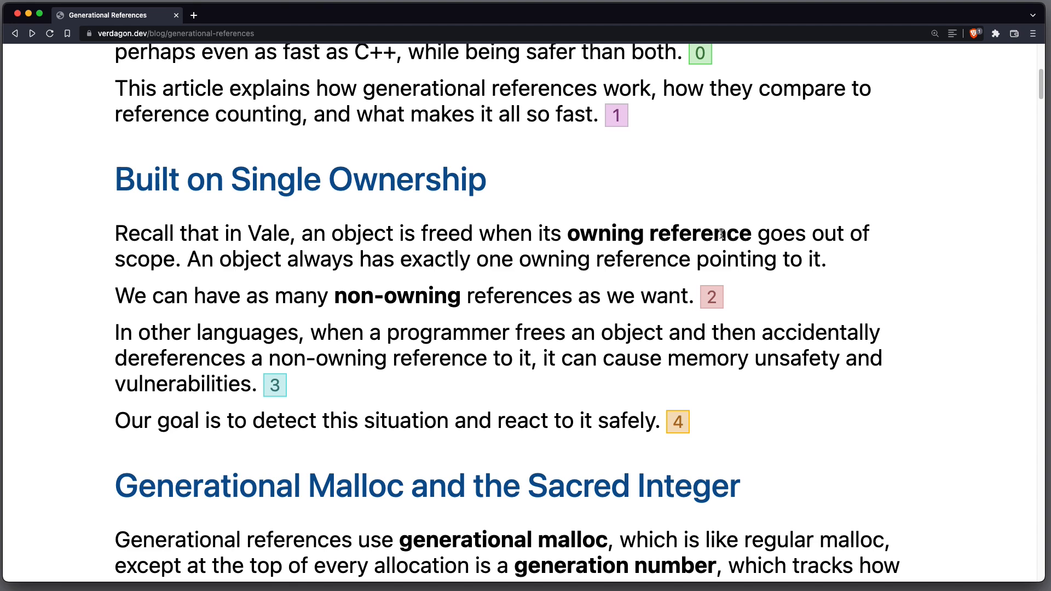
scroll(up, 3)
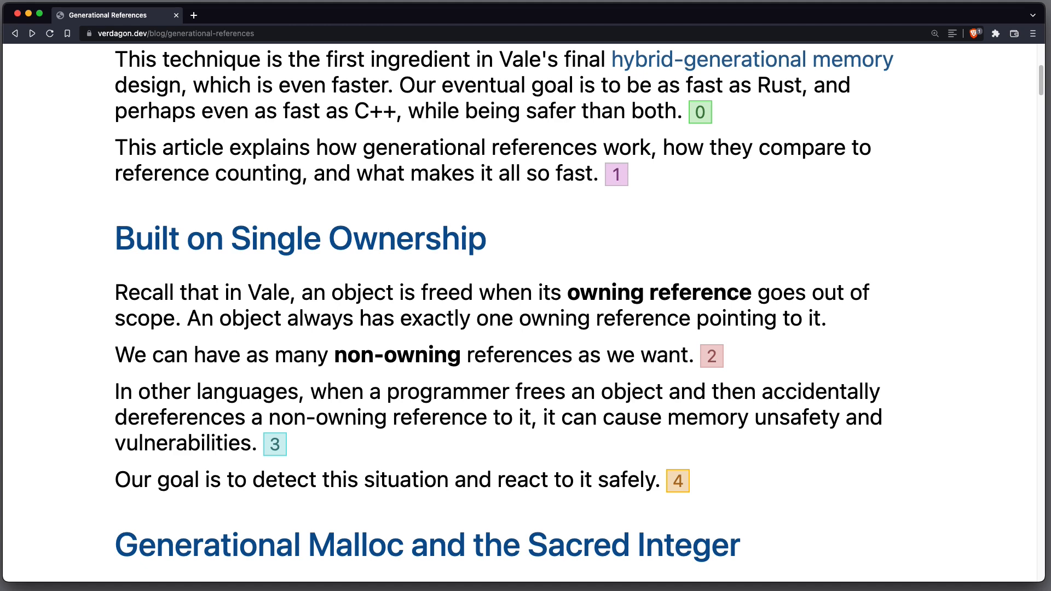
scroll(down, 3)
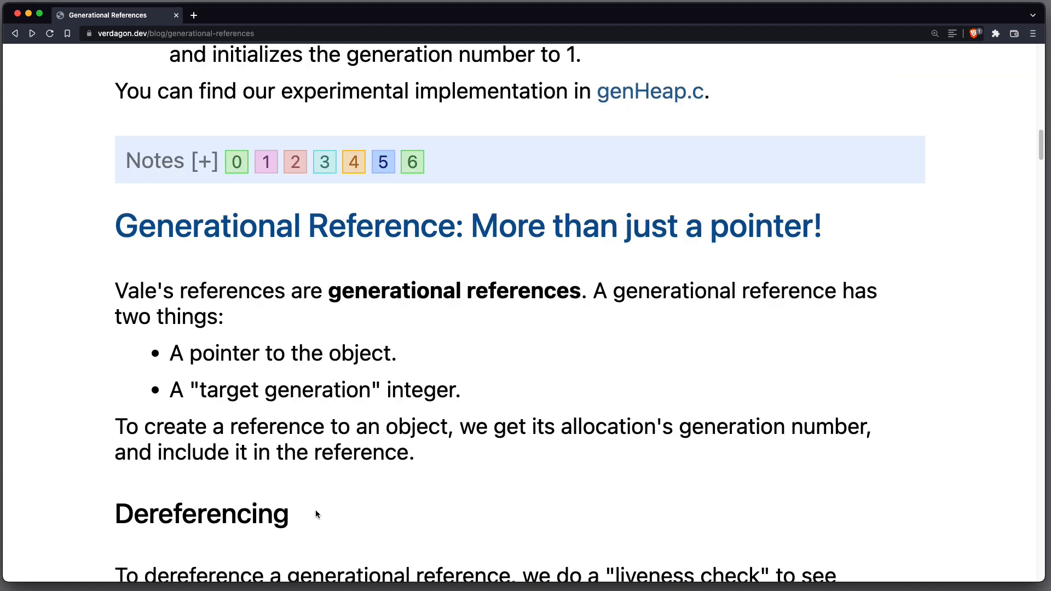
Bring the Unsafe/RC/GM benchmark table into view in the Generational References article.
double_click(144, 291)
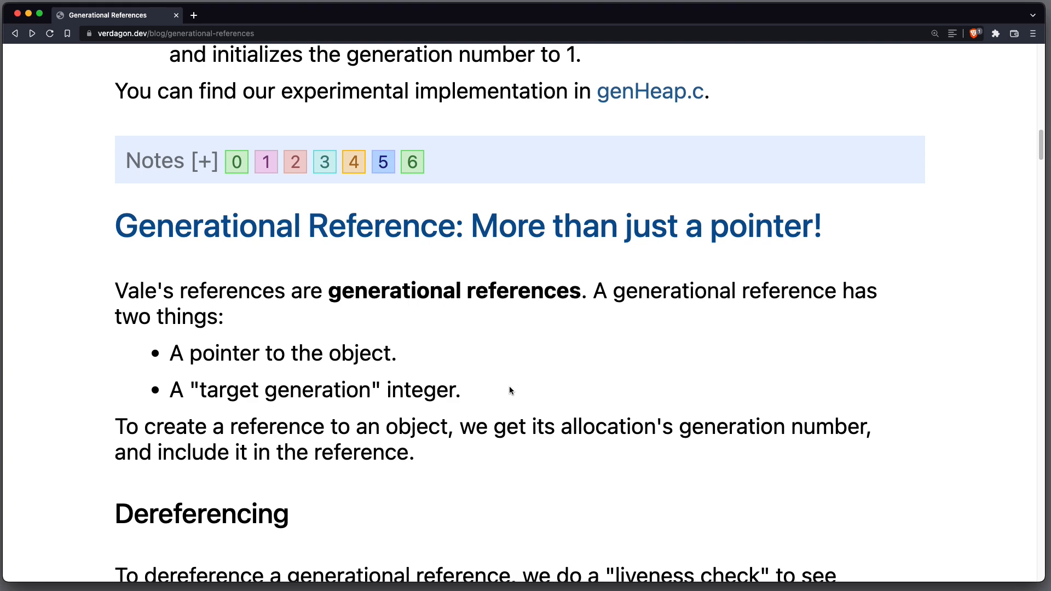
scroll(down, 3)
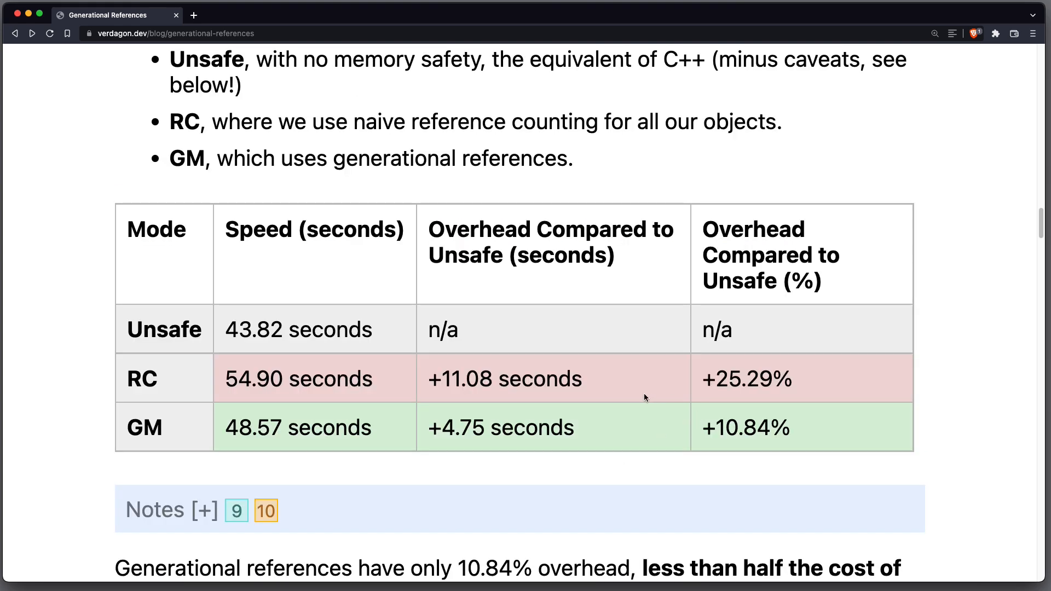
mouse_move(637, 428)
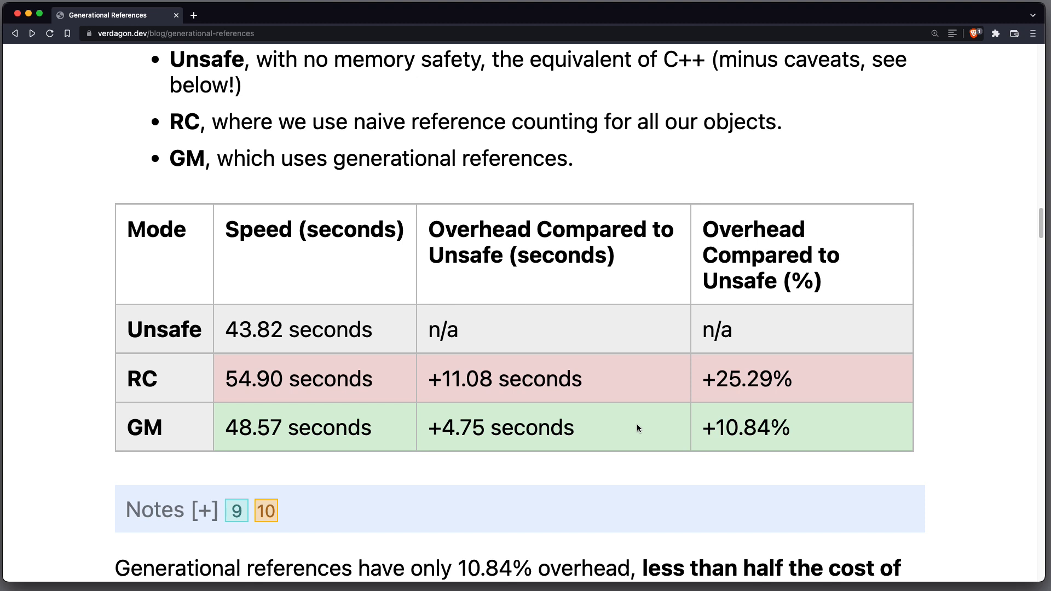
Emphasise GM's 10.84% and RC's 25.29% overhead figures, then continue to the launchShip example.
double_click(132, 329)
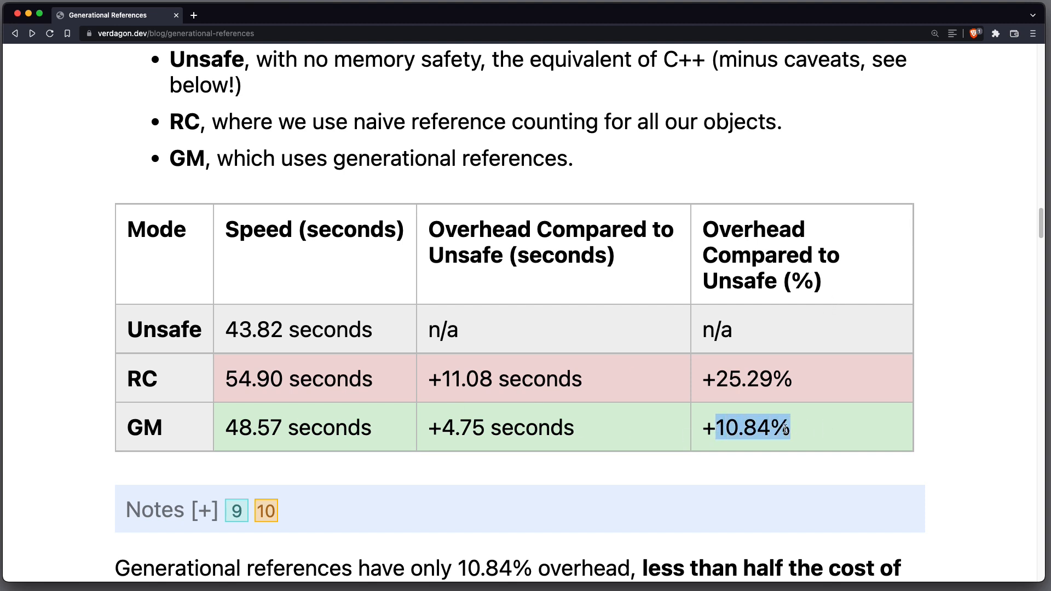
mouse_move(781, 444)
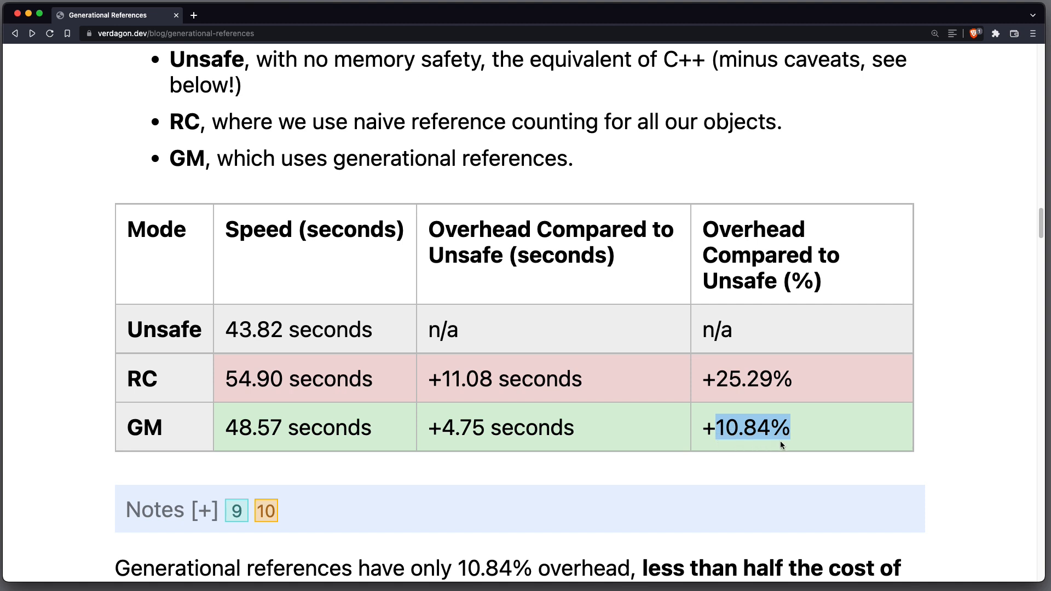
mouse_move(830, 439)
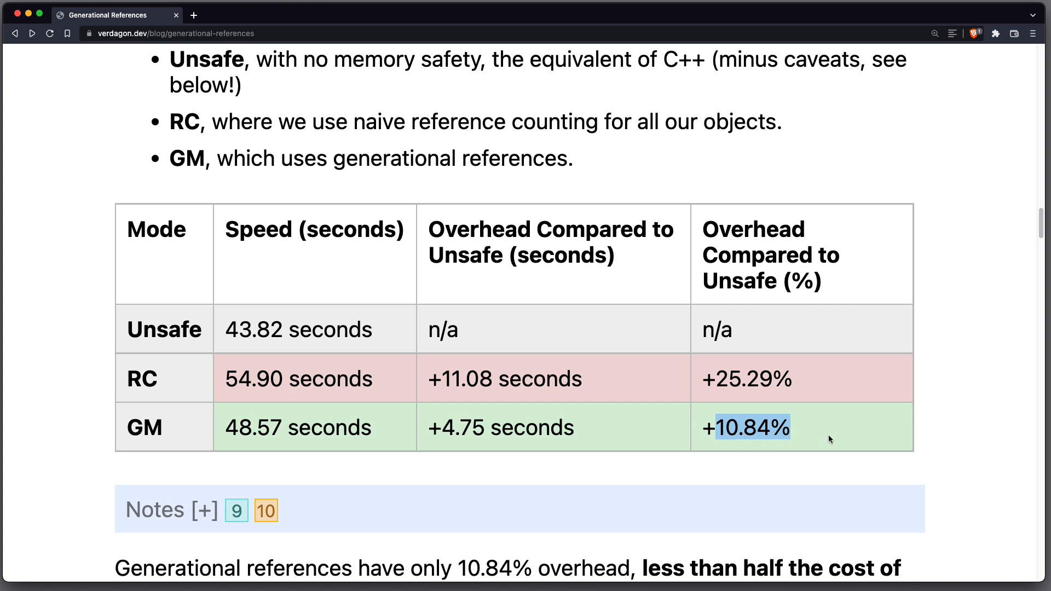
mouse_move(812, 458)
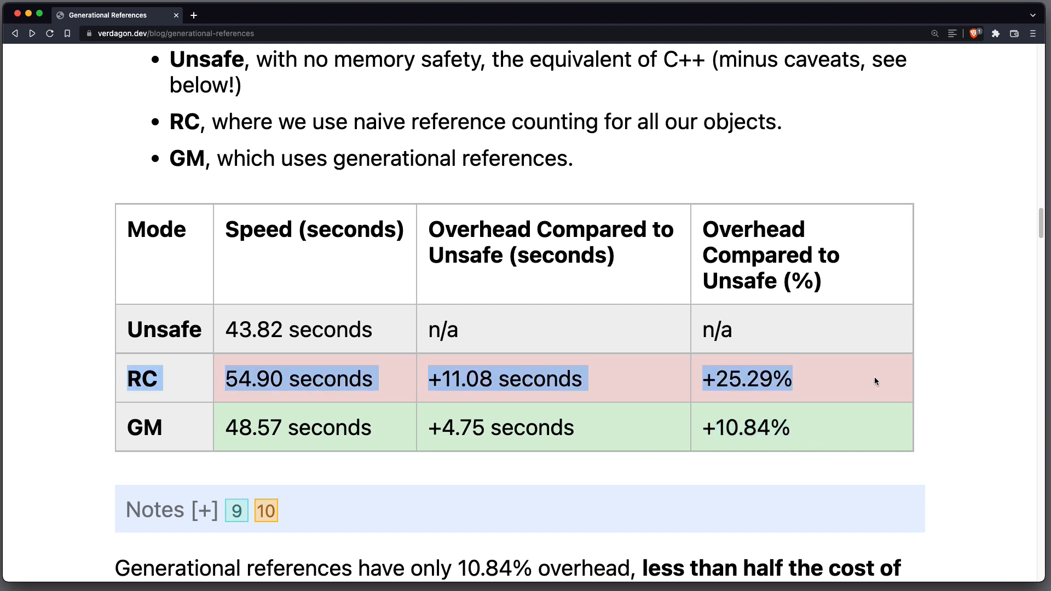
click(737, 372)
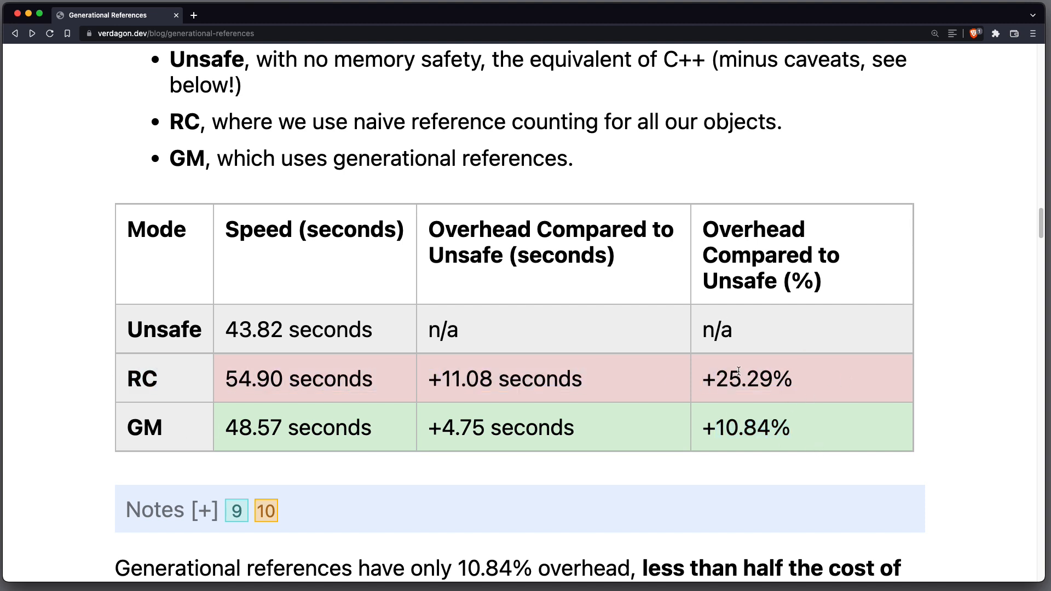
double_click(745, 379)
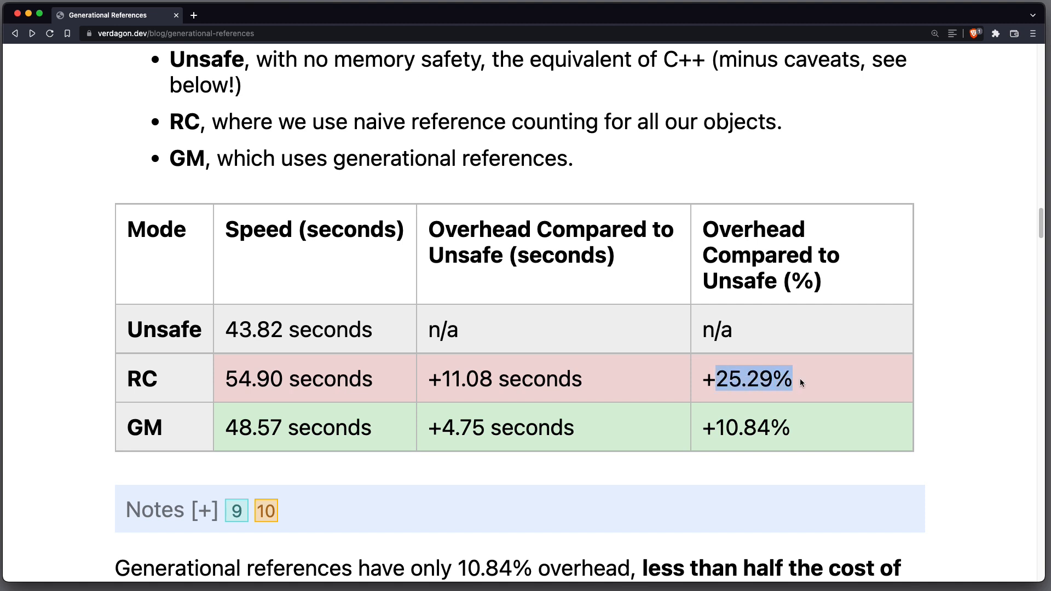
mouse_move(836, 382)
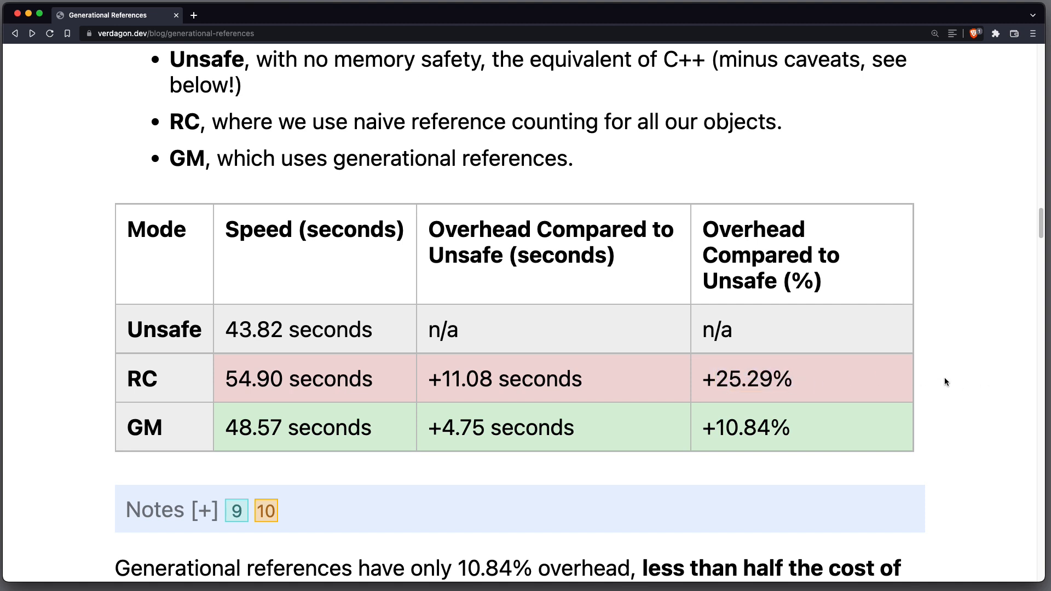
mouse_move(232, 409)
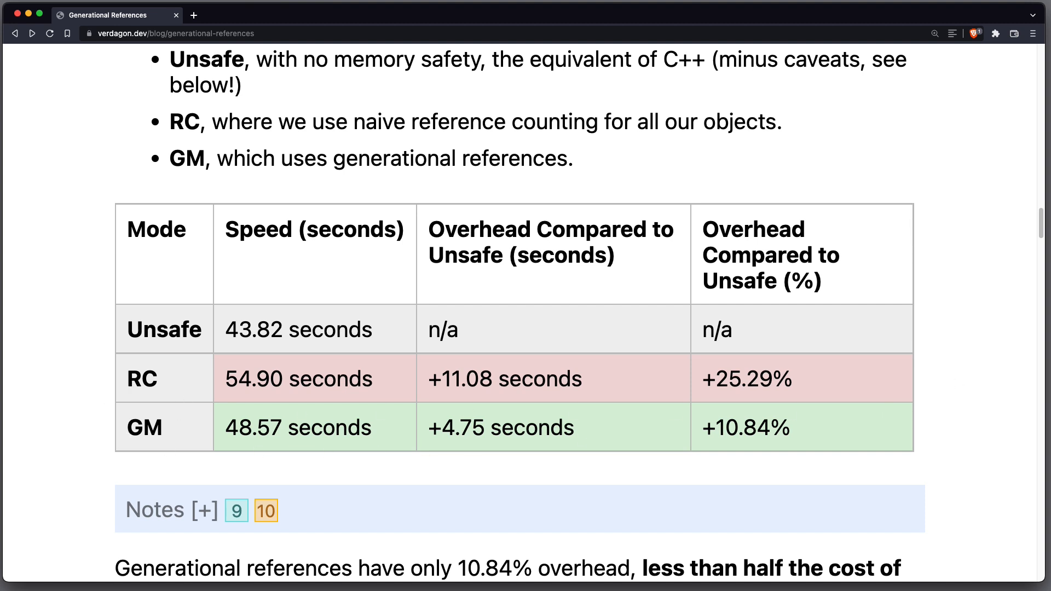
scroll(down, 3)
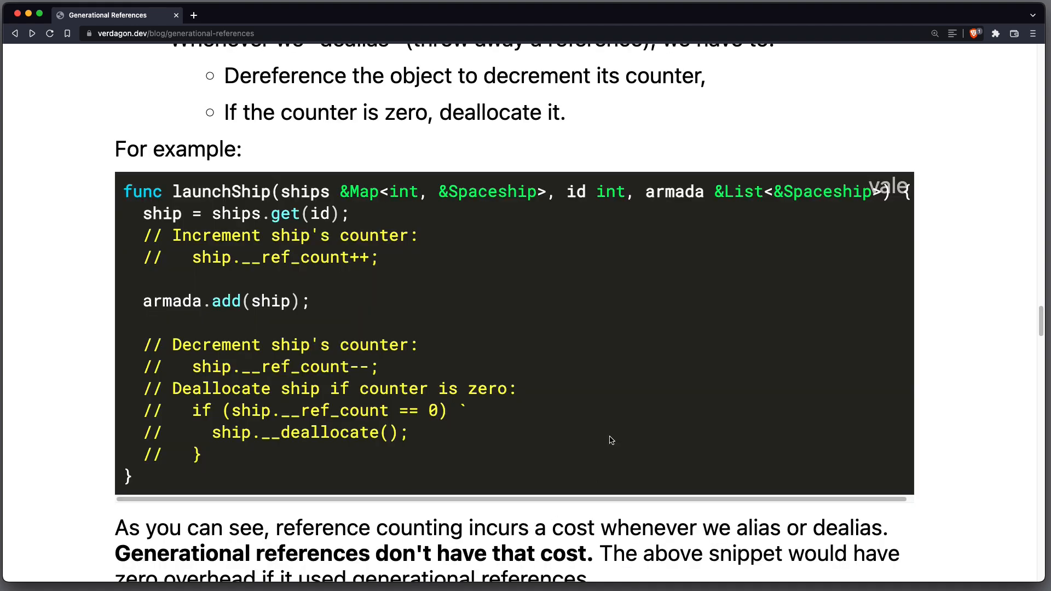
mouse_move(232, 189)
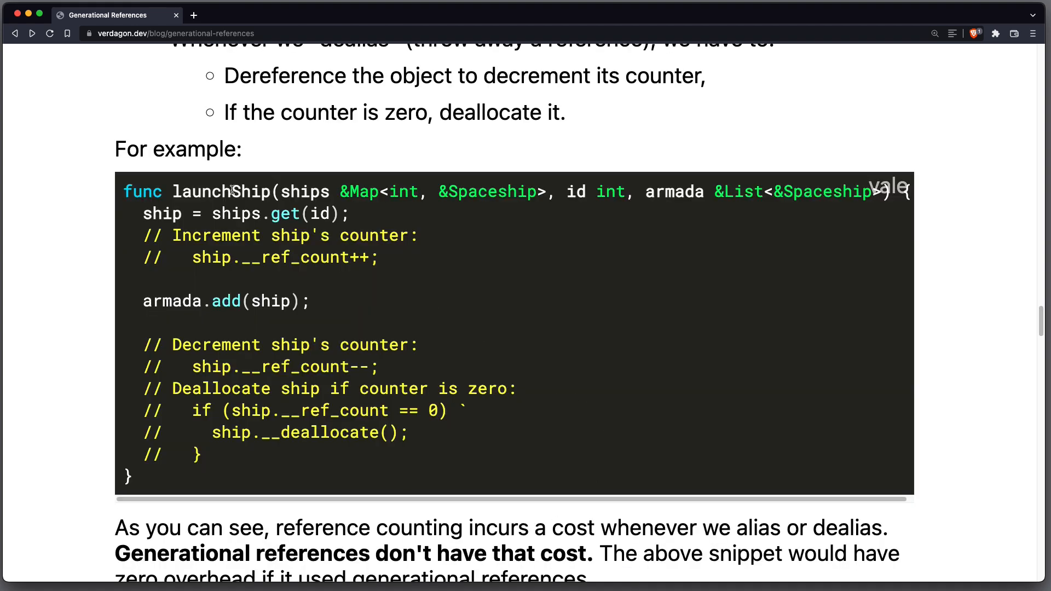
Highlight the launchShip signature, counter update and deallocate-if-zero lines, then move on to getShipName.
double_click(221, 193)
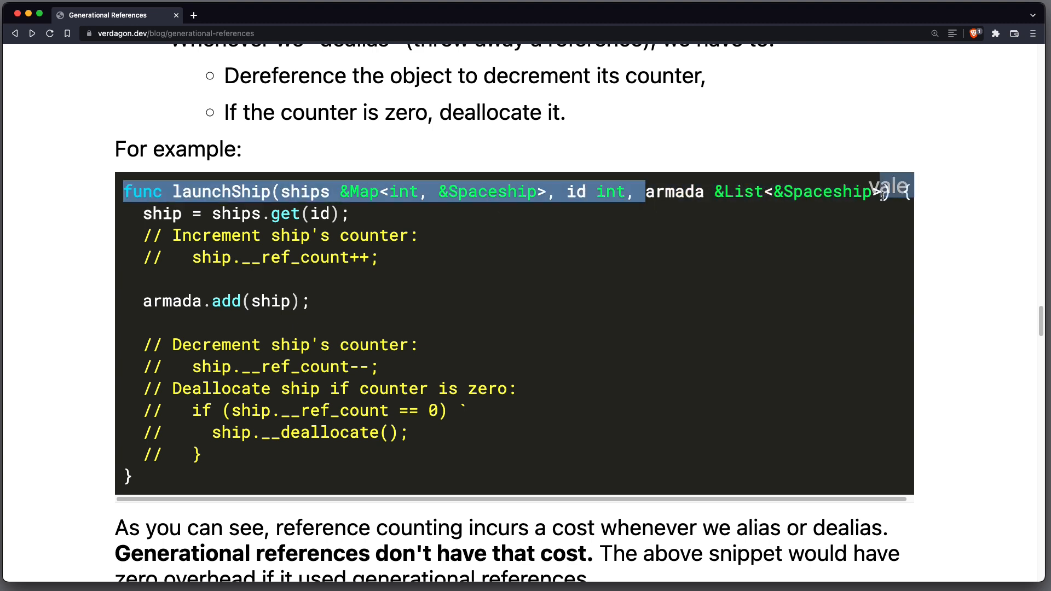
click(842, 206)
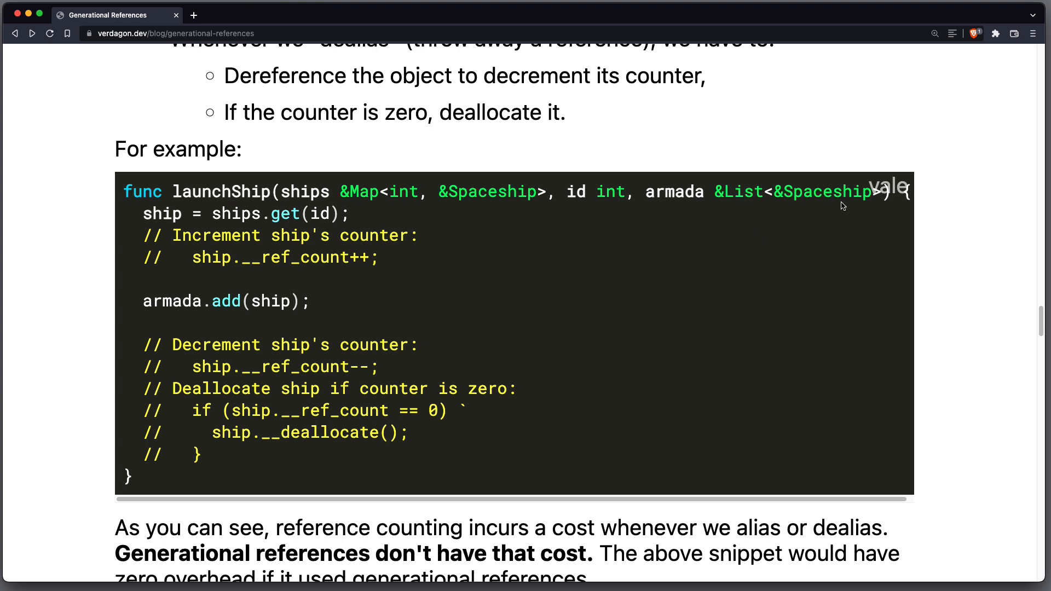
mouse_move(157, 216)
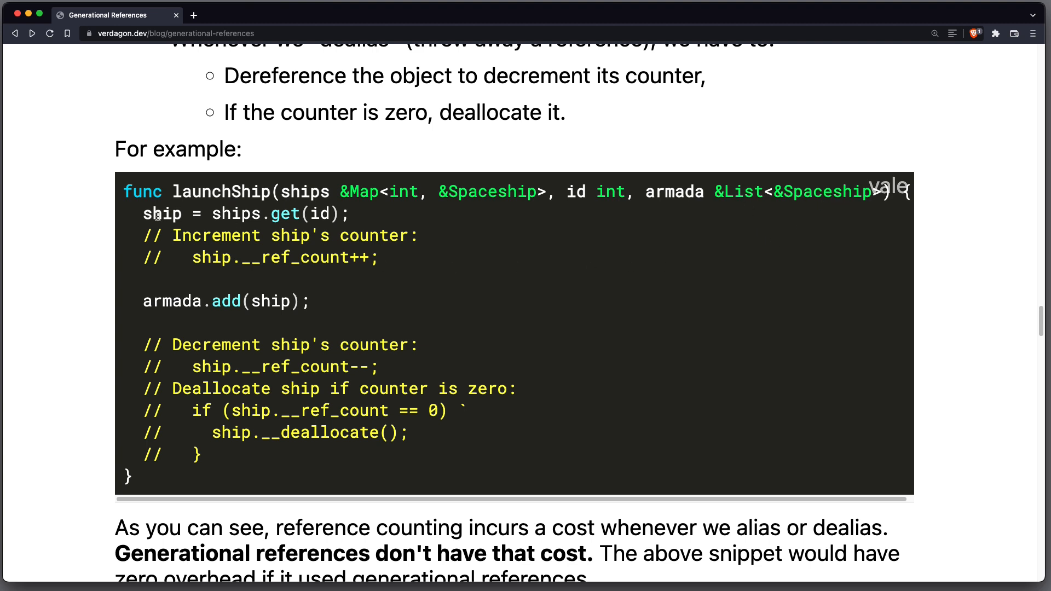
triple_click(241, 214)
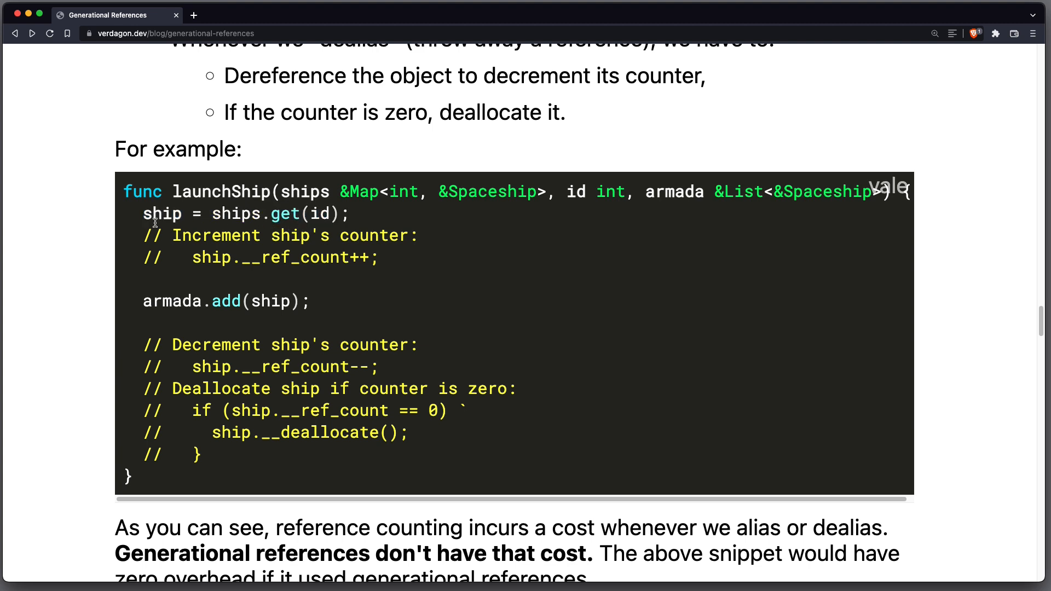
mouse_move(461, 224)
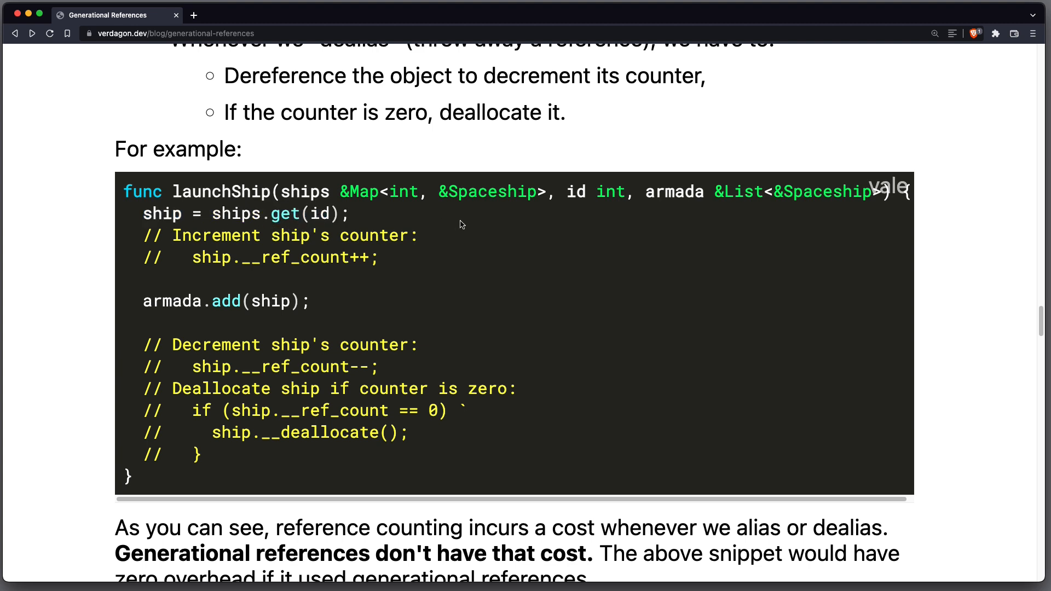
mouse_move(423, 265)
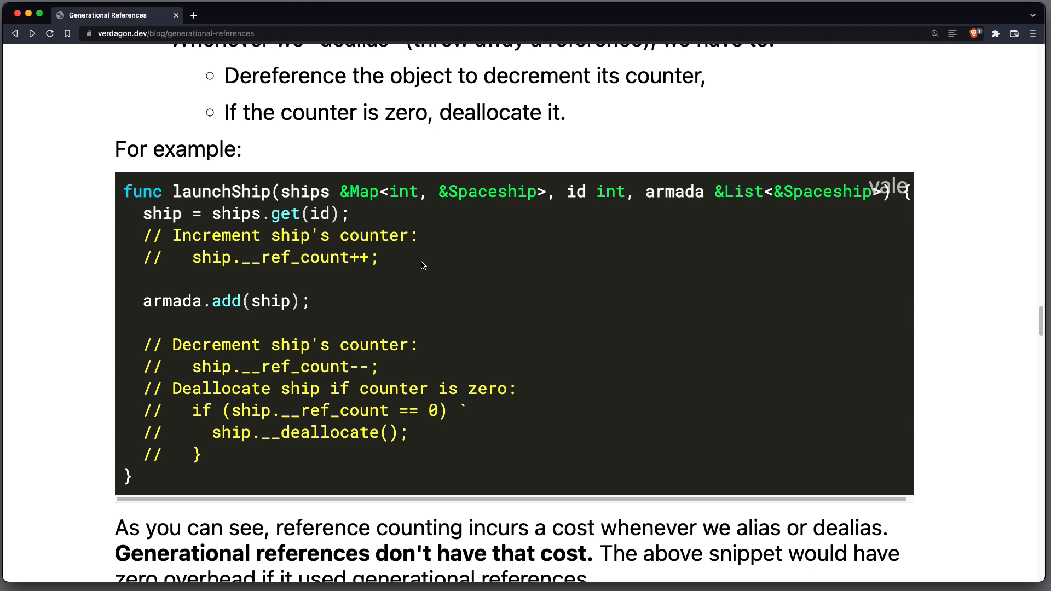
mouse_move(392, 277)
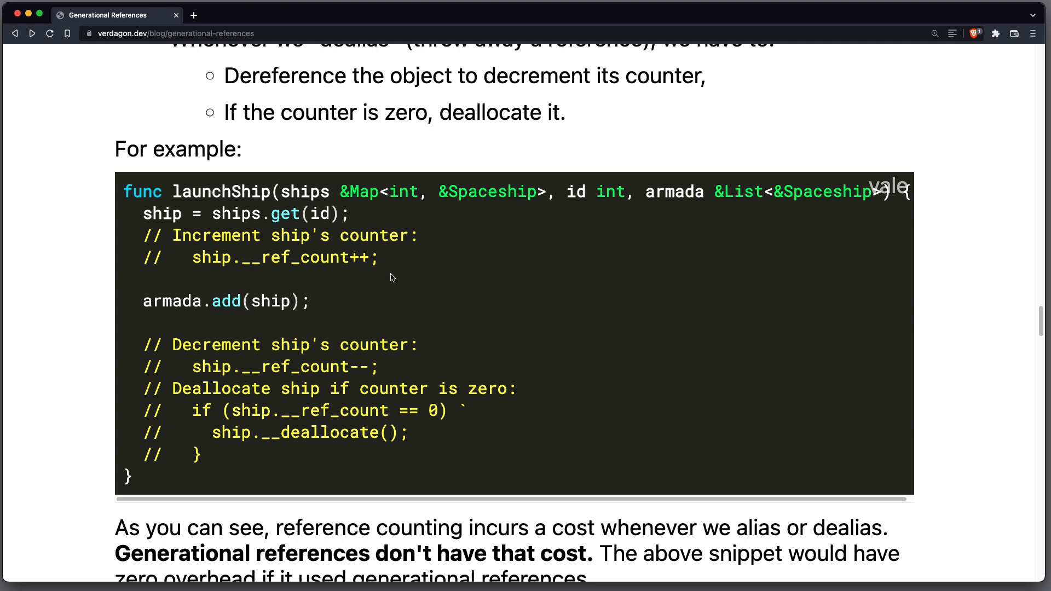
mouse_move(186, 396)
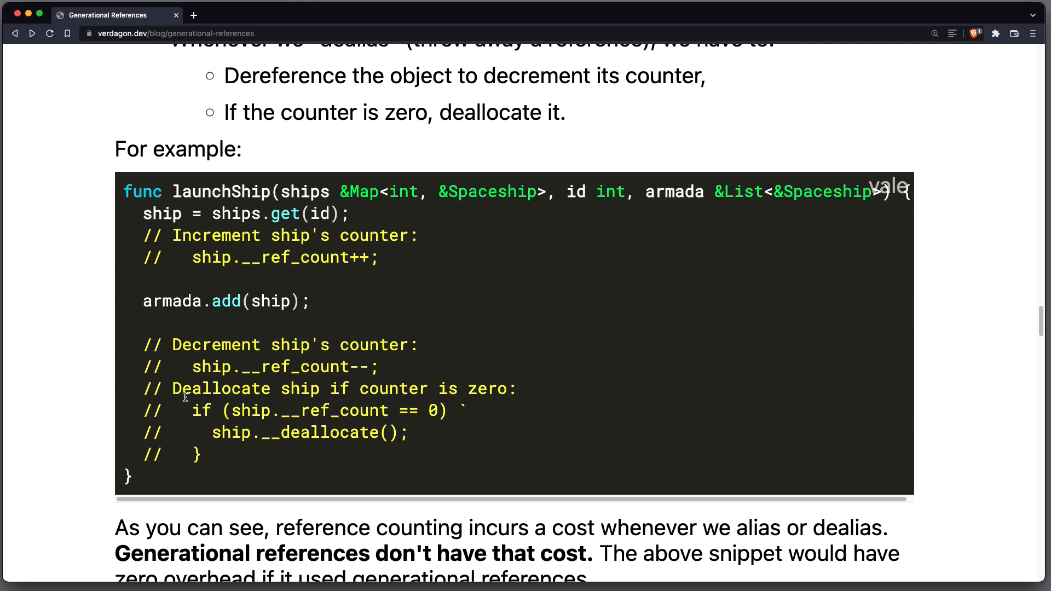
drag(191, 367, 379, 367)
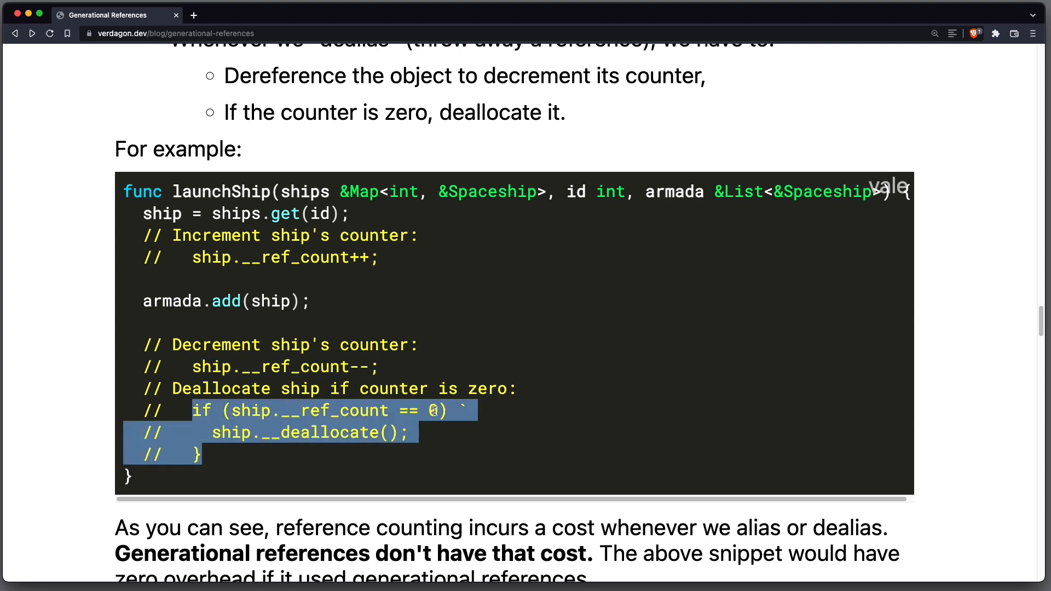
click(507, 438)
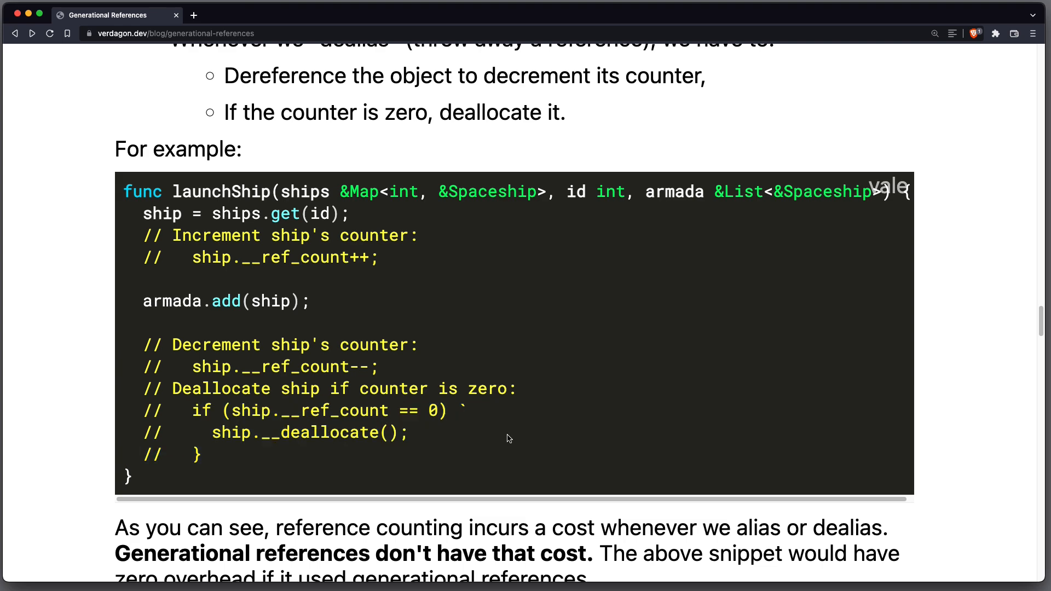
scroll(down, 3)
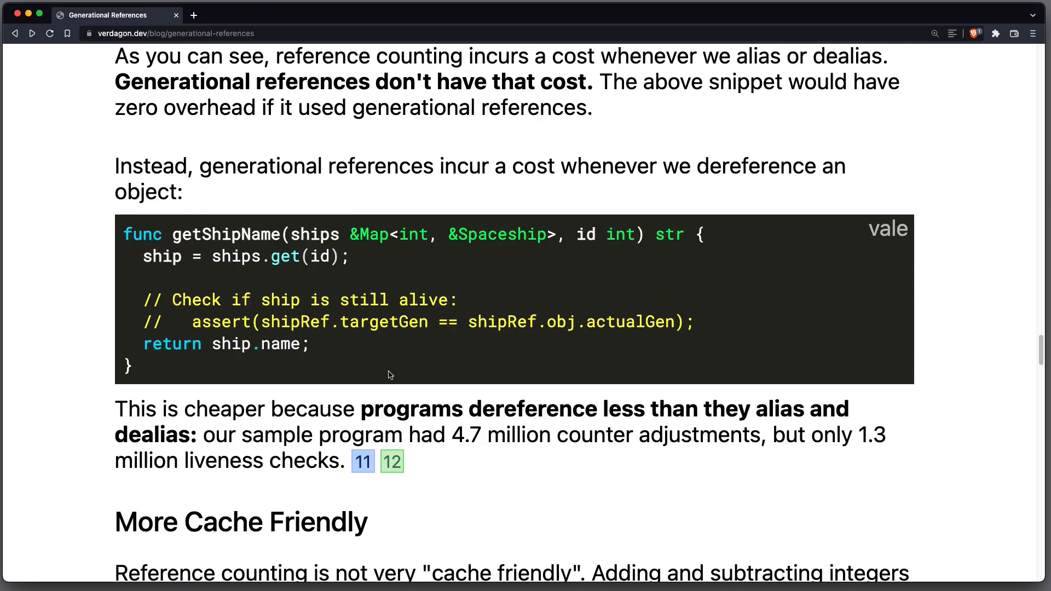
mouse_move(403, 342)
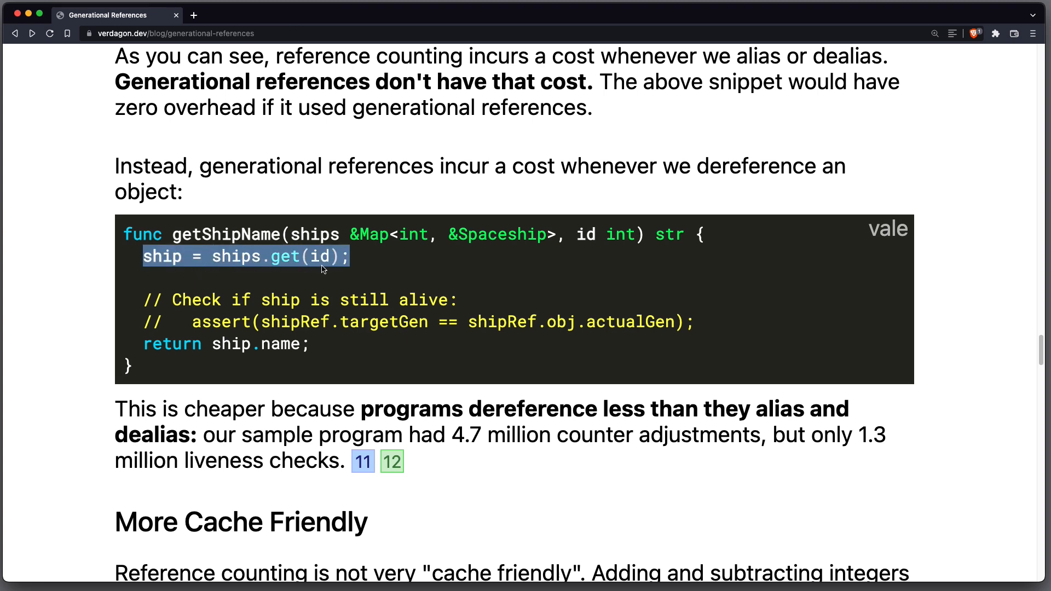
Highlight getShipName's generation check and returned ship.name, then reach the More Cache Friendly heading.
click(349, 260)
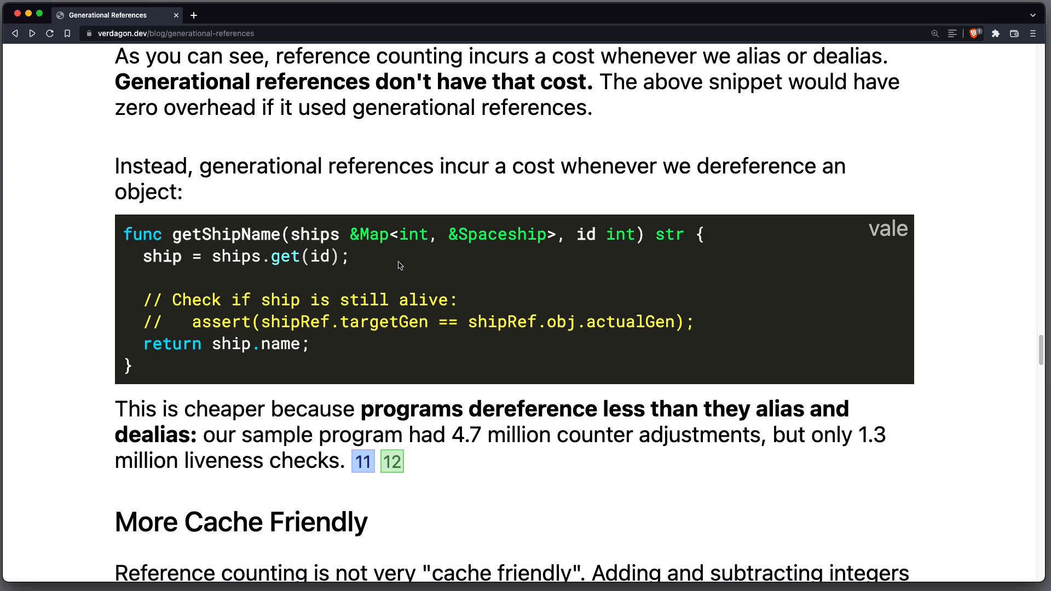
drag(210, 344, 310, 344)
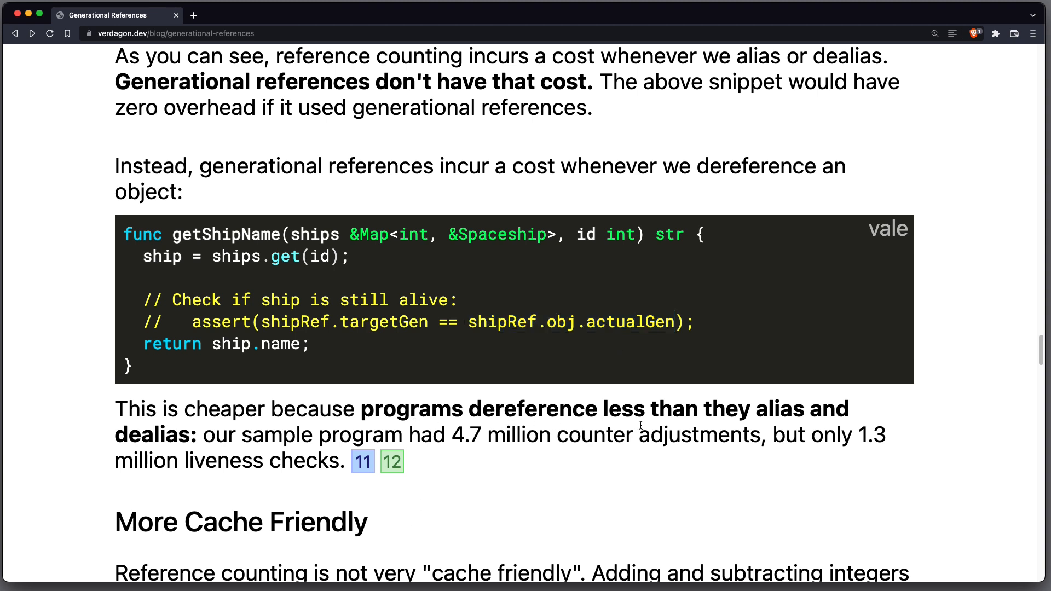
mouse_move(449, 458)
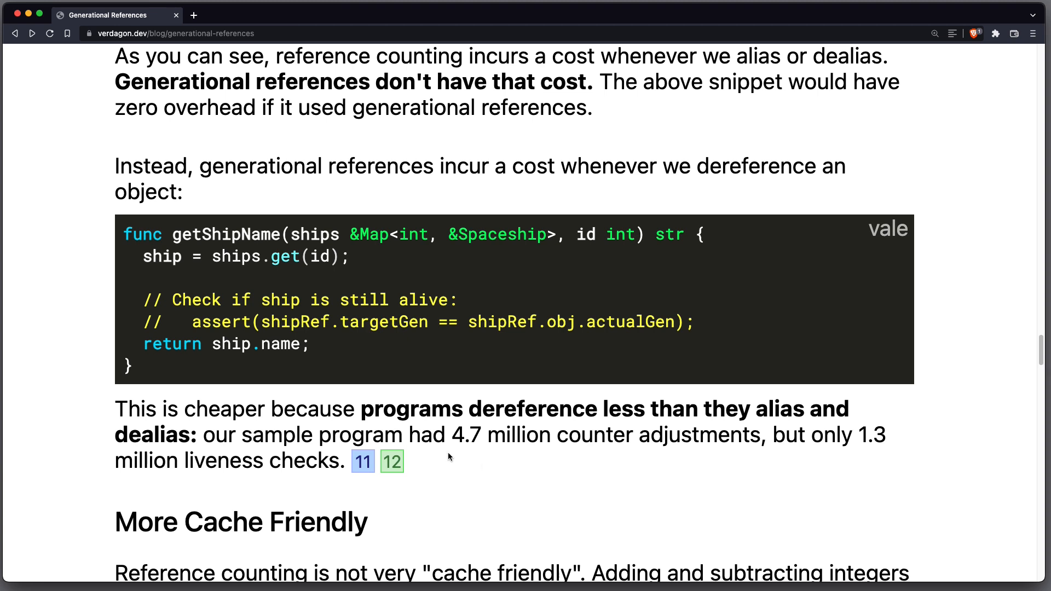
double_click(260, 344)
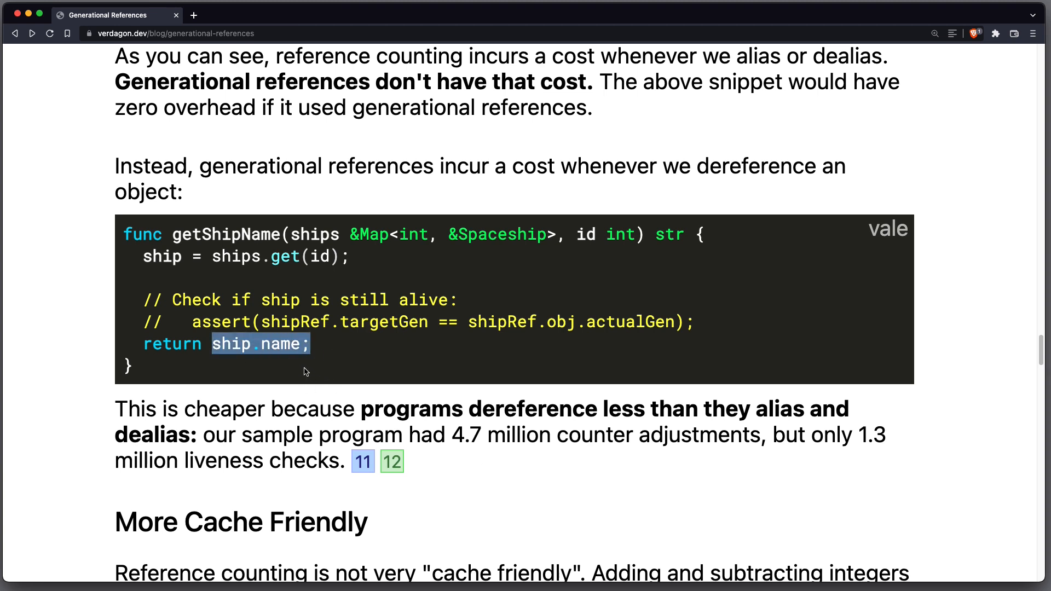
mouse_move(246, 273)
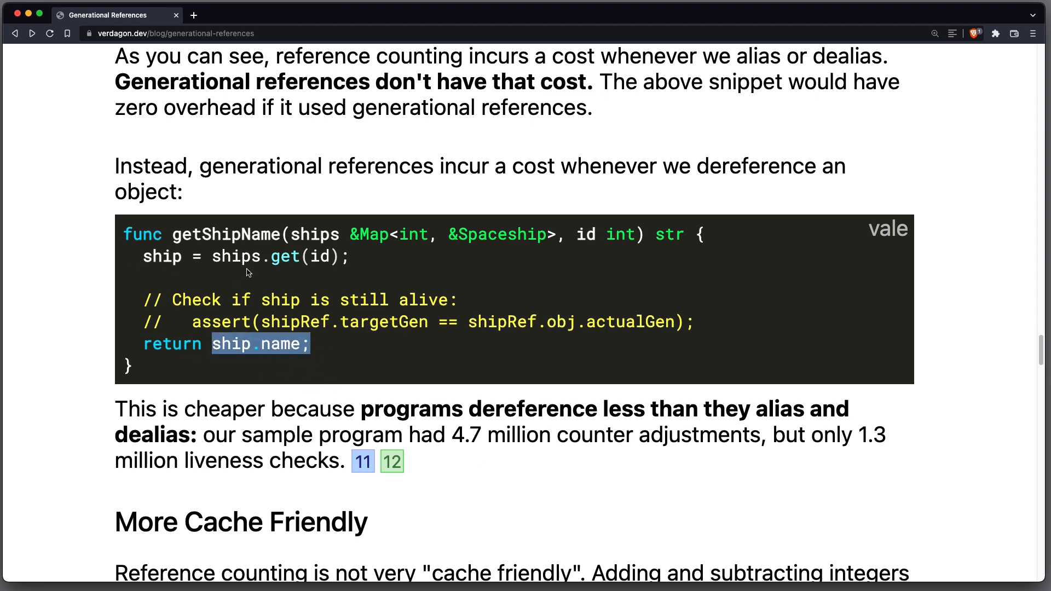
click(580, 378)
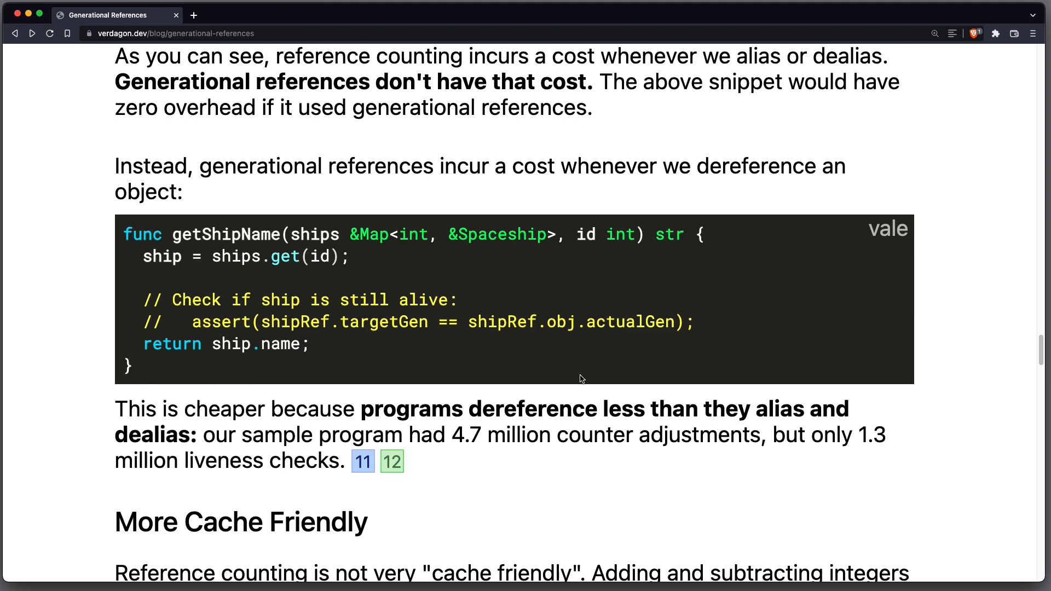
mouse_move(598, 373)
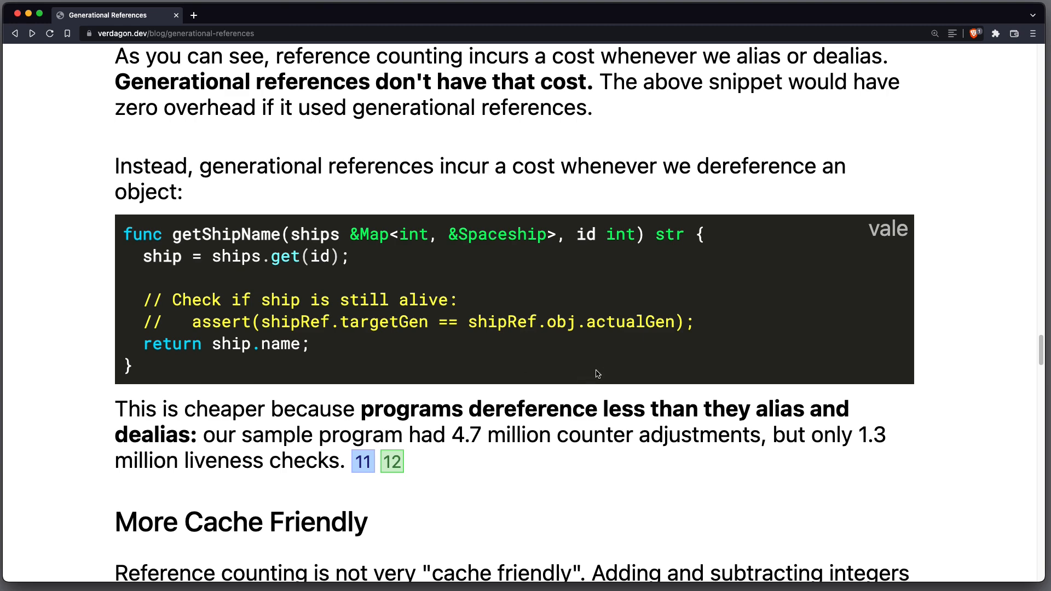
scroll(down, 3)
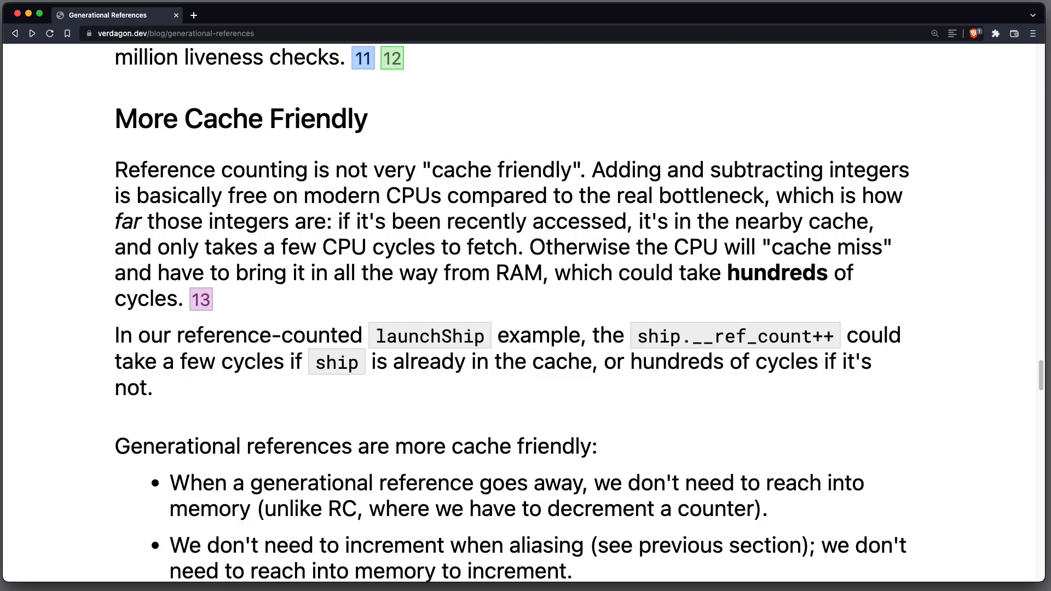